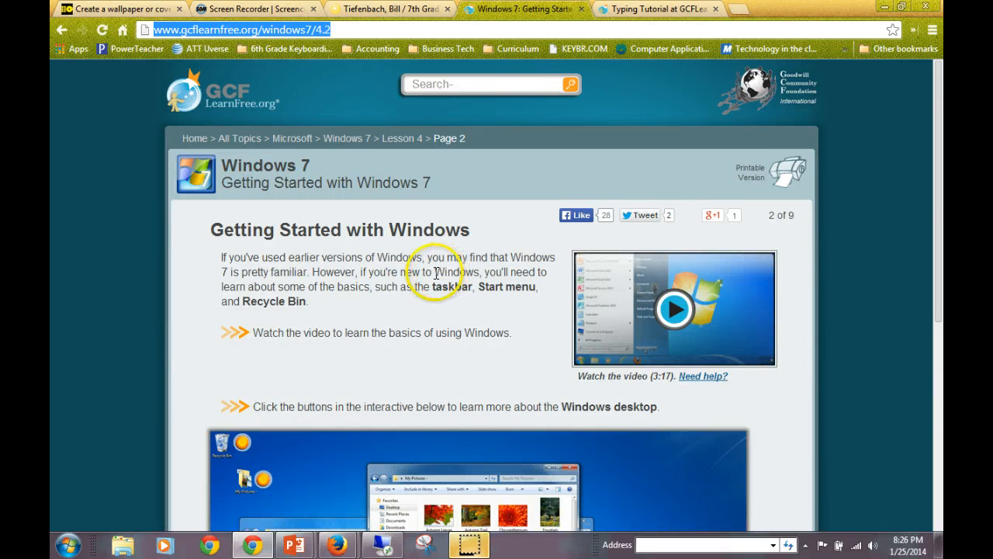
pyautogui.moveTo(220, 161)
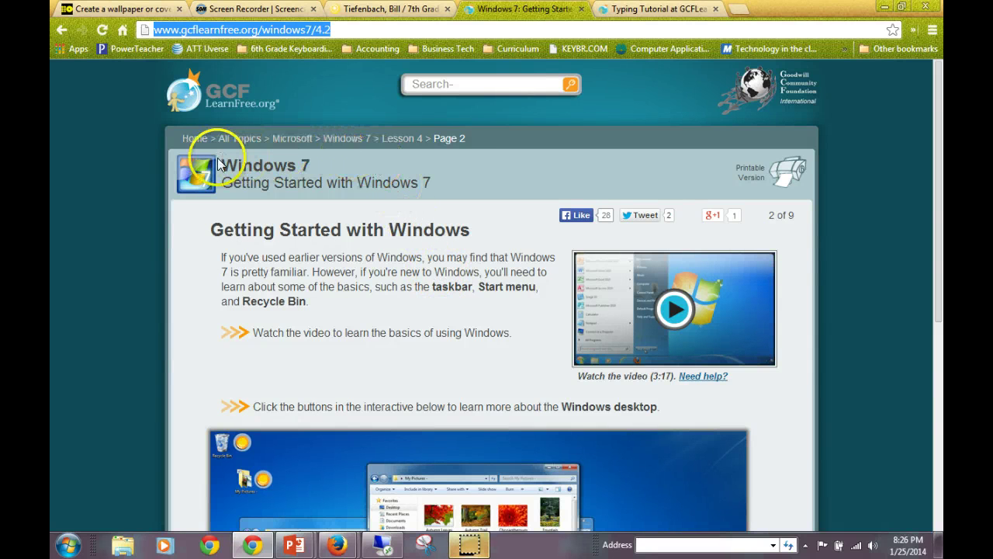
pyautogui.moveTo(258, 205)
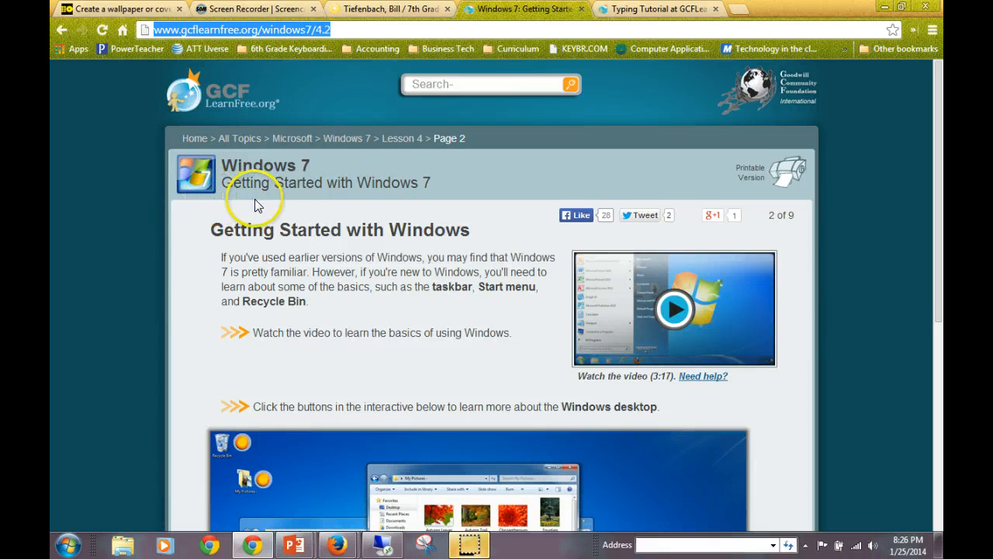
pyautogui.moveTo(329, 235)
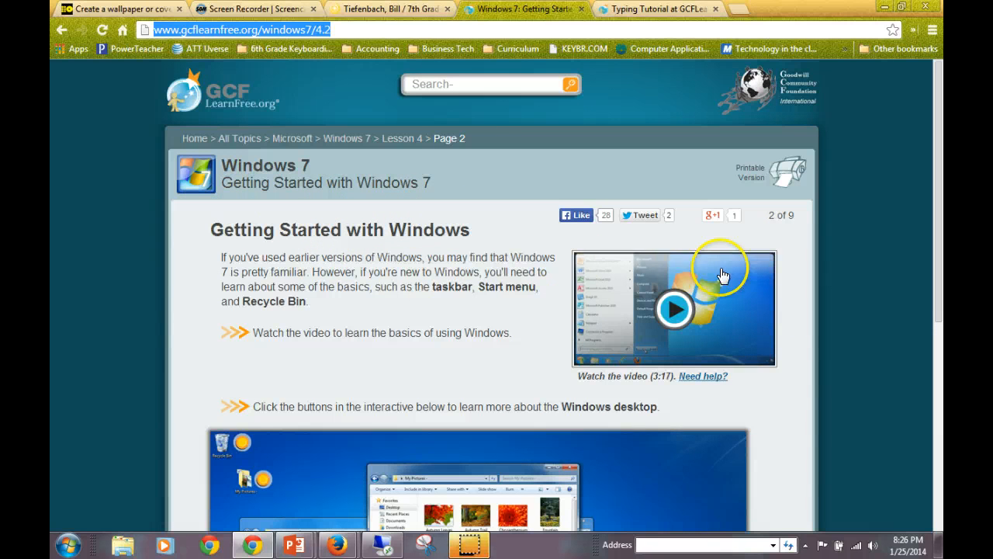
pyautogui.moveTo(673, 392)
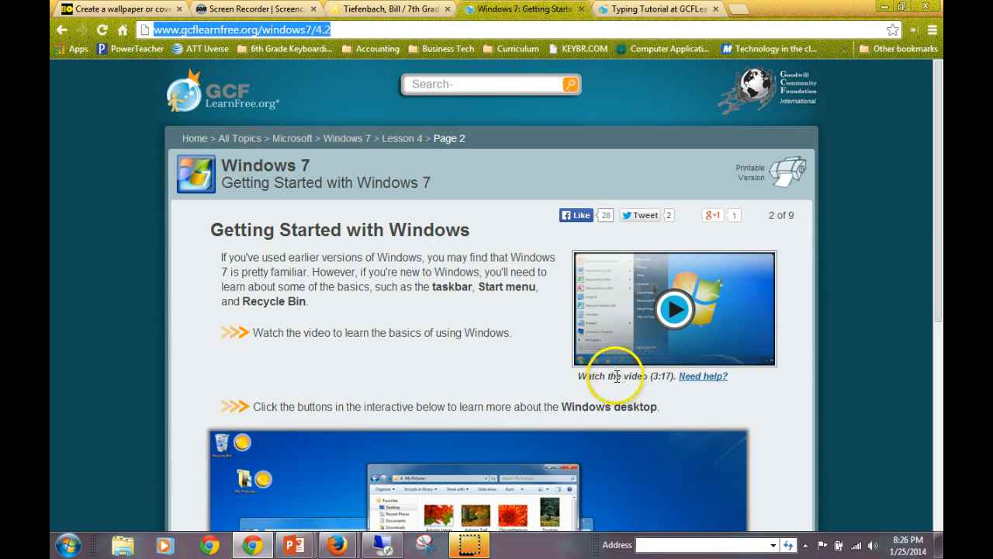
# Review the tutorial's explanation of a desktop feature and close the date and time note.
pyautogui.scroll(-3)
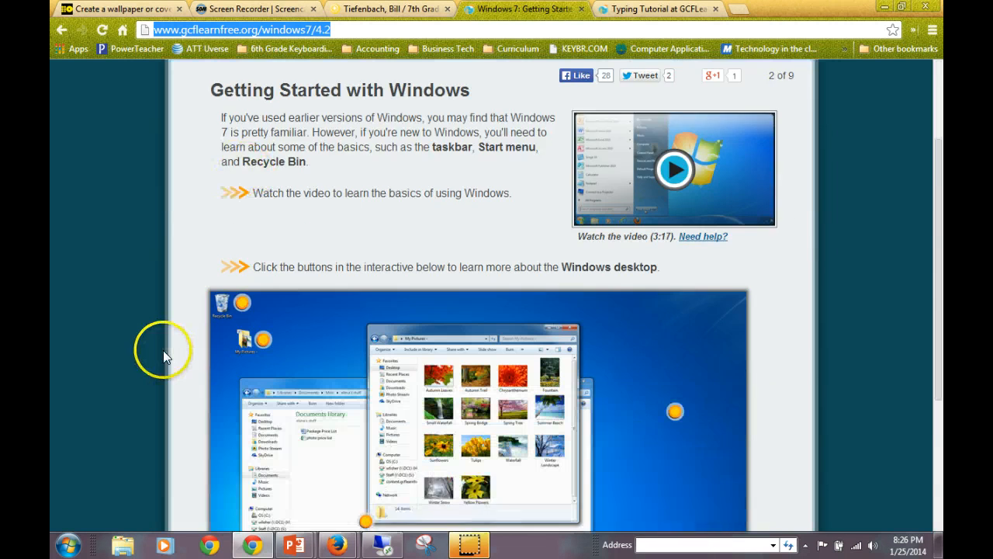
pyautogui.scroll(-3)
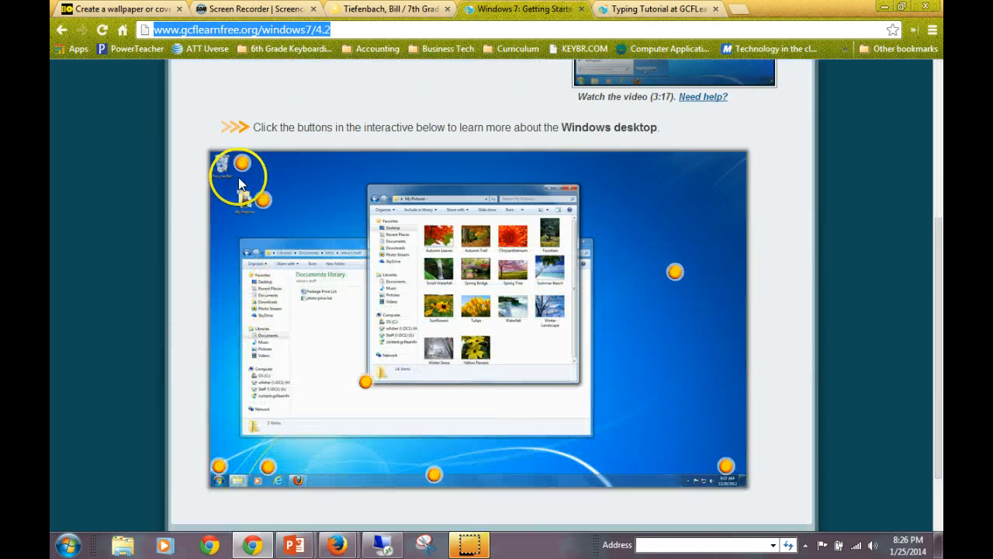
pyautogui.click(247, 164)
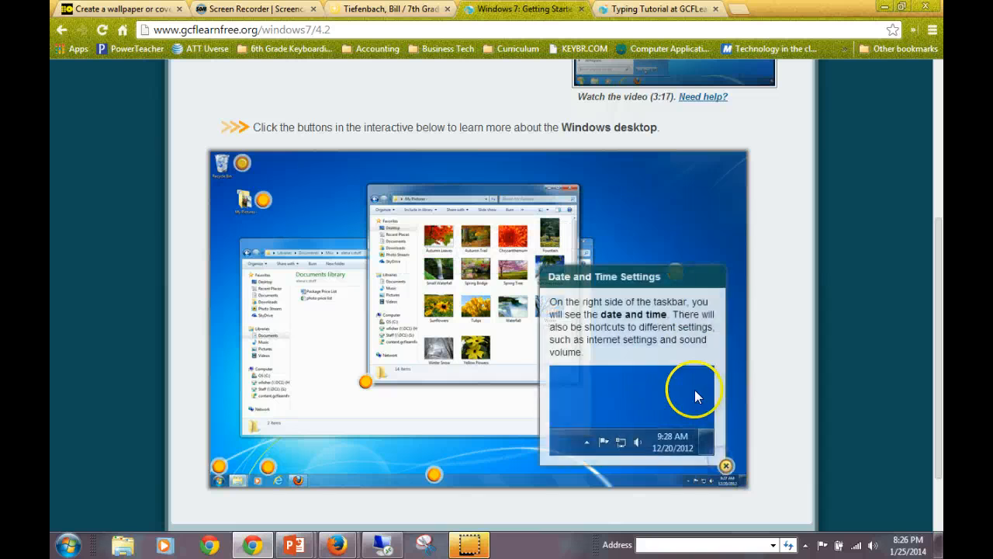
pyautogui.moveTo(236, 196)
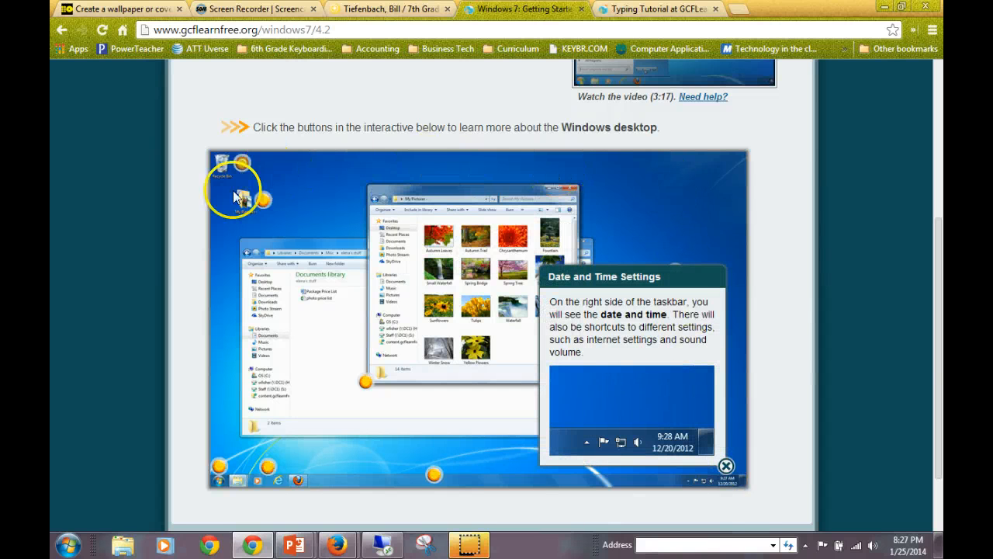
pyautogui.moveTo(764, 379)
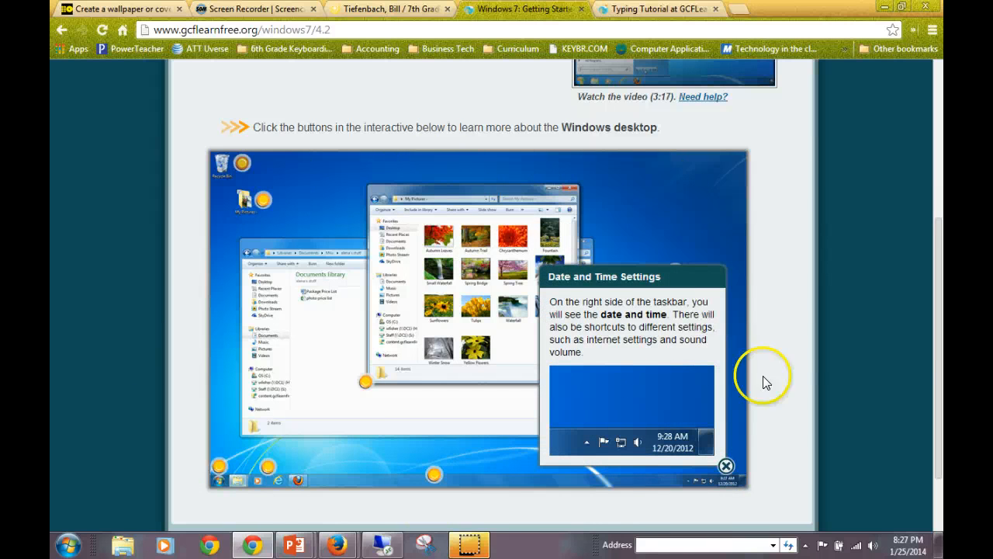
pyautogui.moveTo(661, 450)
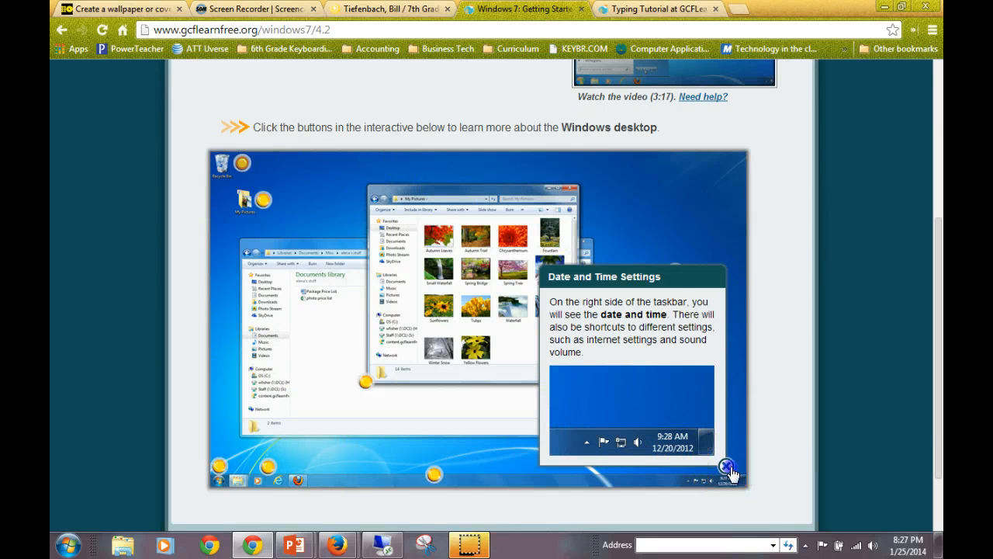
pyautogui.click(727, 466)
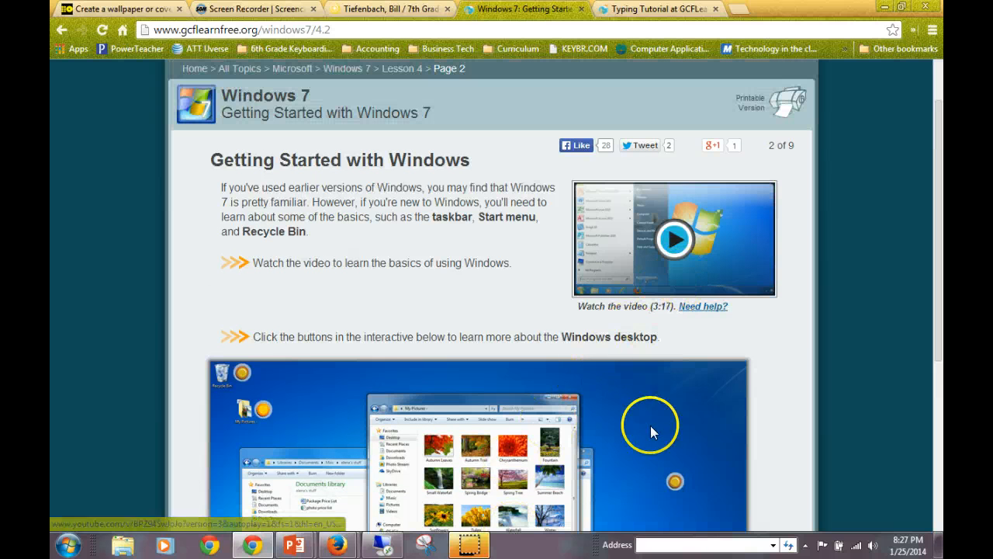
pyautogui.moveTo(292, 422)
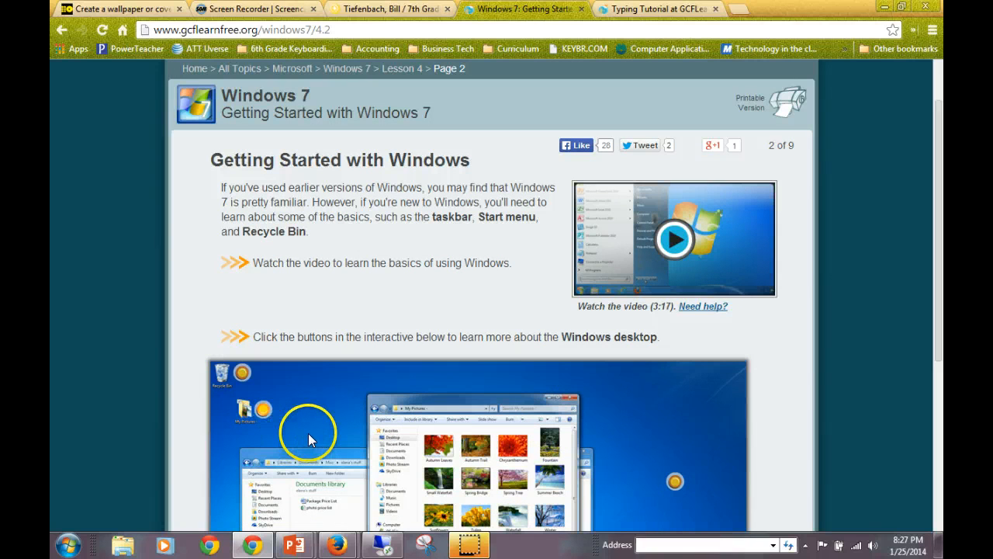
pyautogui.moveTo(666, 518)
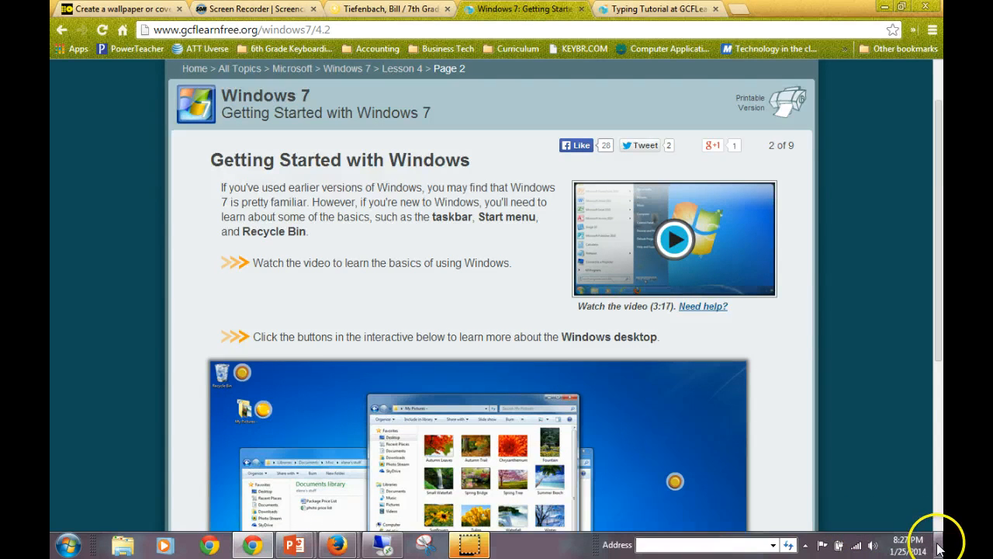
# Show the desktop and capture the whole wallpaper as a full-screen snip.
pyautogui.click(950, 542)
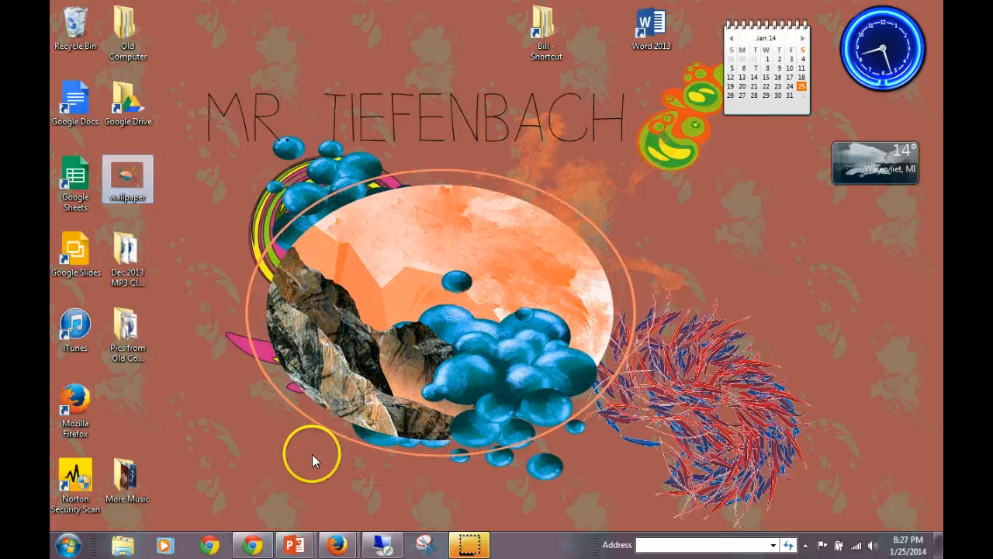
pyautogui.moveTo(416, 493)
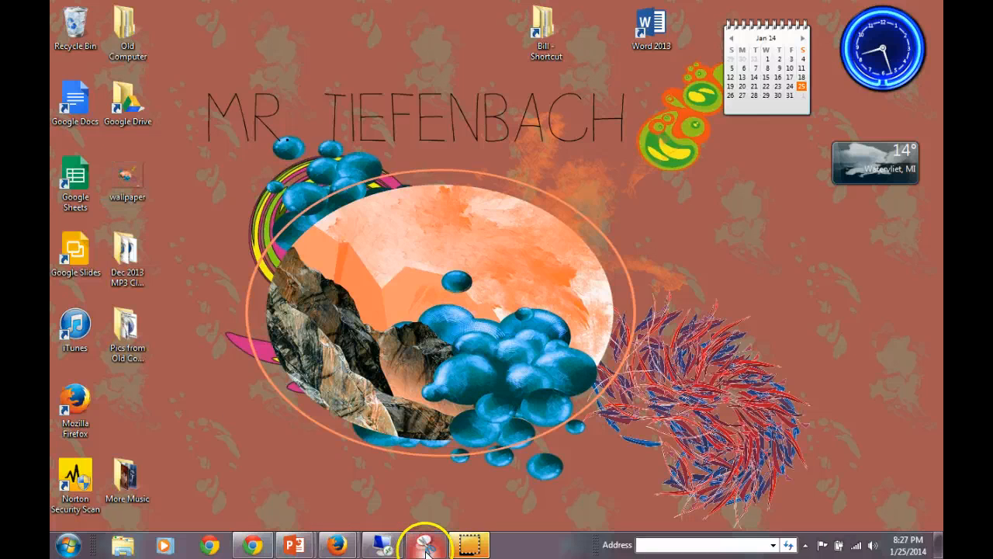
pyautogui.click(422, 541)
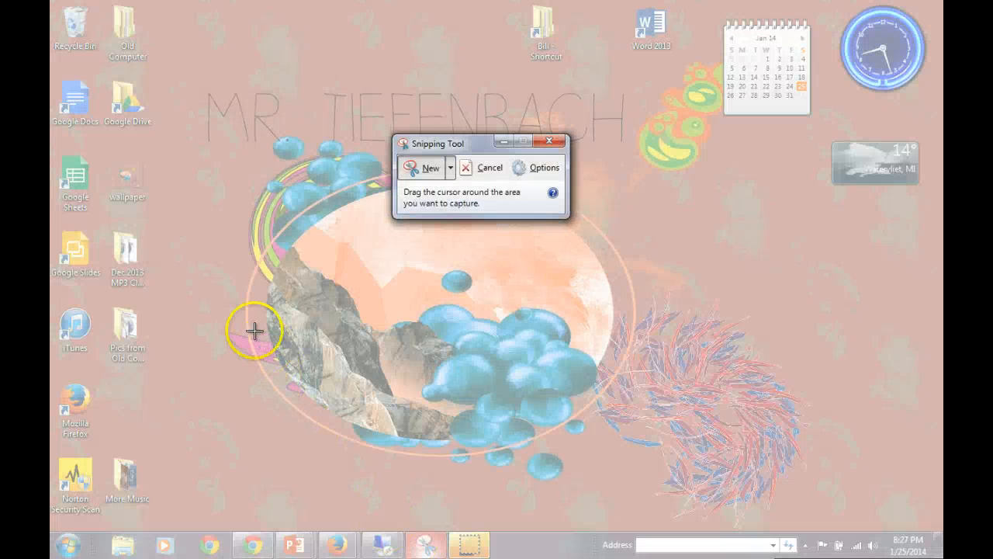
pyautogui.moveTo(221, 238)
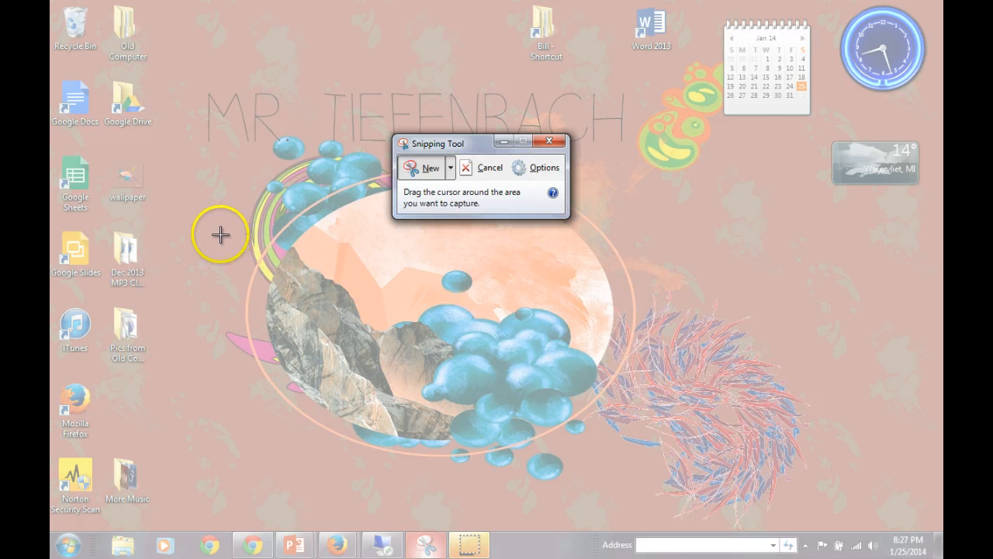
pyautogui.moveTo(138, 137)
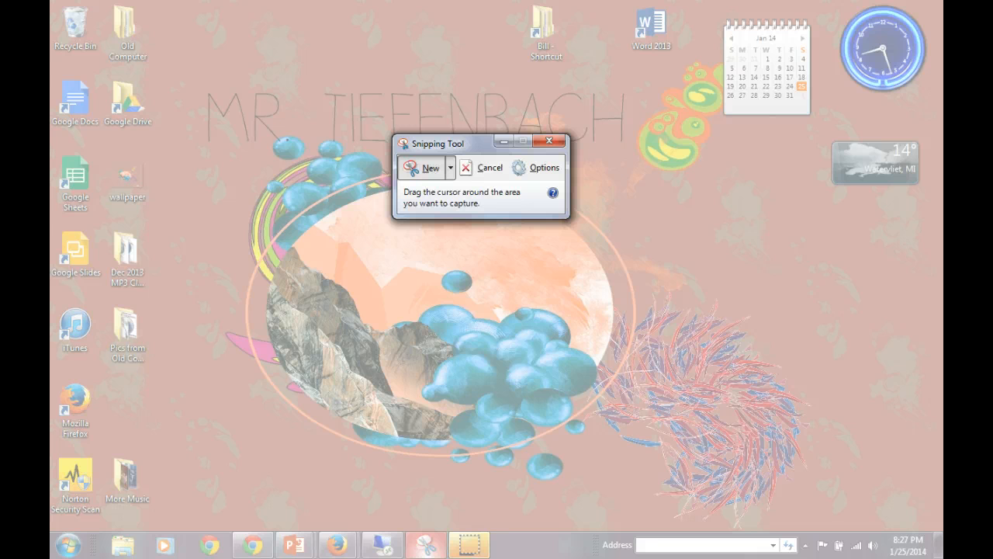
pyautogui.click(430, 167)
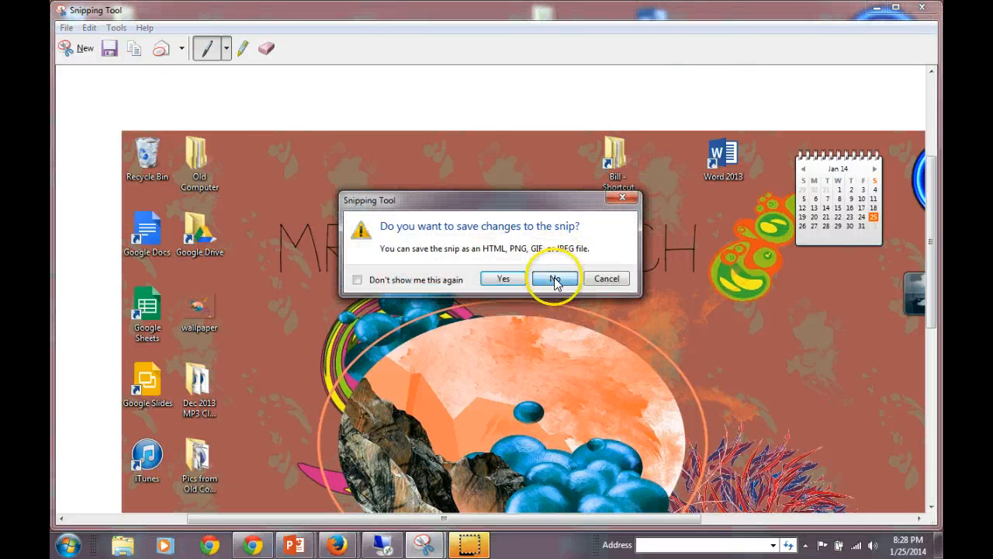
# Discard the desktop snip and capture just the MR TIEFENBACH title area instead.
pyautogui.click(556, 277)
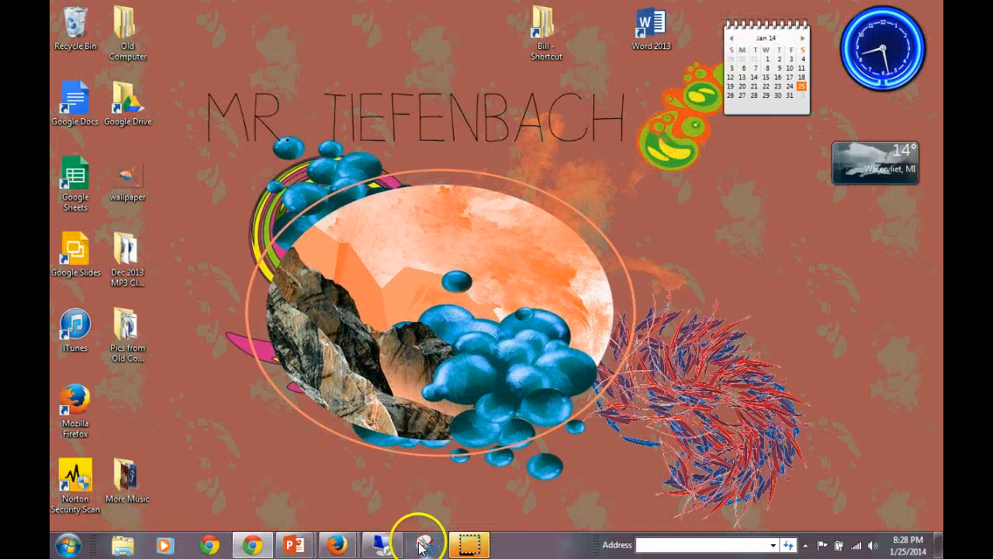
pyautogui.click(422, 540)
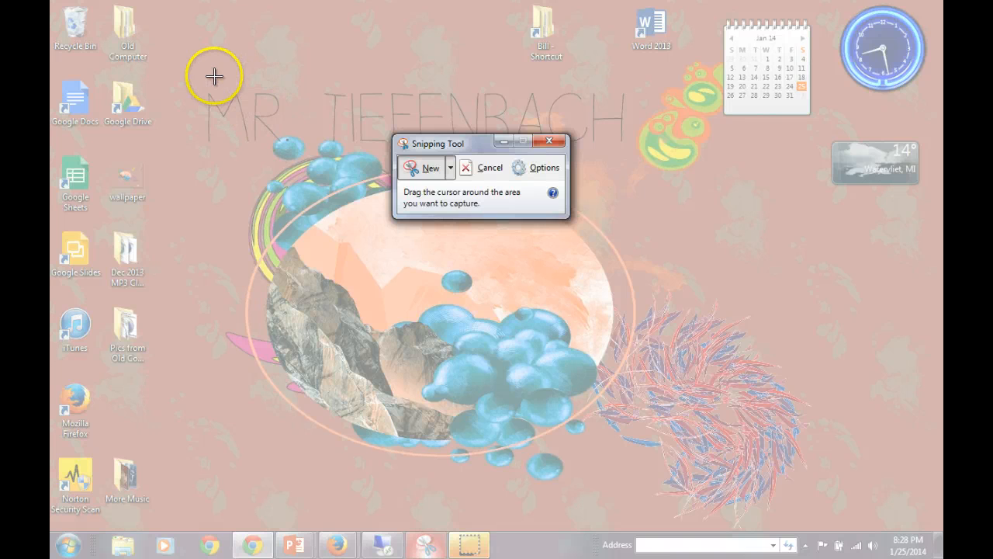
pyautogui.moveTo(196, 84); pyautogui.dragTo(566, 152)
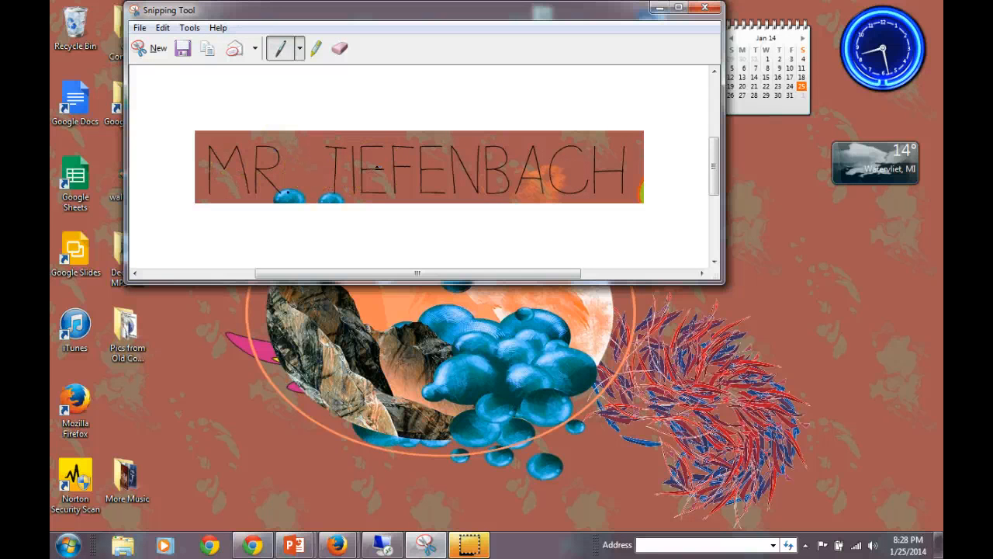
# Start saving the title snip to the Desktop as 'Mr. T', then cancel the save.
pyautogui.rightClick(349, 192)
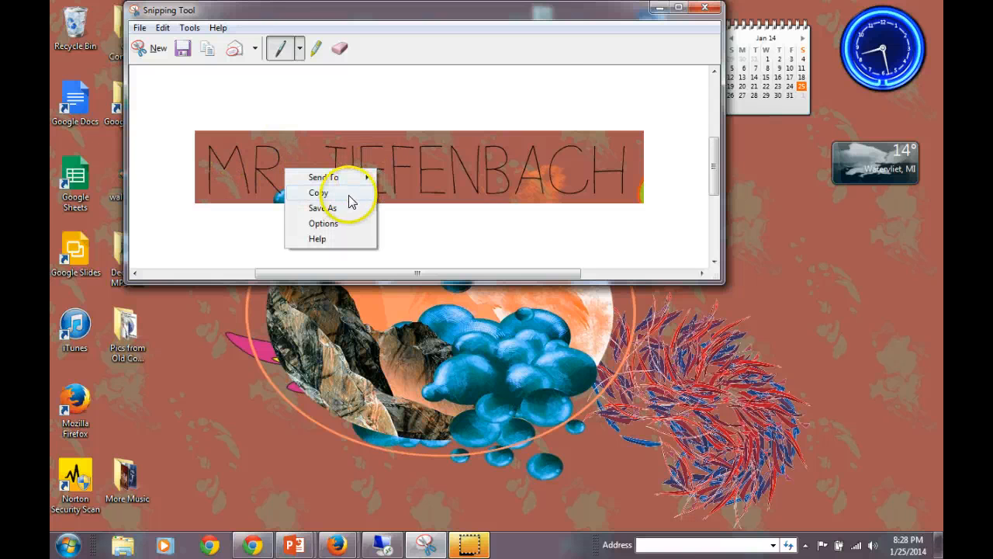
pyautogui.click(323, 208)
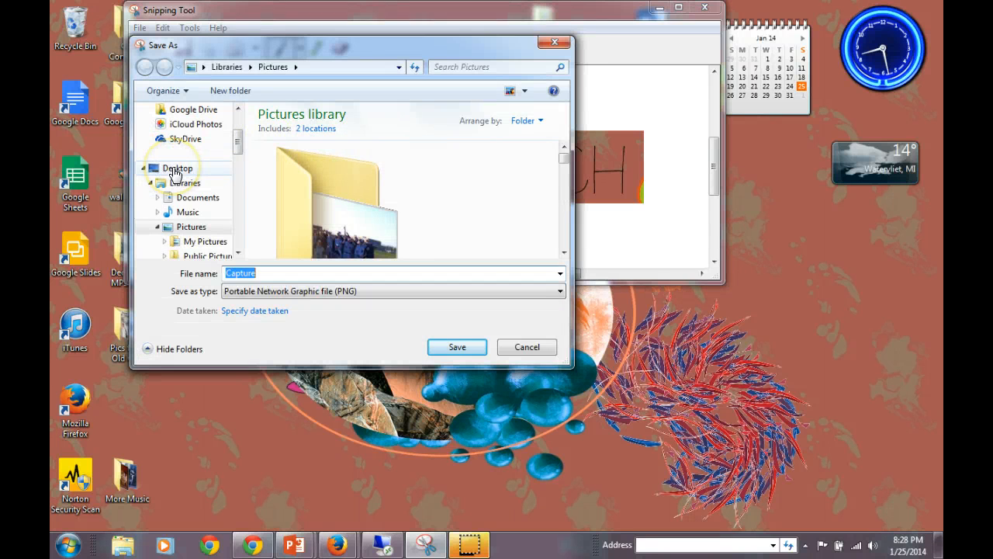
pyautogui.click(179, 168)
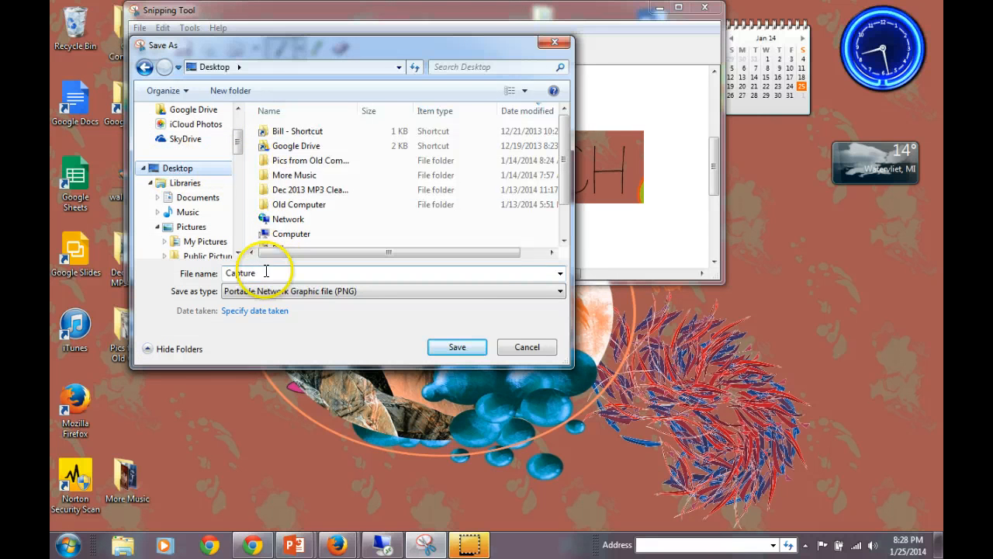
pyautogui.doubleClick(240, 273)
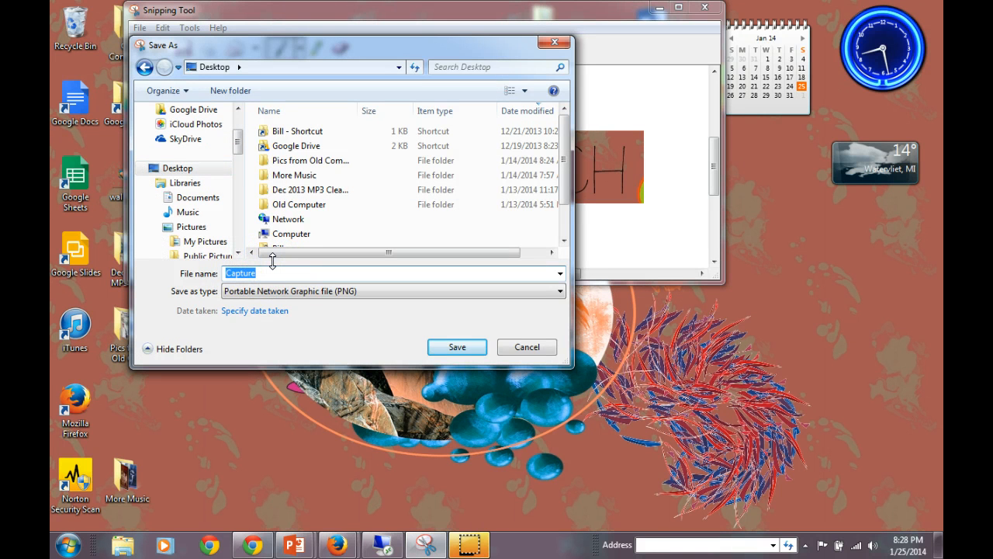
pyautogui.write('Mr. T')
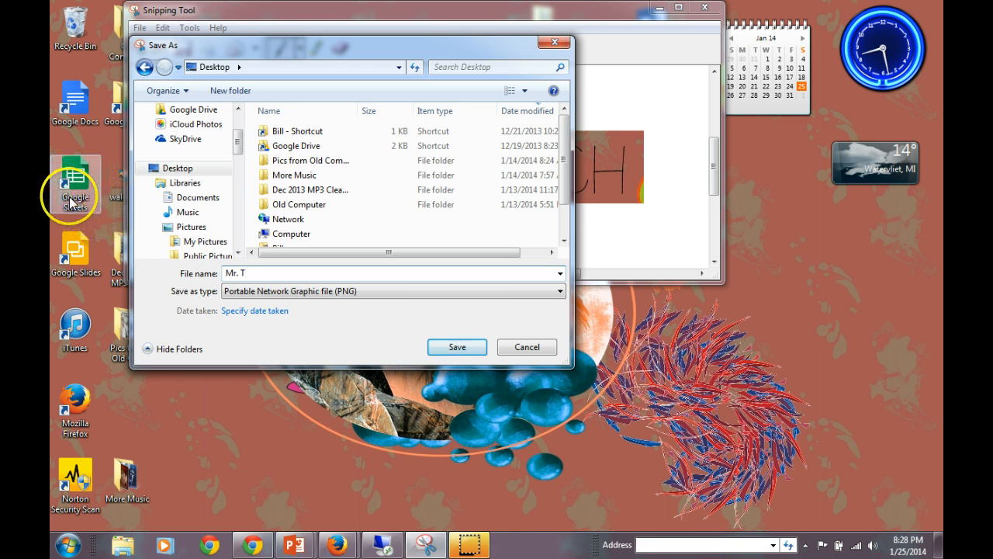
pyautogui.moveTo(518, 360)
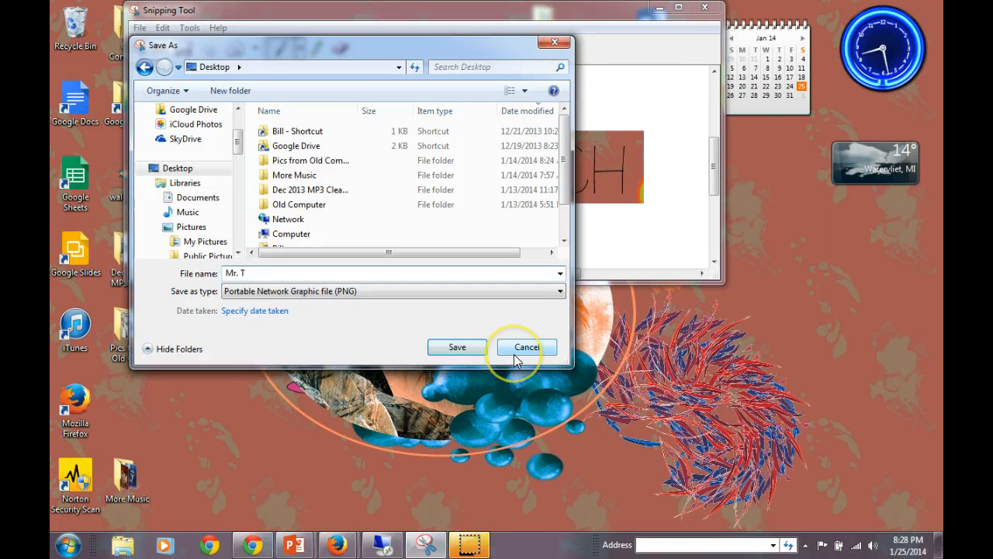
pyautogui.click(526, 348)
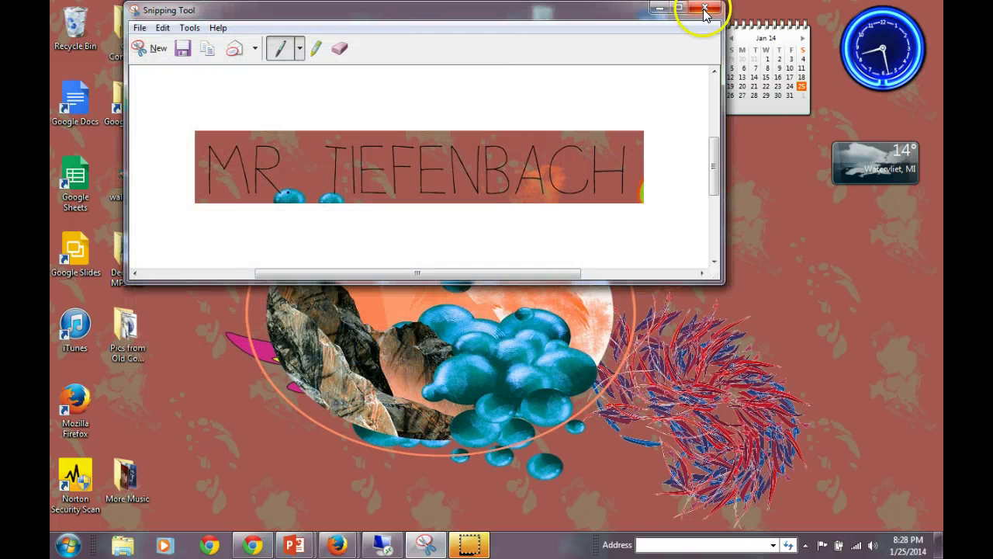
# Close the title snip and capture the whole desktop as a new snip.
pyautogui.click(700, 10)
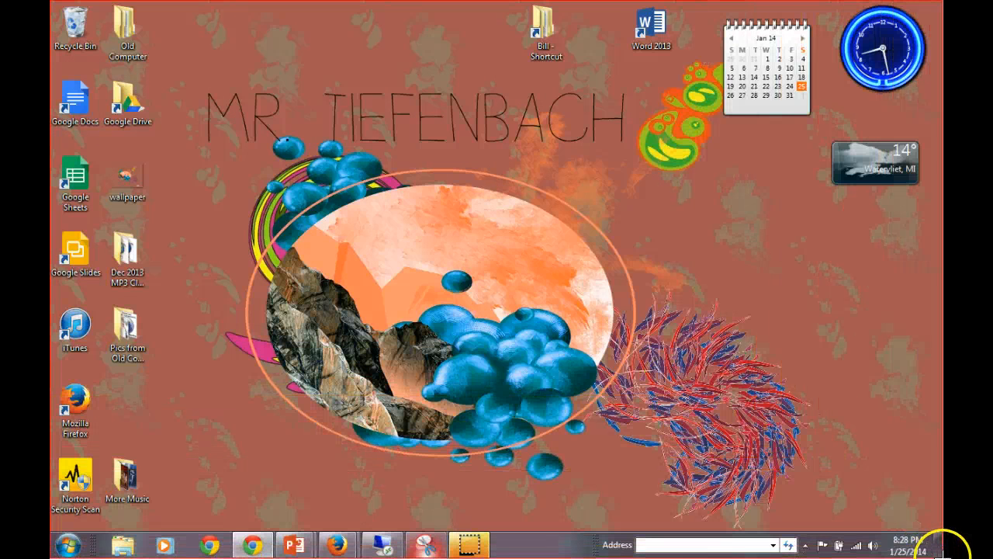
pyautogui.click(425, 542)
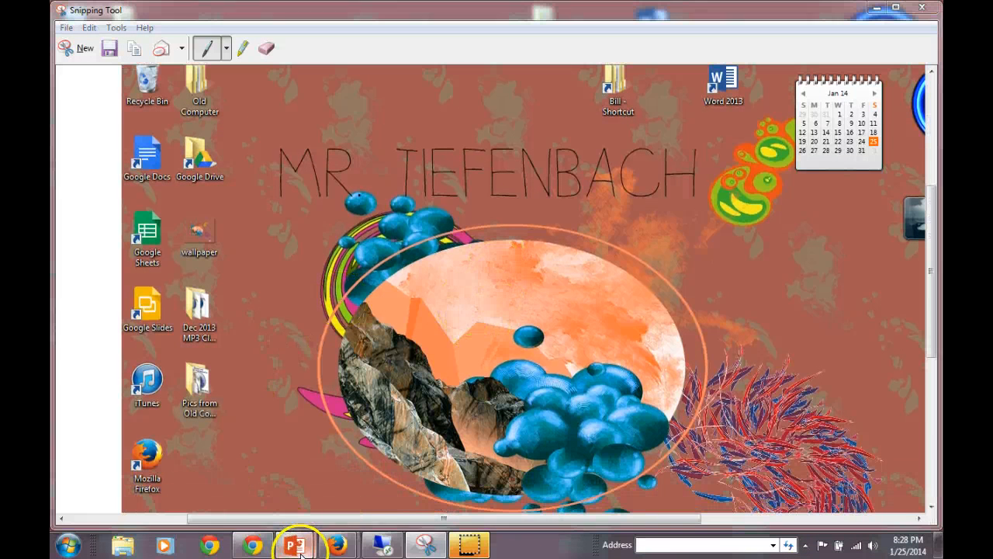
# Return to the title slide, browse Computer and the Windows (C:) drive in Explorer, then close it.
pyautogui.click(292, 543)
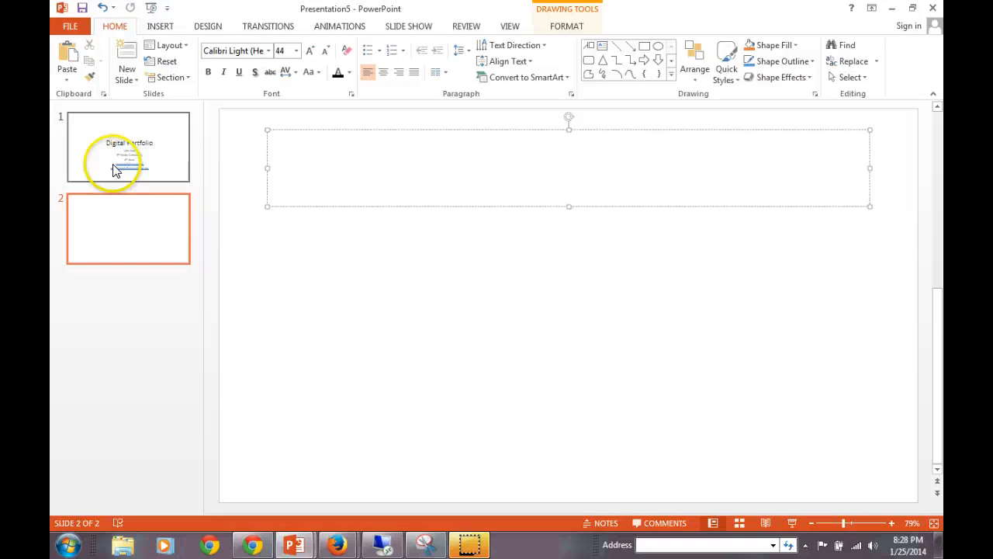
pyautogui.click(127, 147)
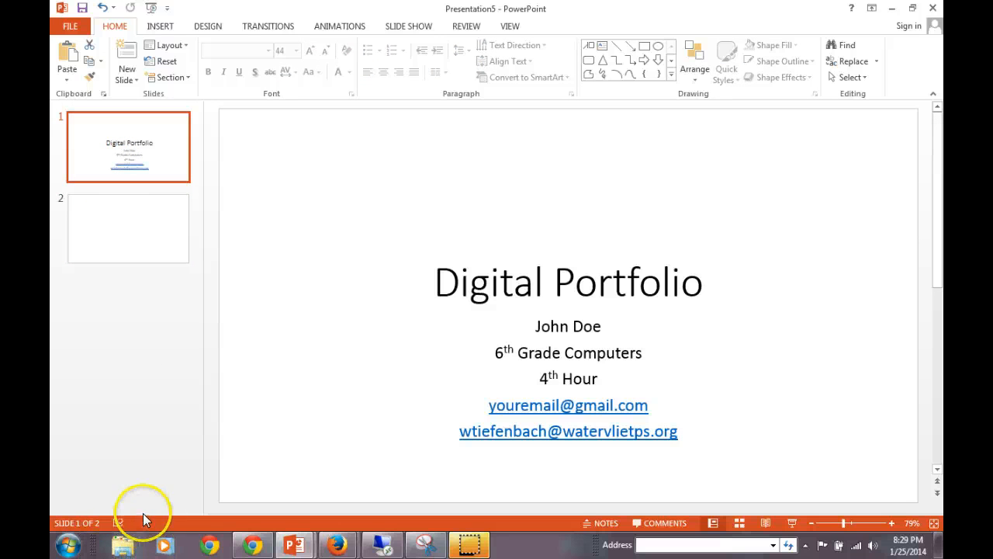
pyautogui.click(121, 542)
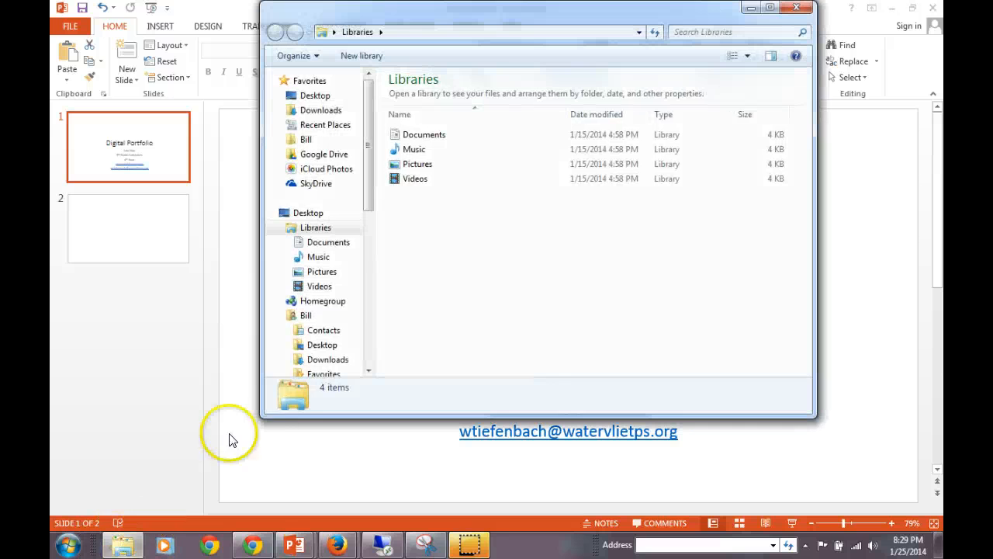
pyautogui.moveTo(365, 163)
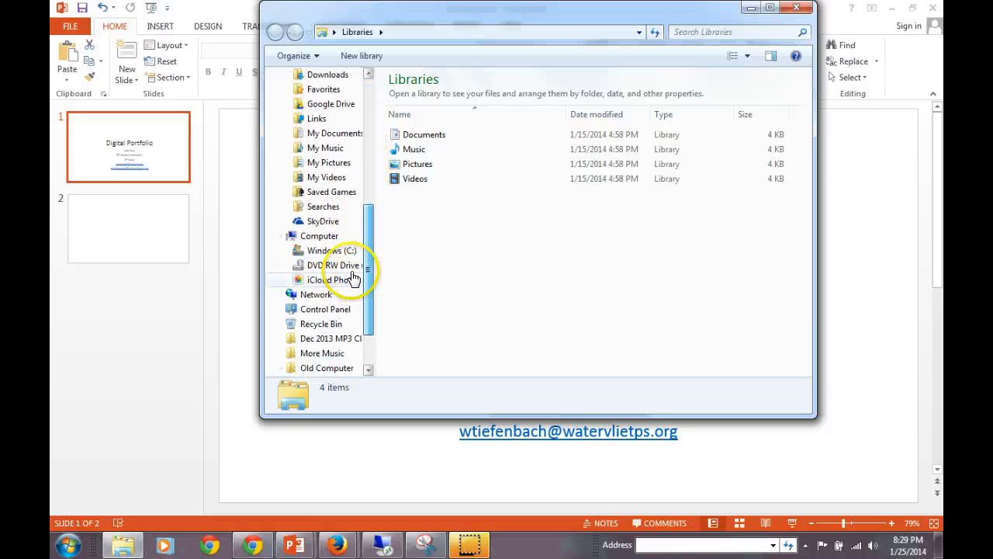
pyautogui.click(320, 236)
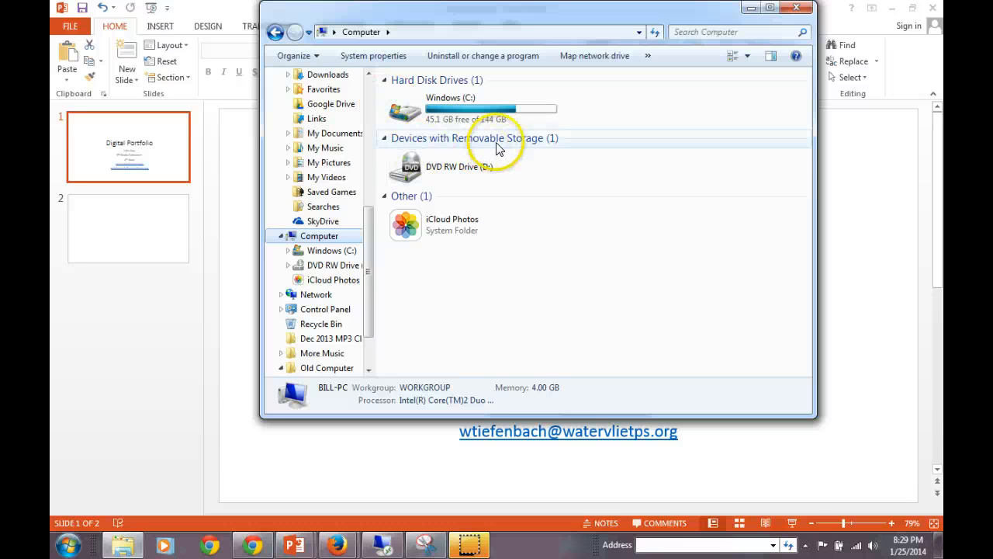
pyautogui.click(450, 166)
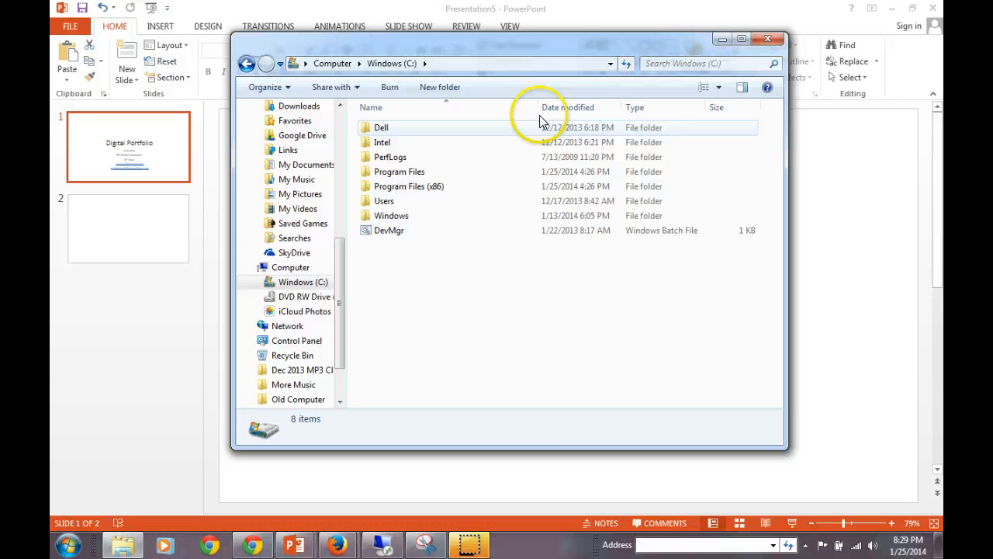
pyautogui.click(767, 39)
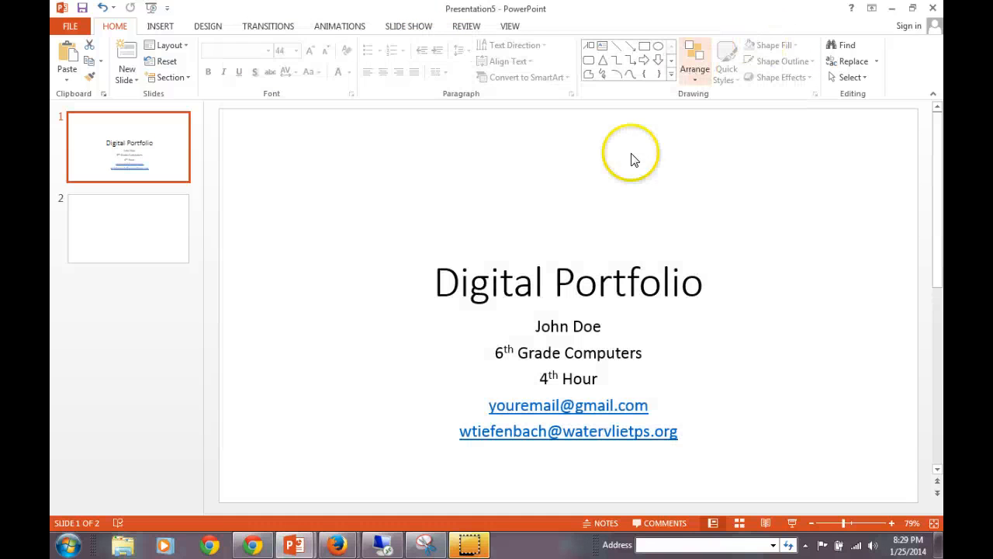
pyautogui.moveTo(429, 236)
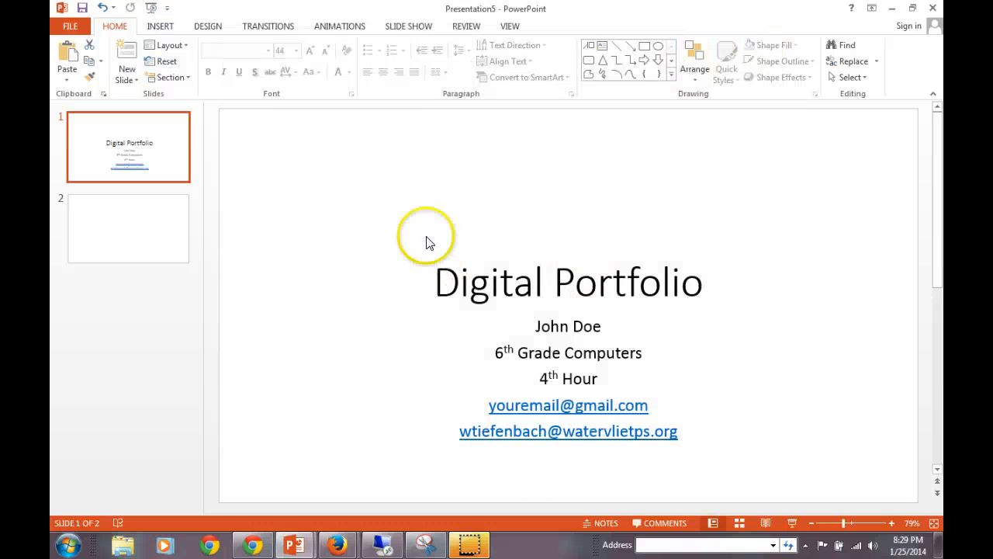
# Give the empty second slide a Title Only layout.
pyautogui.click(127, 228)
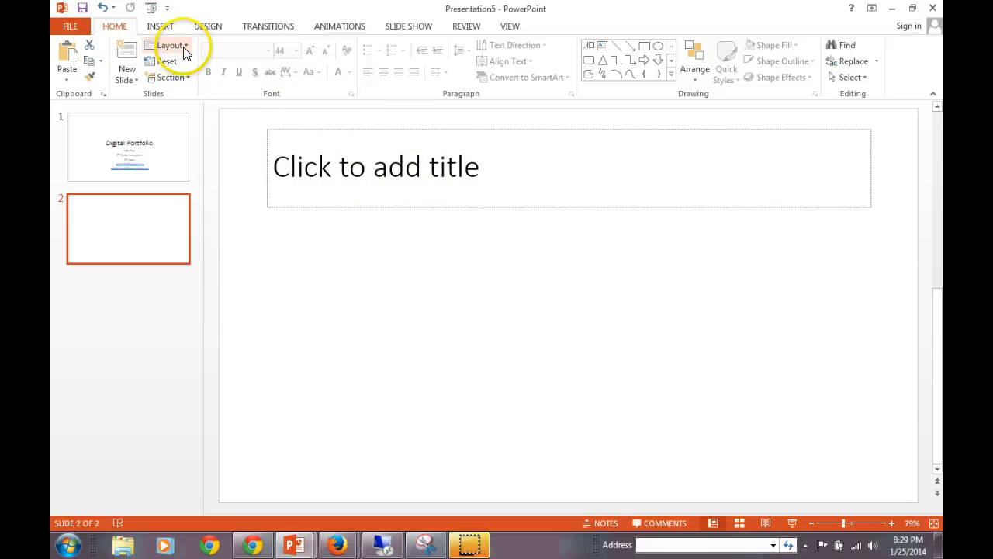
pyautogui.click(168, 45)
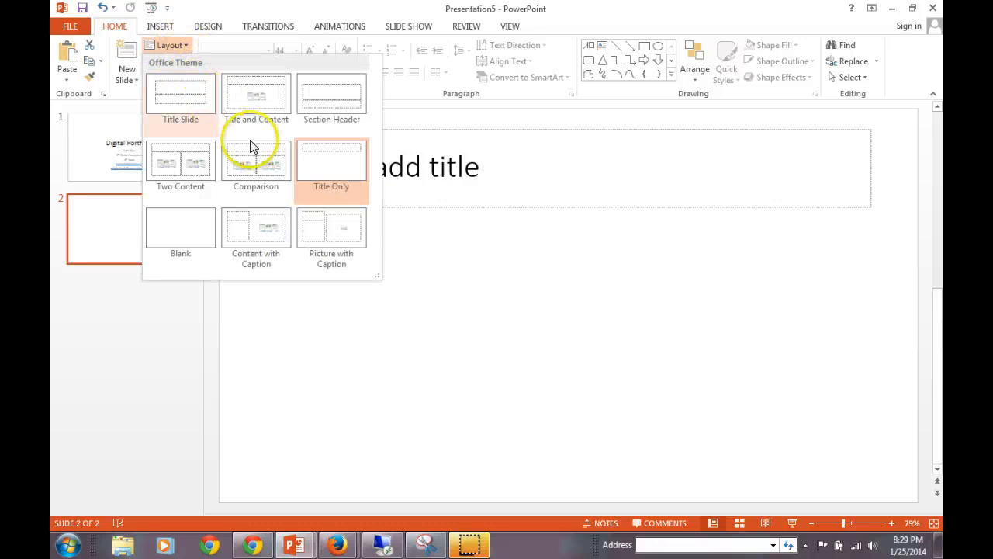
pyautogui.click(332, 163)
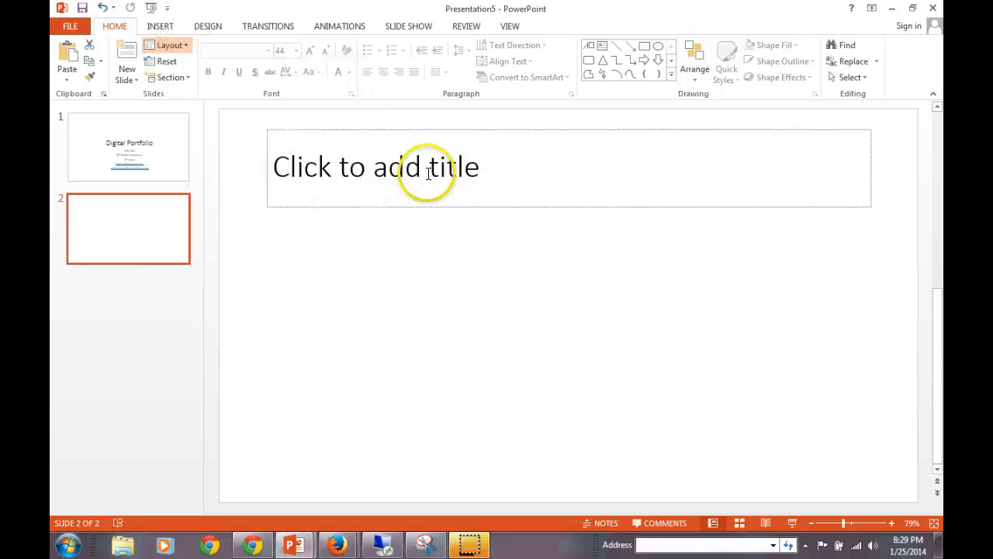
# Set slide 2's title to 'Wallpaper / Desktop'.
pyautogui.click(429, 172)
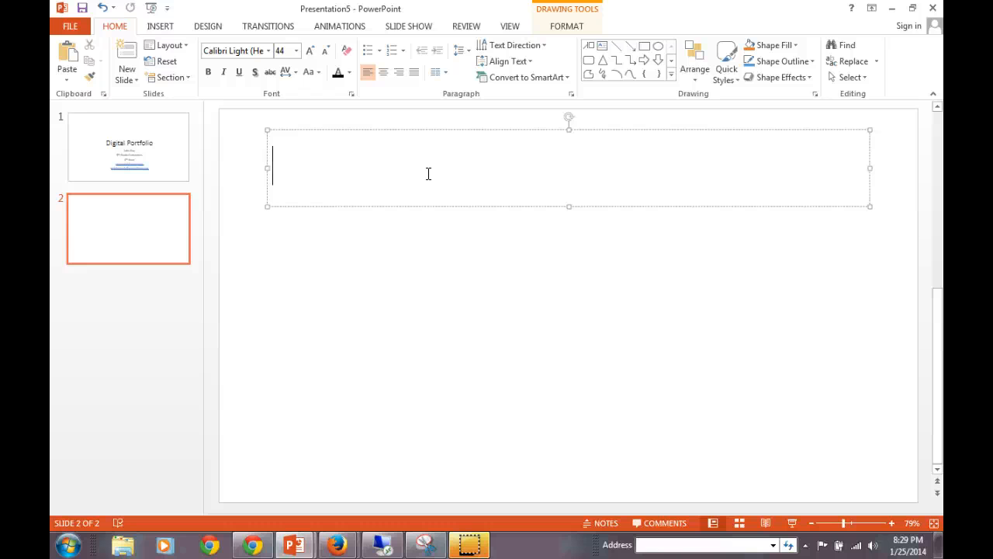
pyautogui.write('Wallpap')
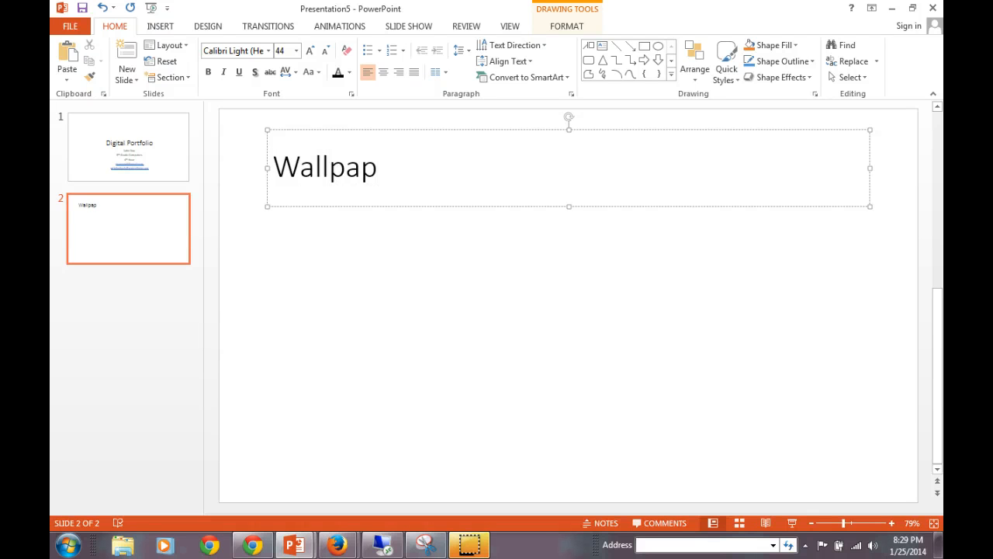
pyautogui.write('er')
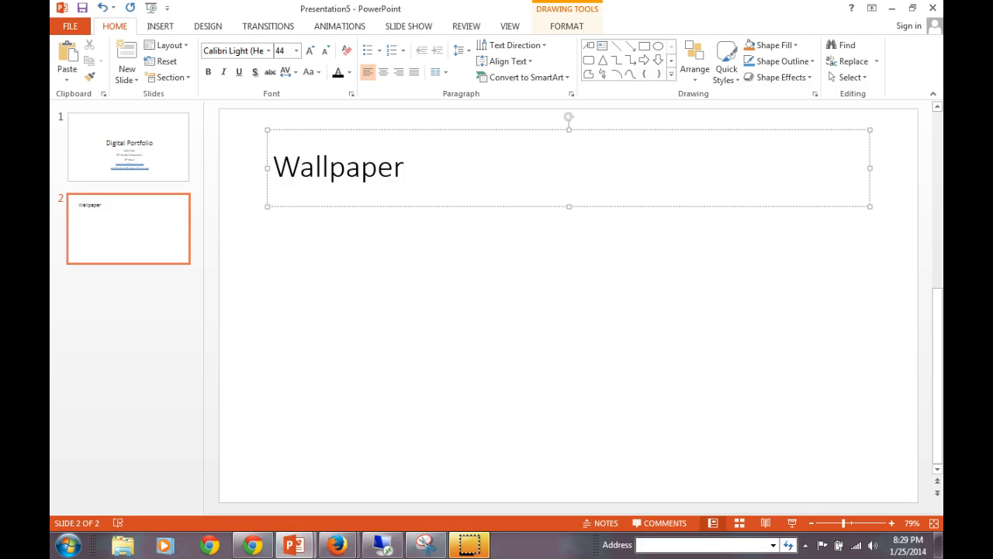
pyautogui.write('/ Des')
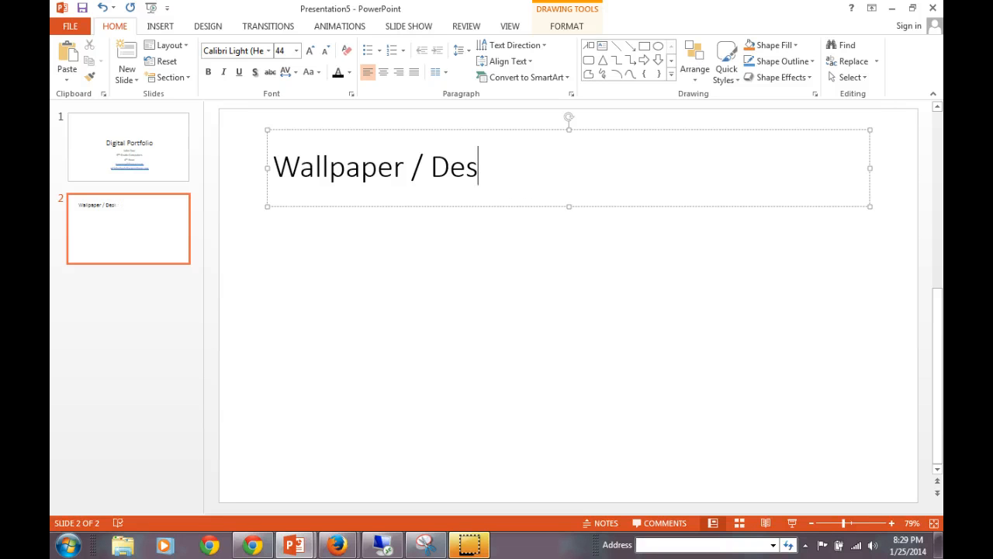
pyautogui.write('ktop')
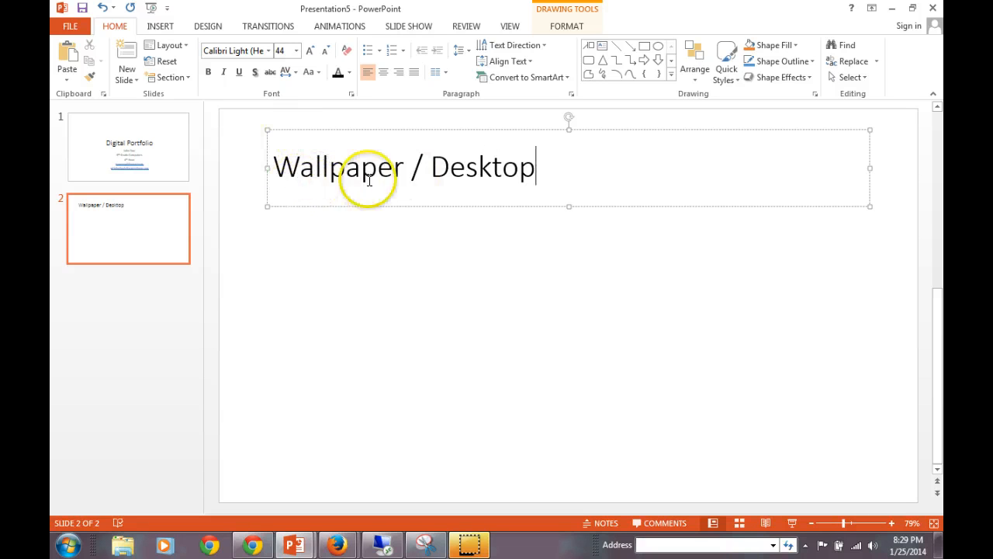
pyautogui.moveTo(415, 230)
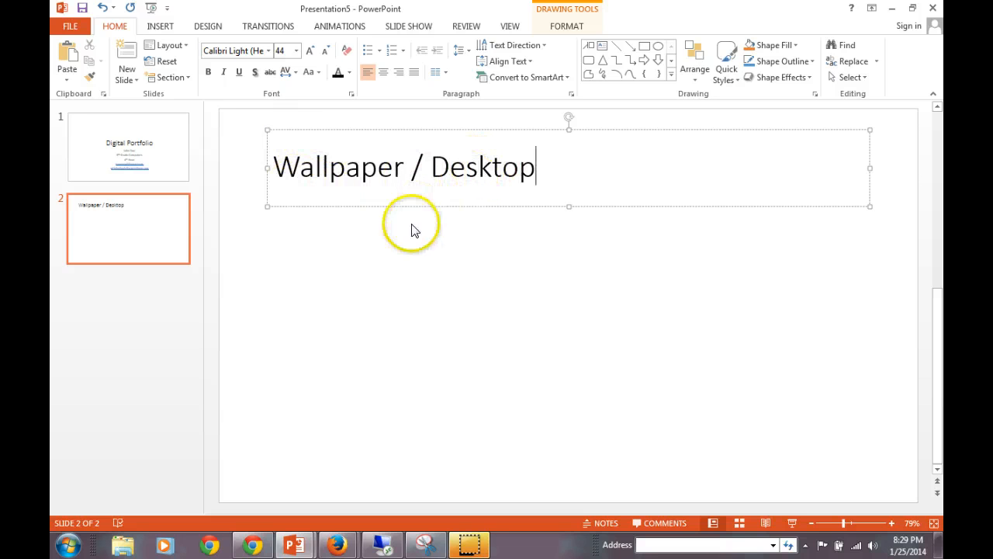
pyautogui.click(400, 432)
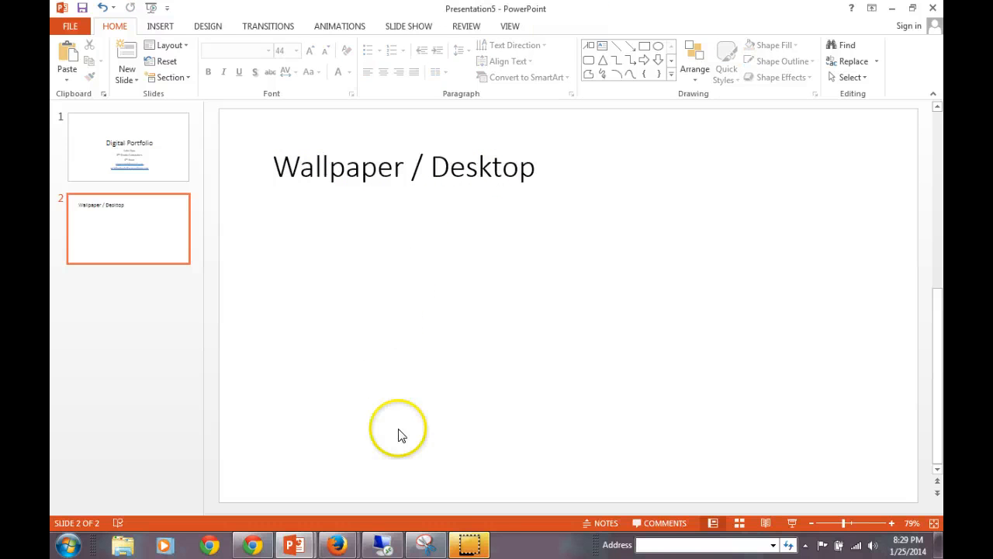
# Copy the full-desktop snip from Snipping Tool and switch back to PowerPoint.
pyautogui.click(425, 543)
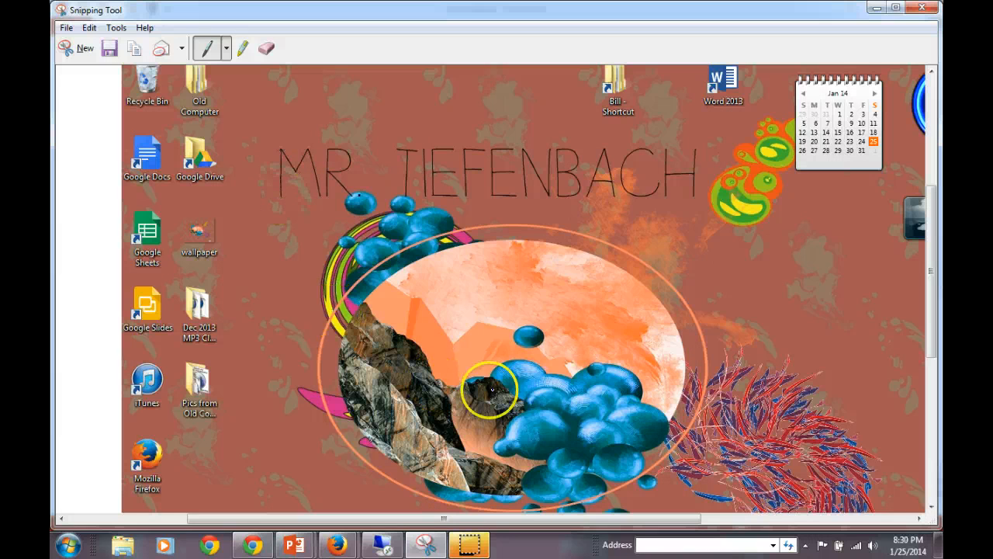
pyautogui.moveTo(401, 152)
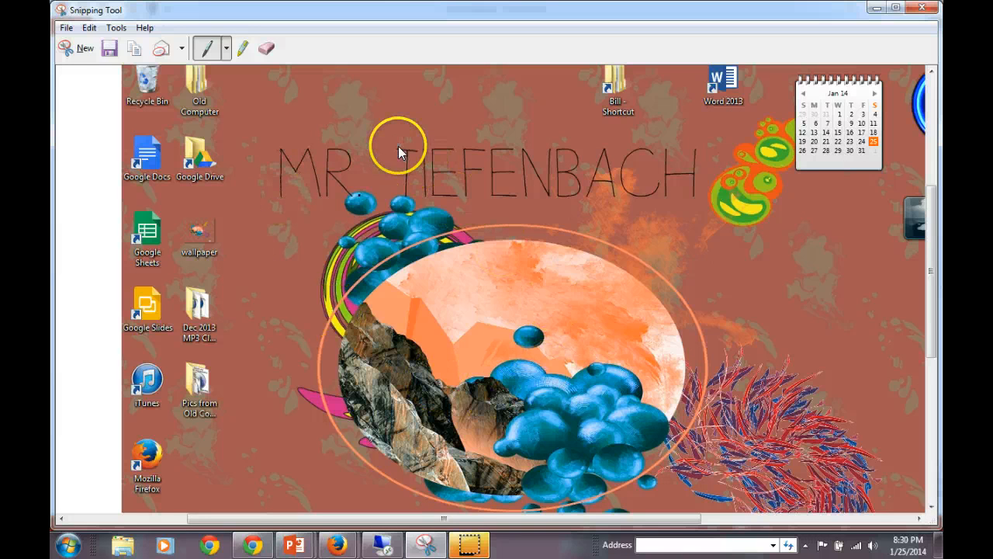
pyautogui.rightClick(401, 152)
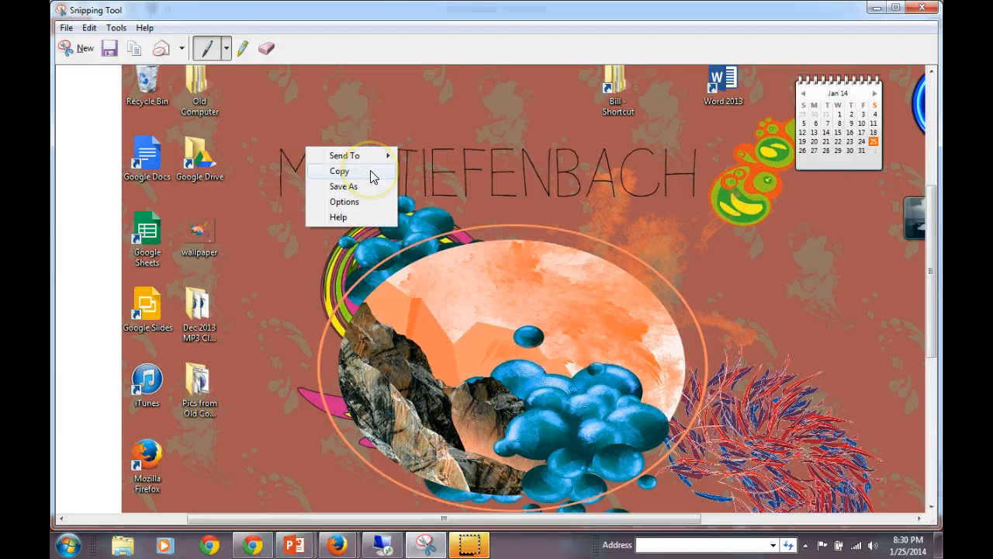
pyautogui.click(338, 170)
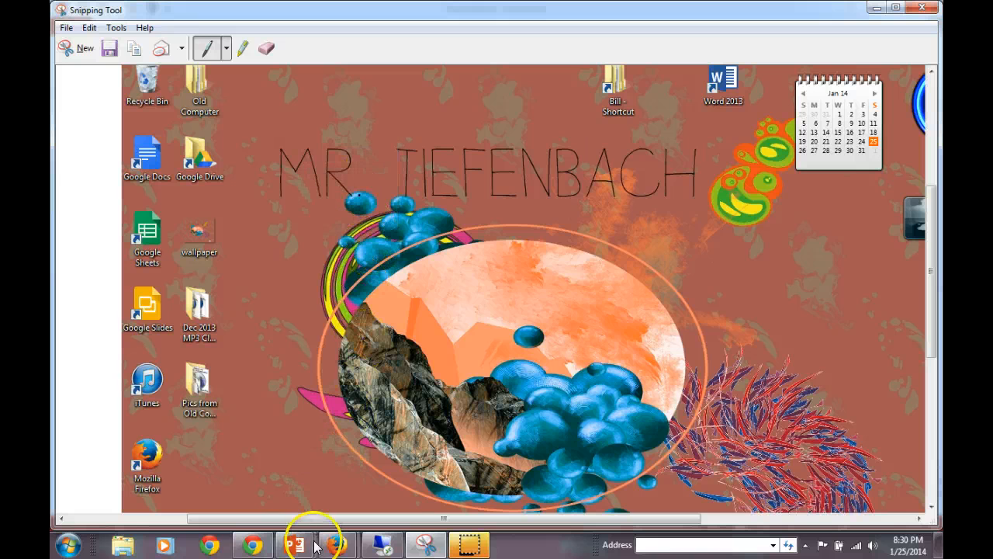
pyautogui.click(298, 543)
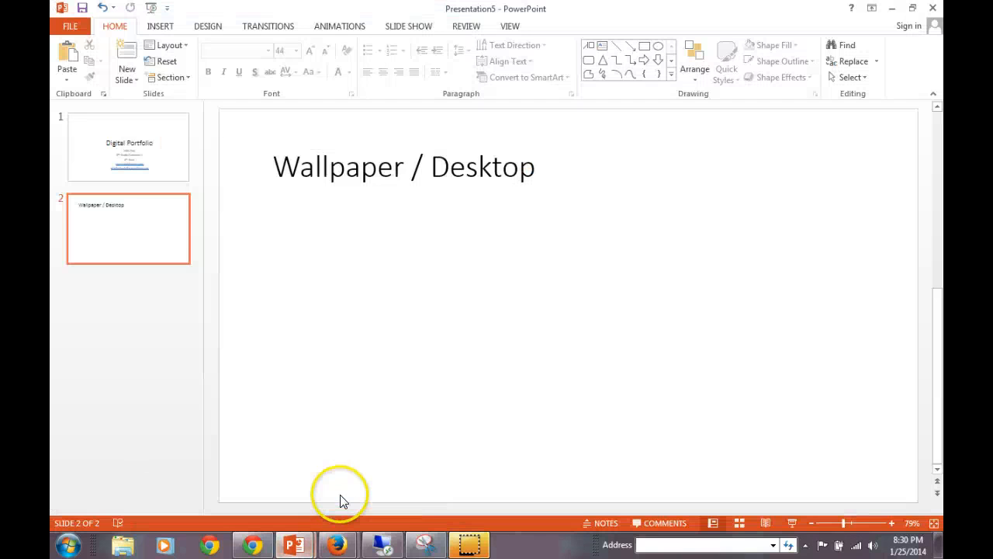
# Paste the desktop screenshot onto the slide below the title.
pyautogui.click(127, 147)
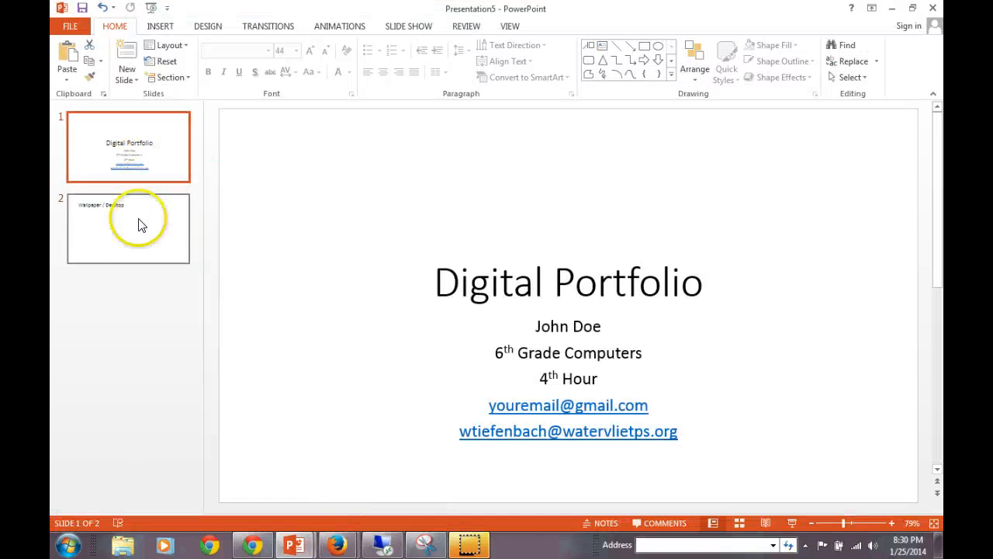
pyautogui.rightClick(341, 264)
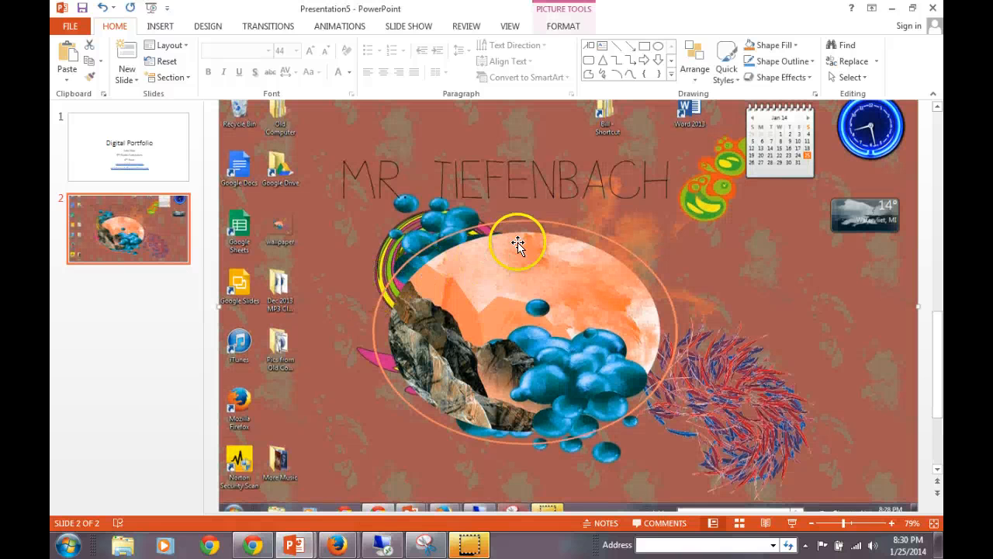
pyautogui.moveTo(582, 299)
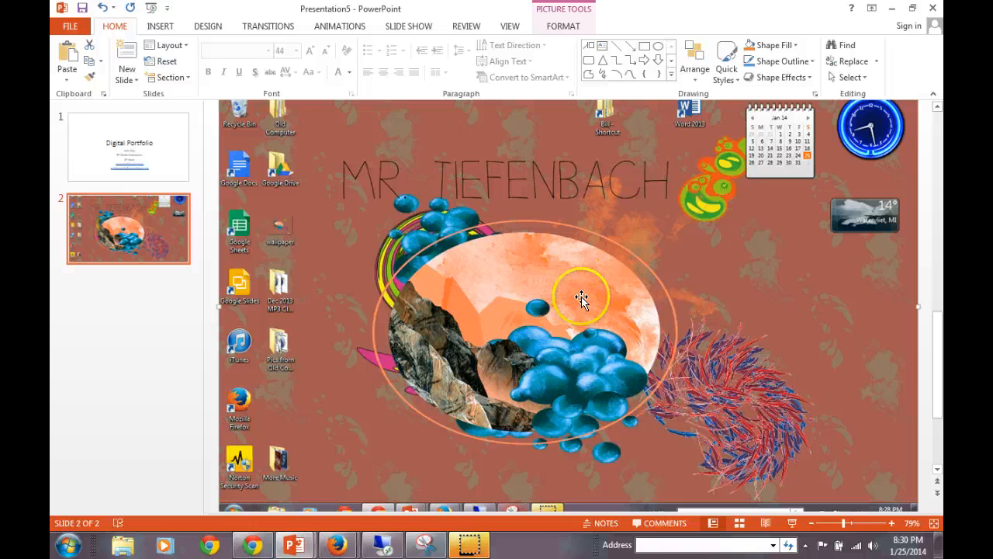
pyautogui.moveTo(476, 257)
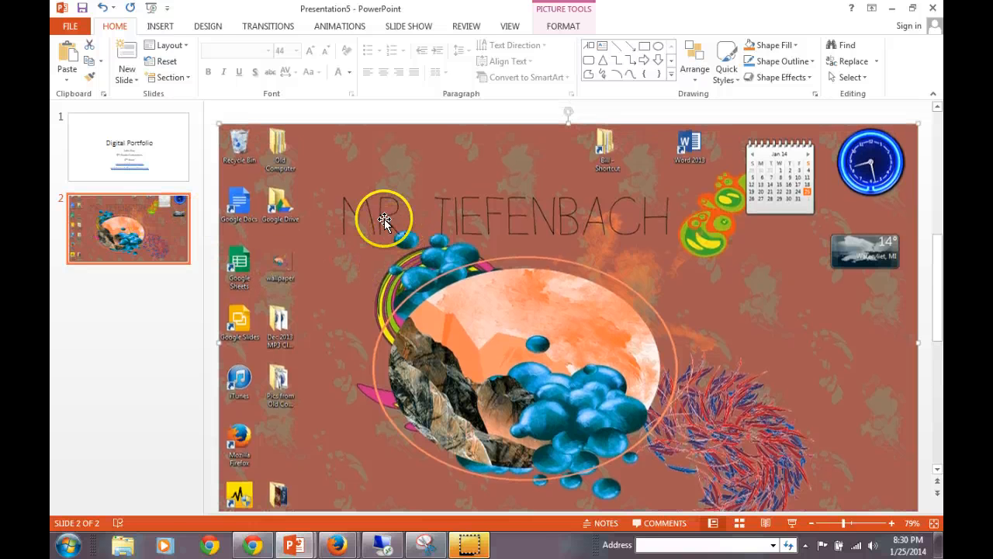
pyautogui.moveTo(200, 138)
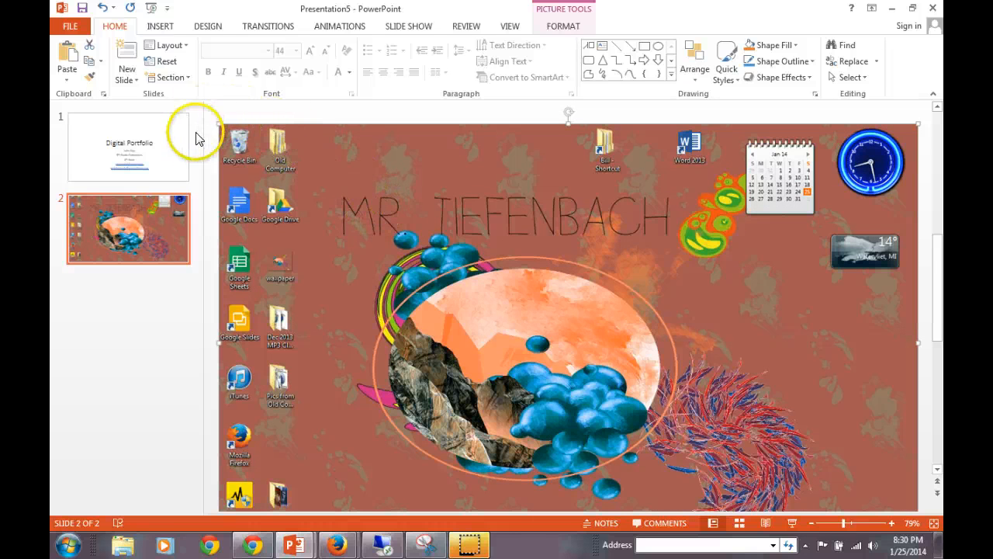
pyautogui.moveTo(337, 133)
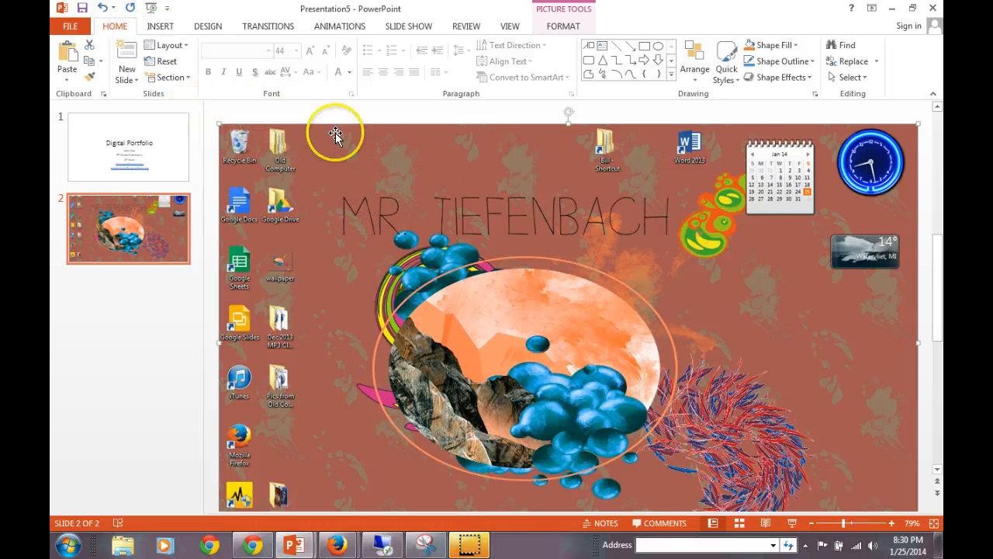
pyautogui.moveTo(217, 123)
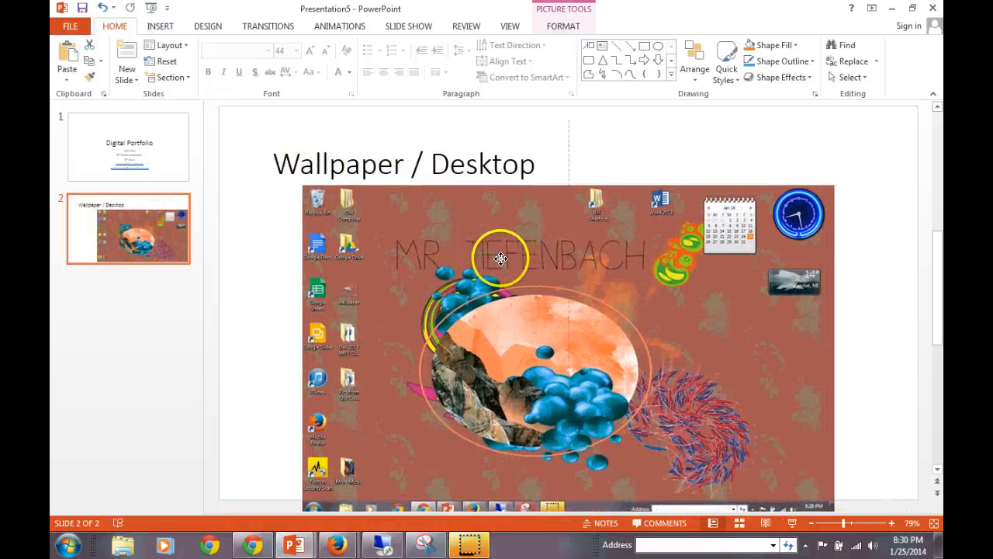
pyautogui.click(500, 257)
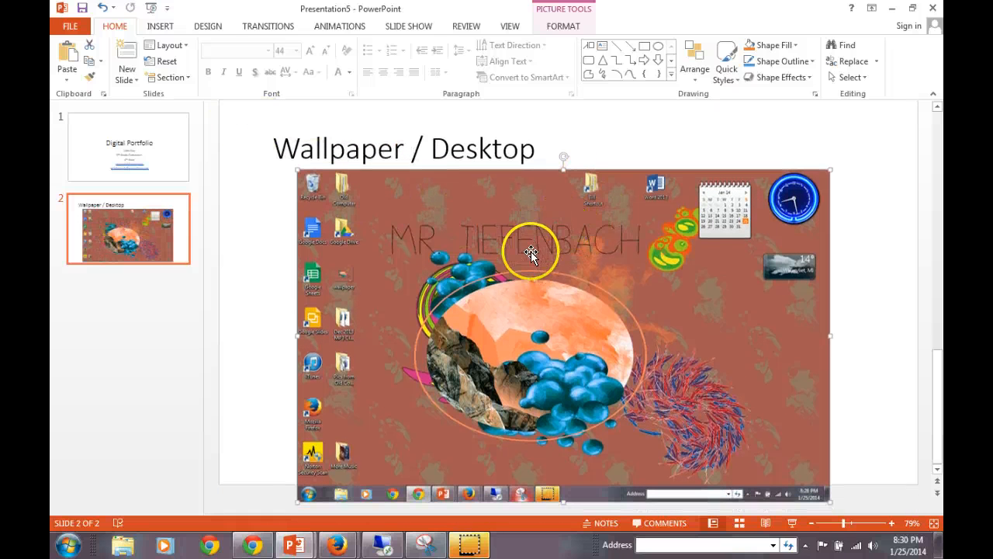
pyautogui.moveTo(297, 494)
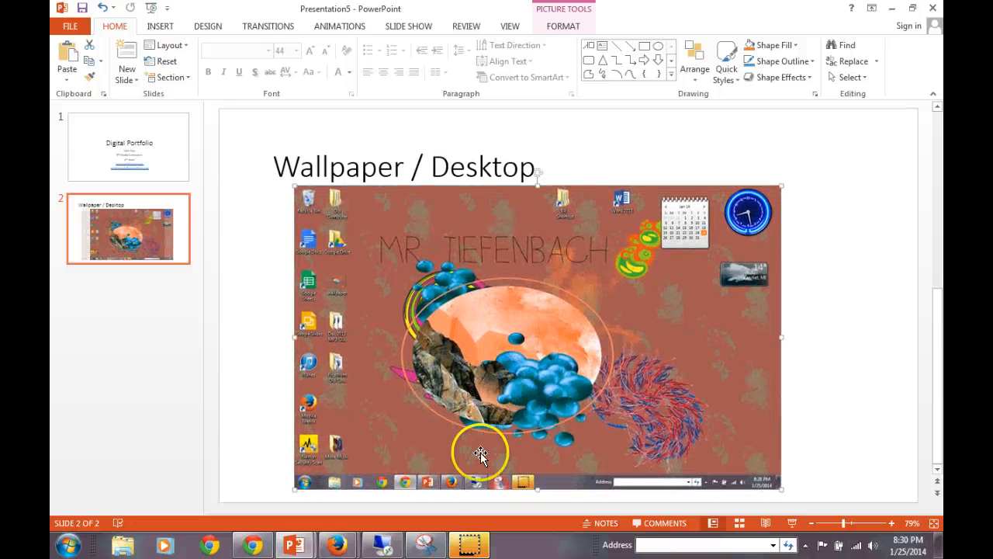
pyautogui.moveTo(850, 318)
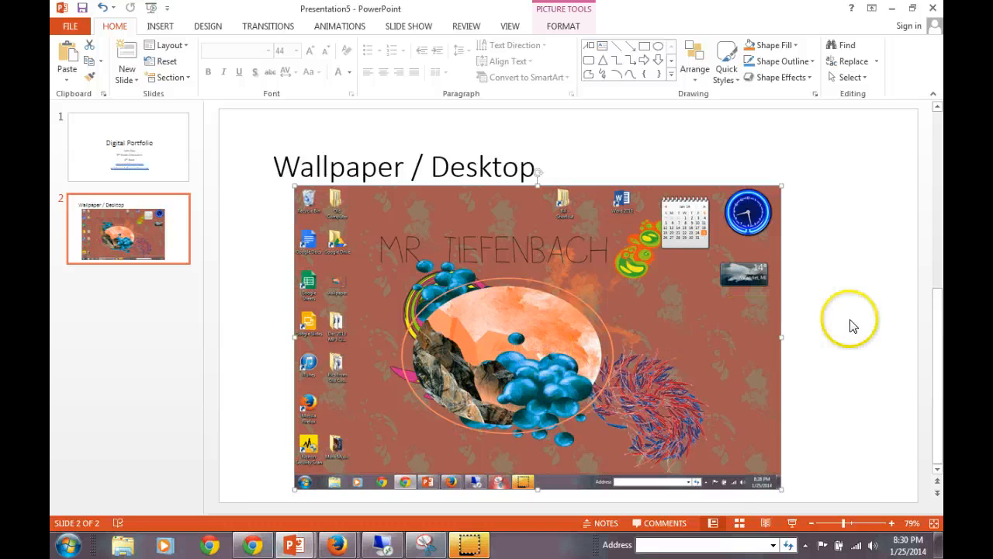
pyautogui.moveTo(808, 378)
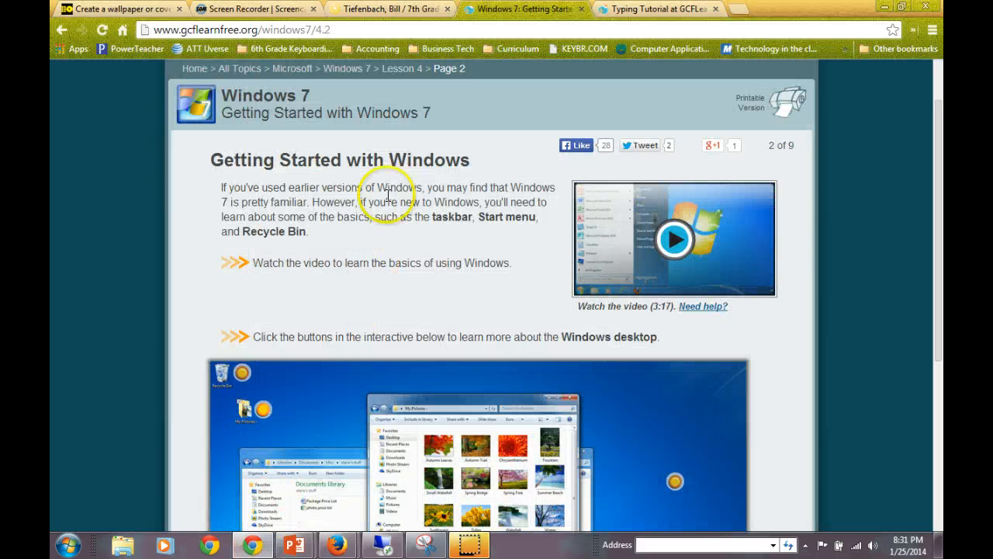
# Read the tutorial's notes on desktop folders and the Start button, then return to PowerPoint.
pyautogui.scroll(-3)
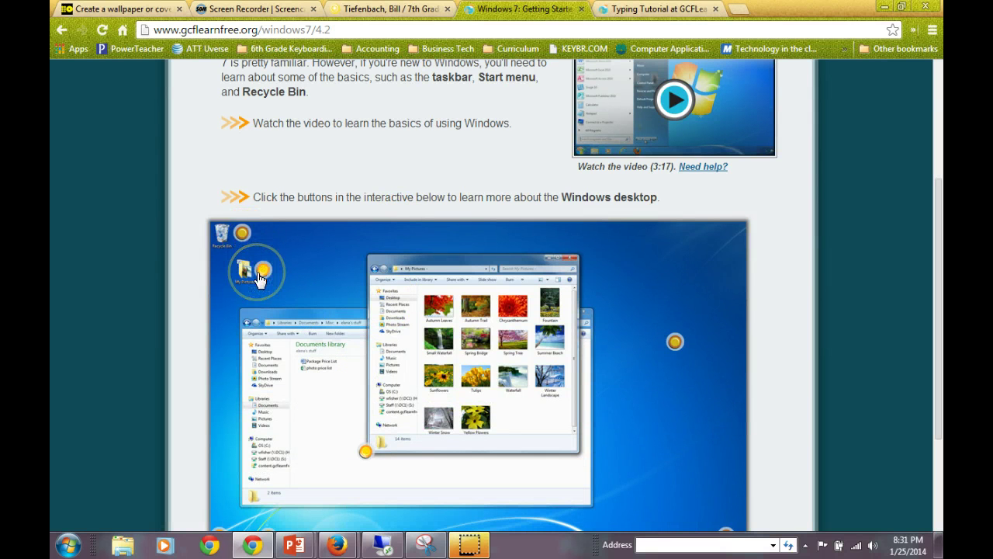
pyautogui.click(263, 273)
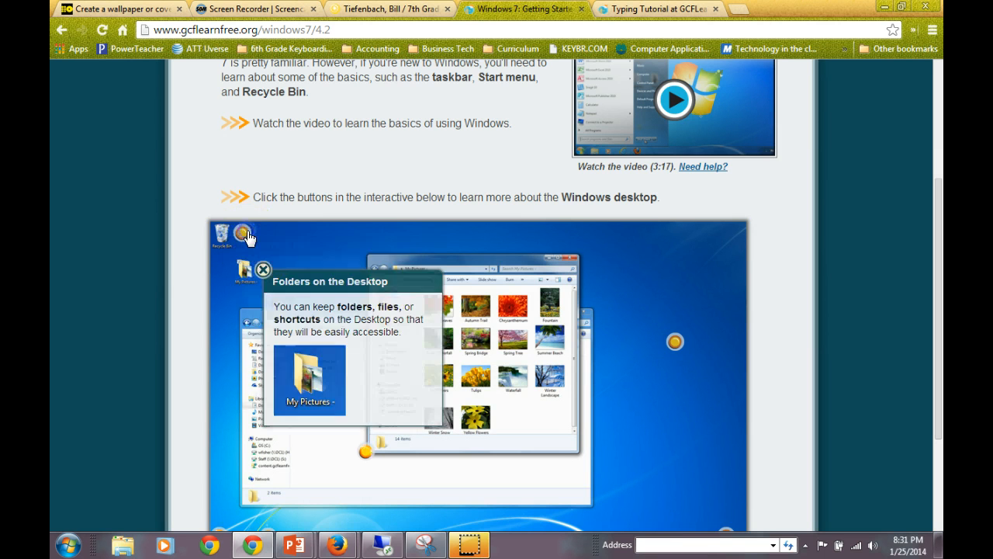
pyautogui.click(674, 342)
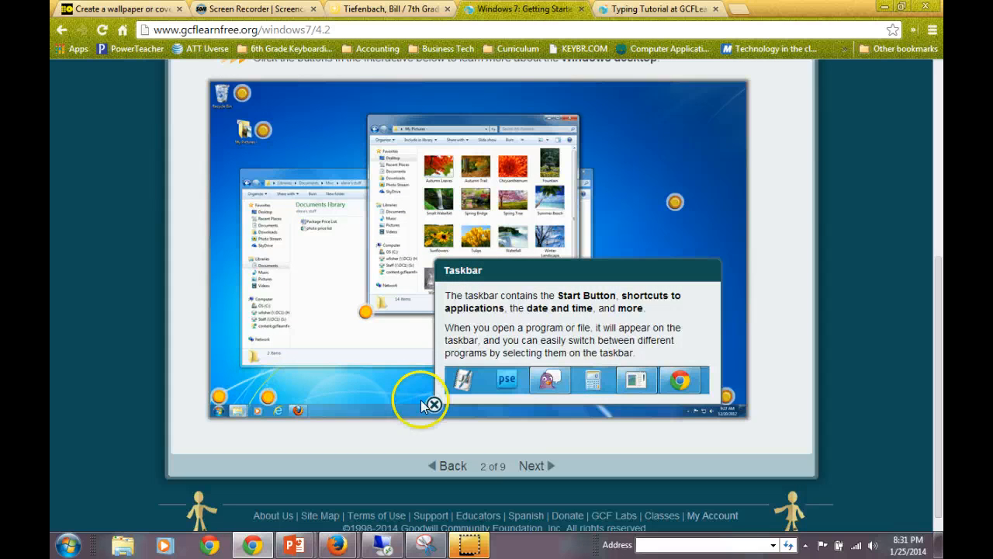
pyautogui.click(220, 401)
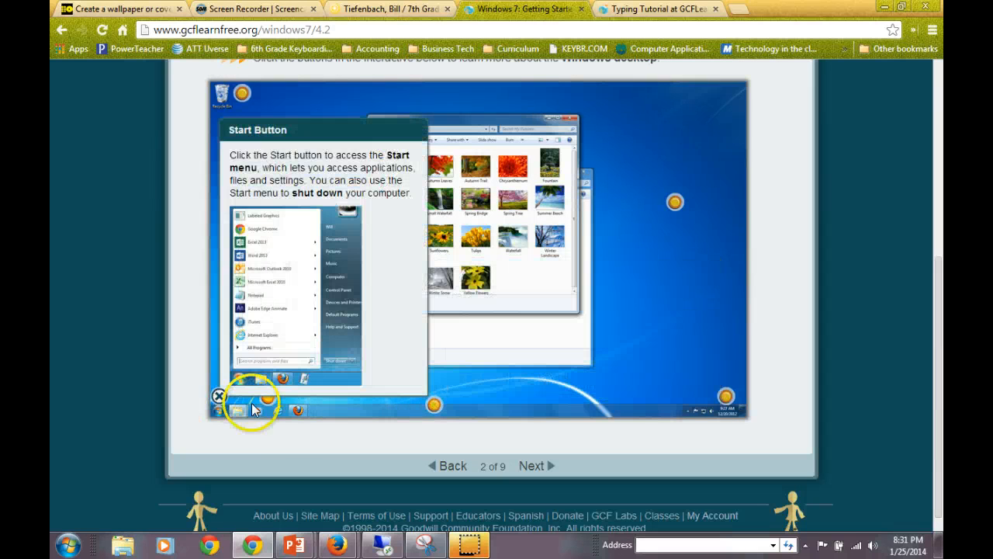
pyautogui.click(258, 410)
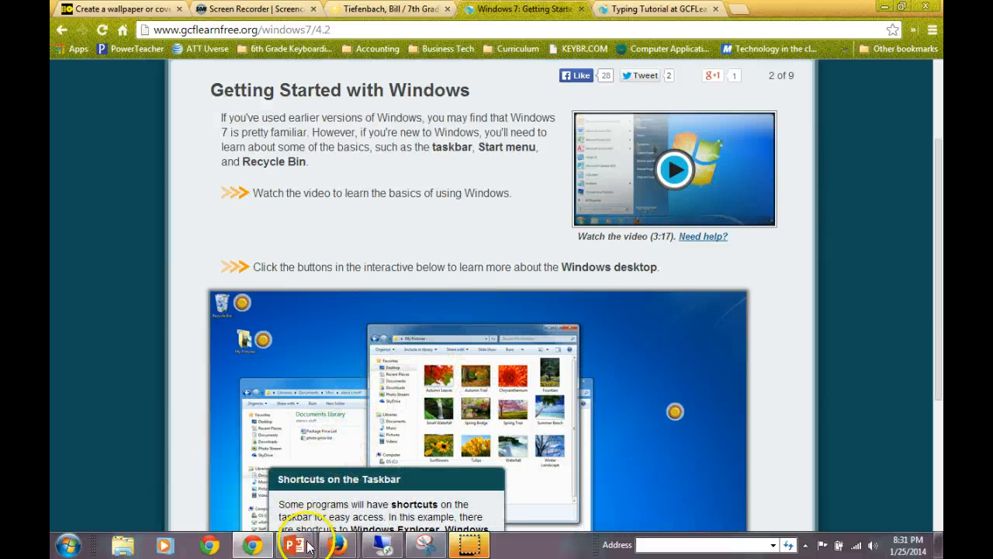
pyautogui.click(295, 544)
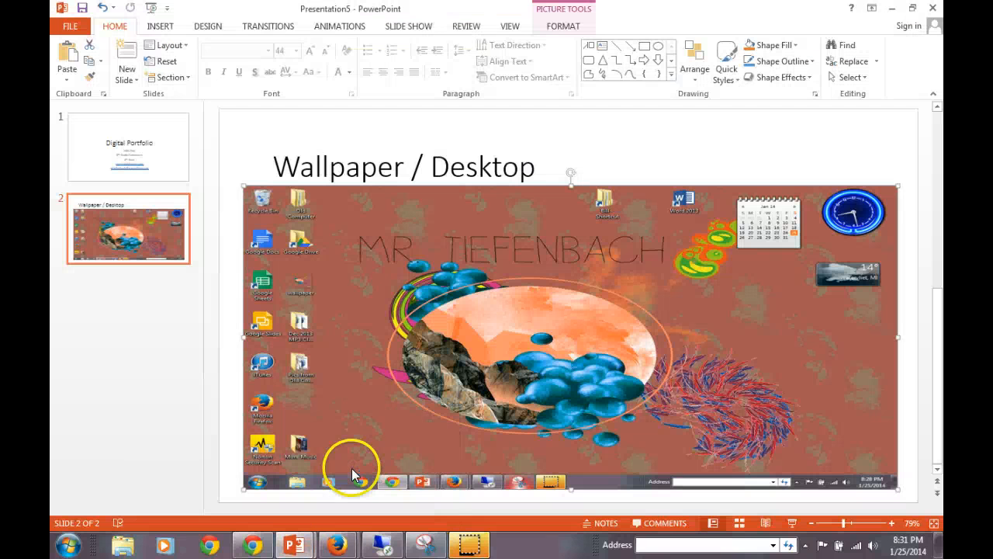
pyautogui.moveTo(405, 279)
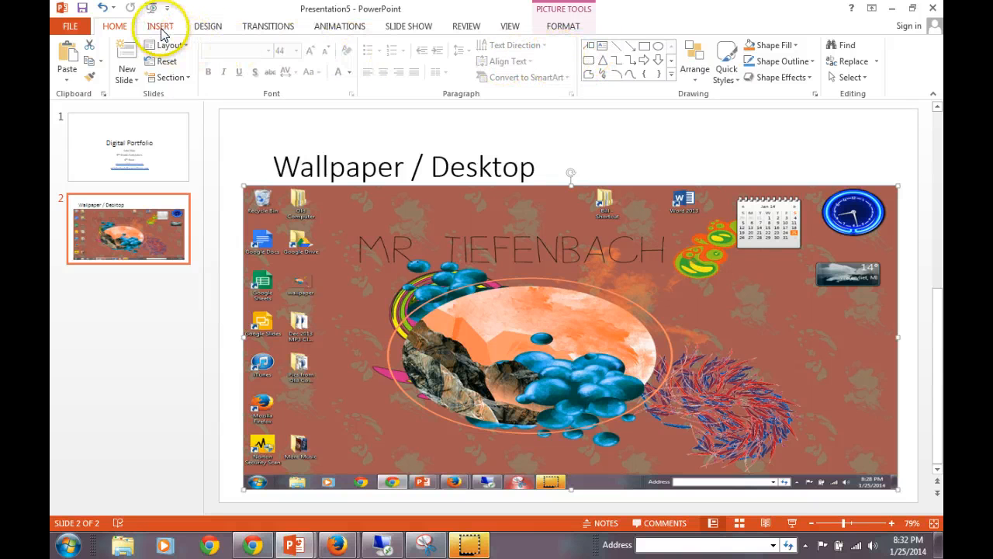
# Open the Insert shapes gallery to pick a callout shape.
pyautogui.click(158, 24)
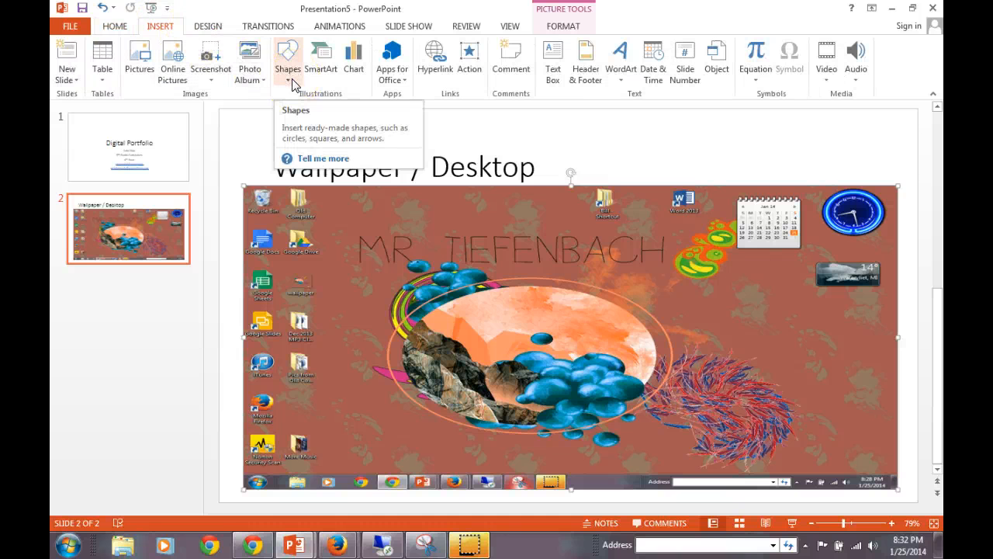
pyautogui.click(289, 62)
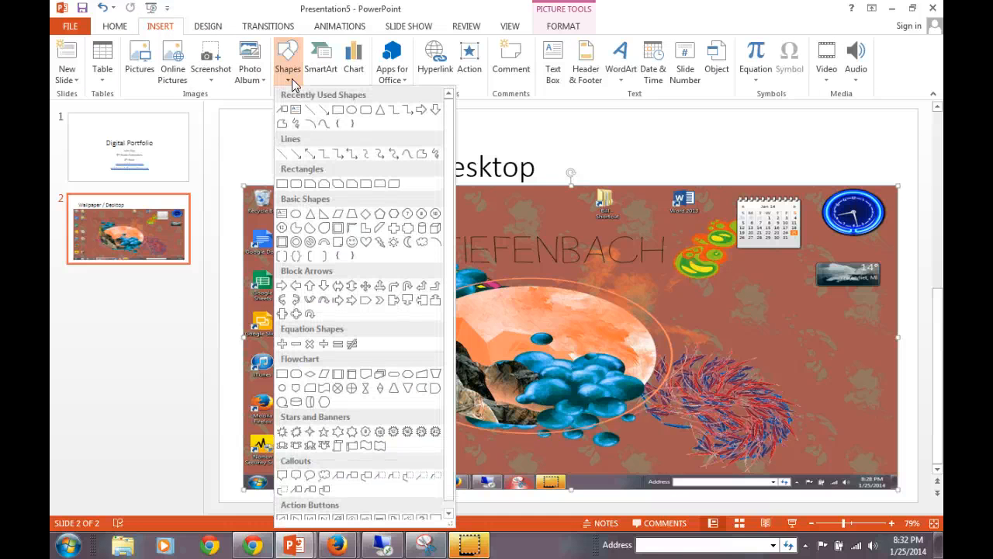
pyautogui.moveTo(356, 432)
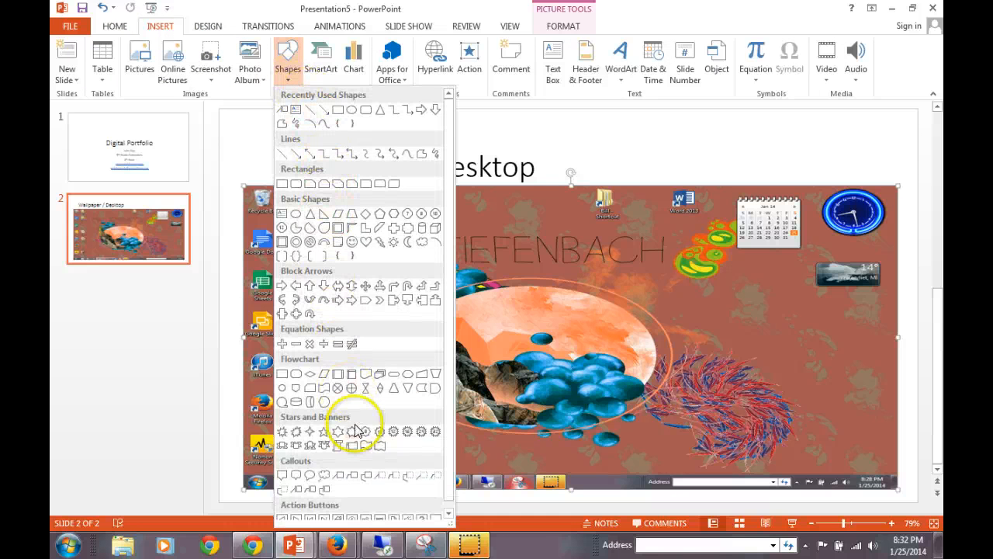
pyautogui.moveTo(282, 475)
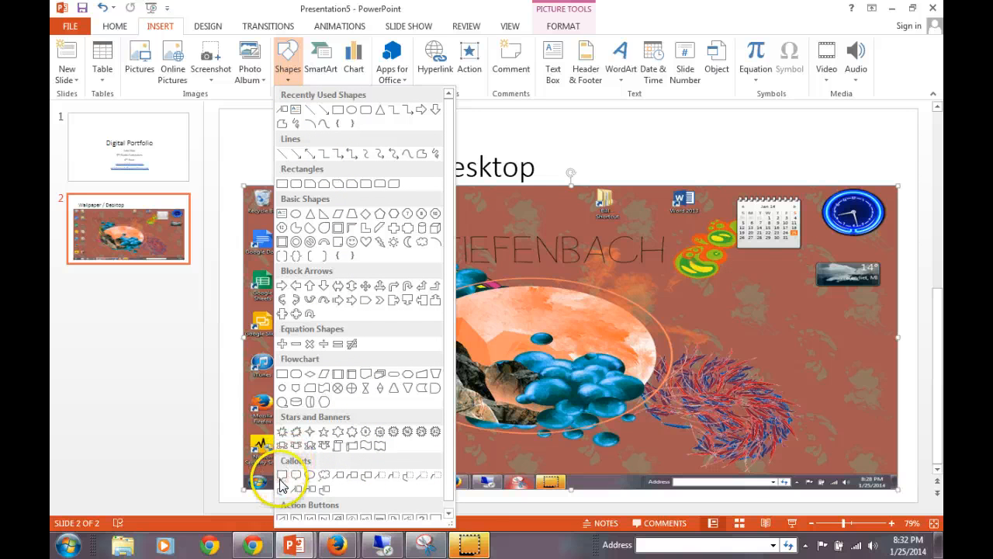
pyautogui.moveTo(348, 458)
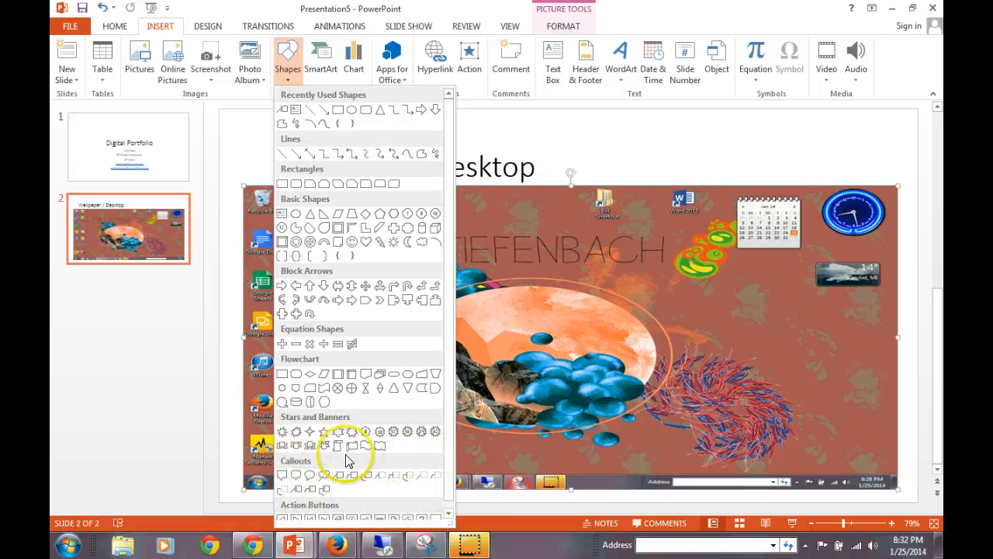
pyautogui.moveTo(422, 503)
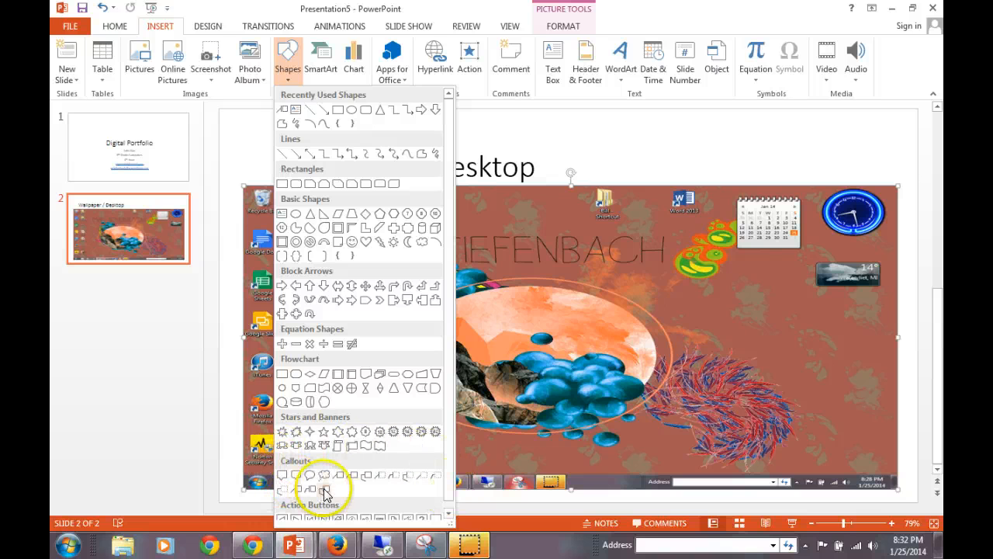
pyautogui.moveTo(410, 487)
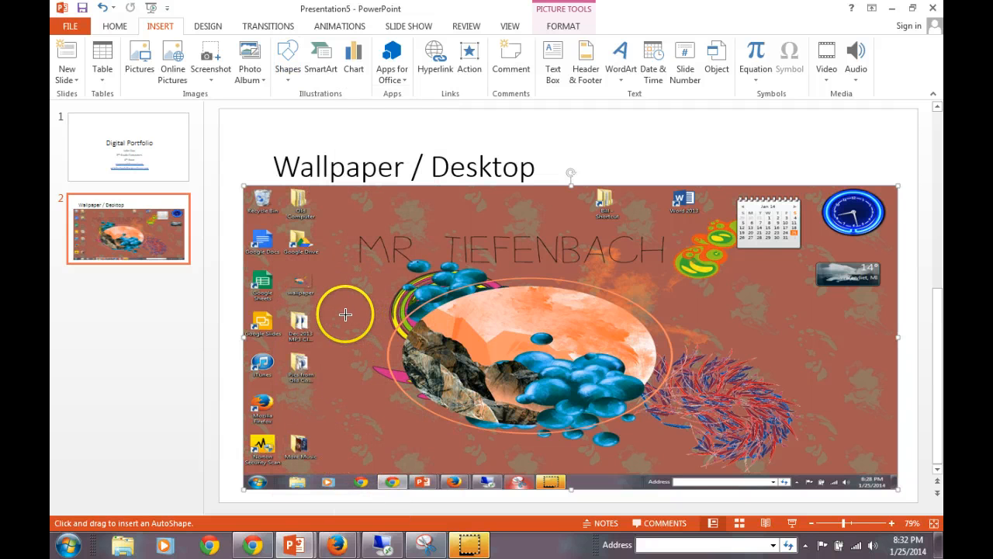
pyautogui.moveTo(267, 214)
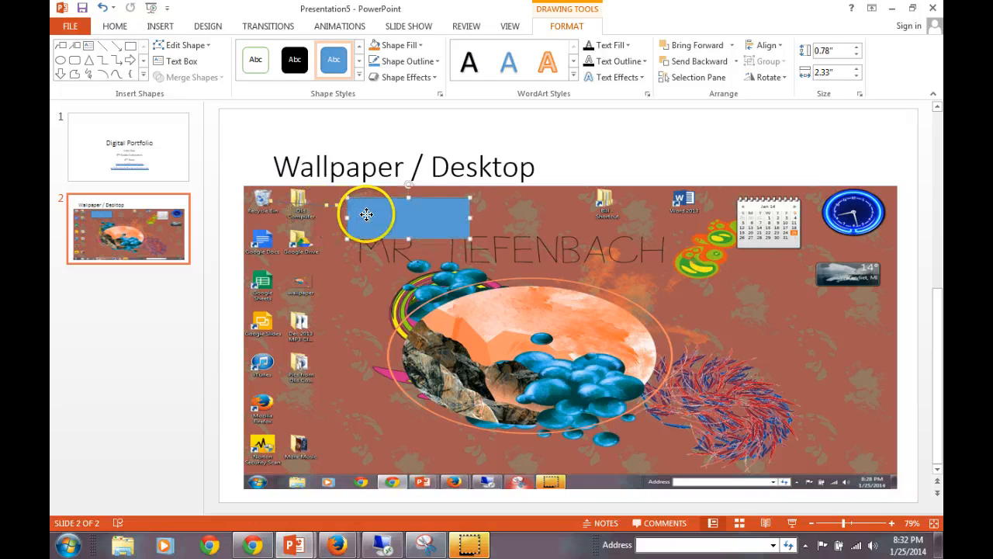
# Label the new callout 'Recycle', correcting a typo along the way.
pyautogui.write('R')
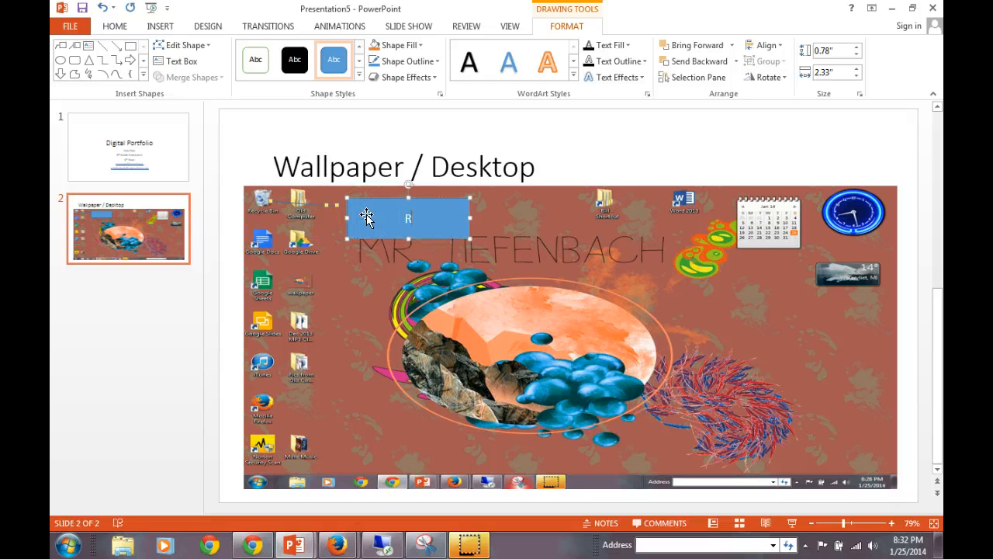
pyautogui.write('ecyl')
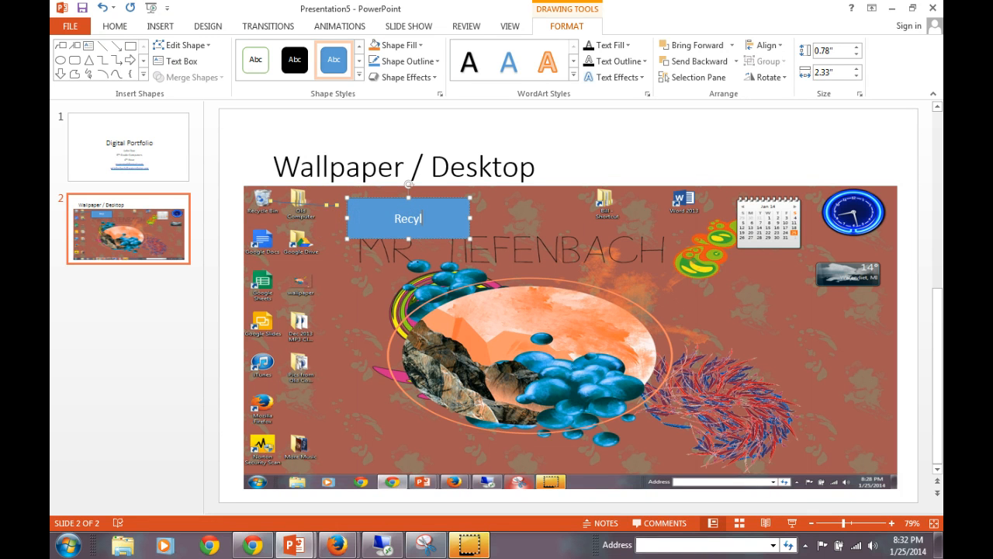
pyautogui.write('cle')
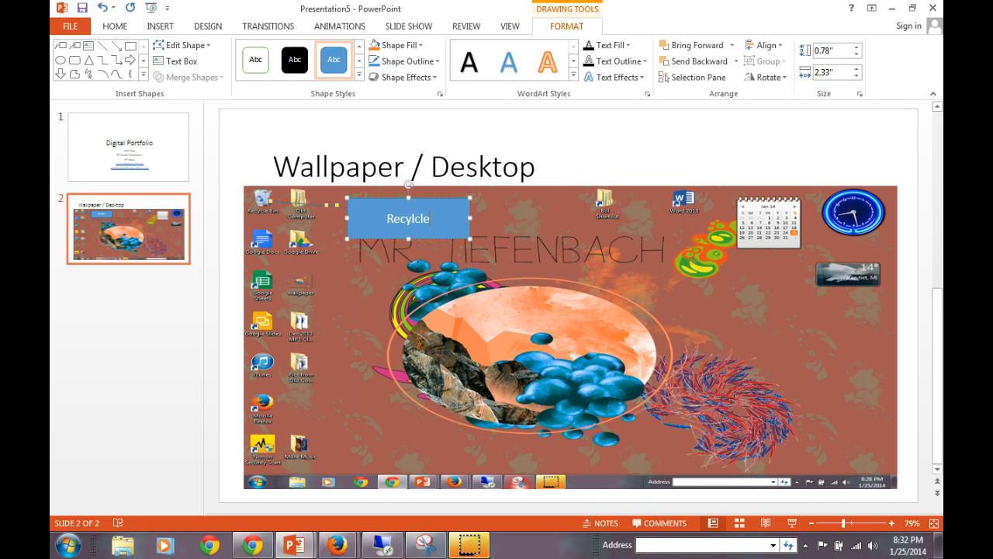
pyautogui.press('BackSpace')
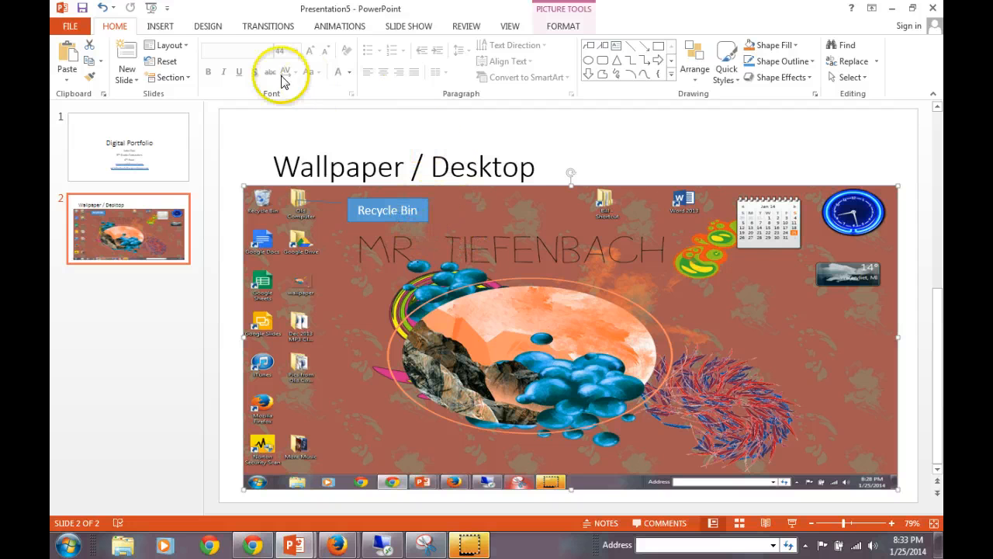
# Add a callout reading 'Icons' beside the left column of desktop icons.
pyautogui.click(152, 25)
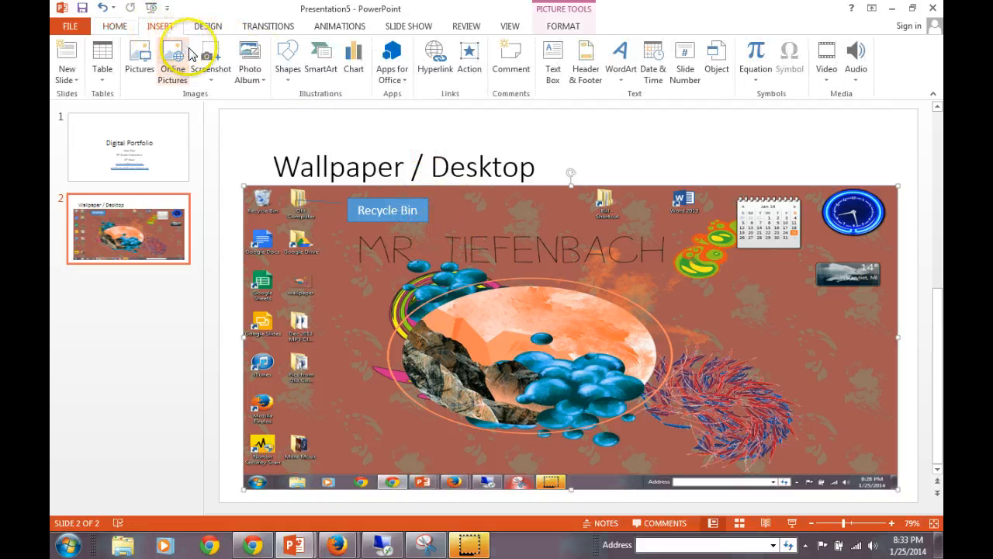
pyautogui.click(287, 60)
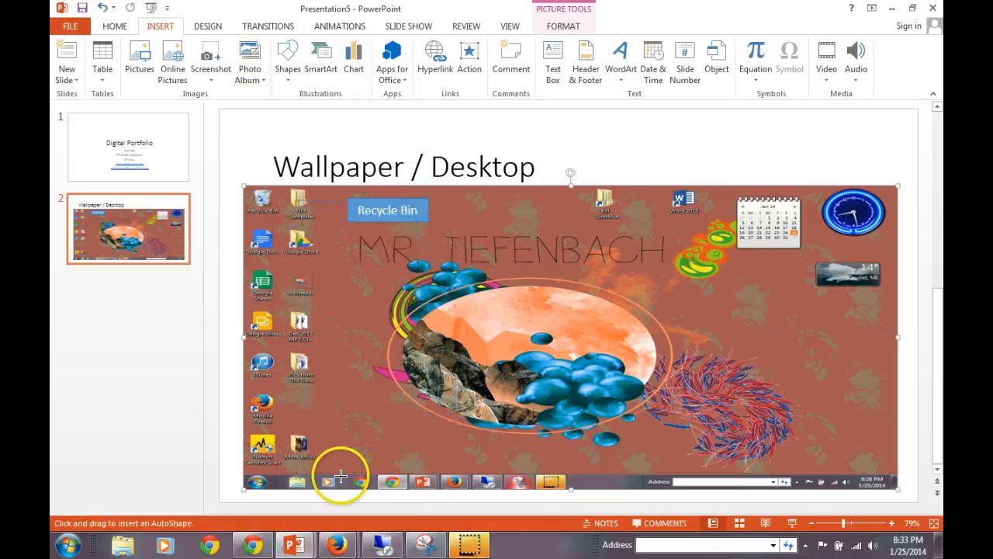
pyautogui.moveTo(333, 245)
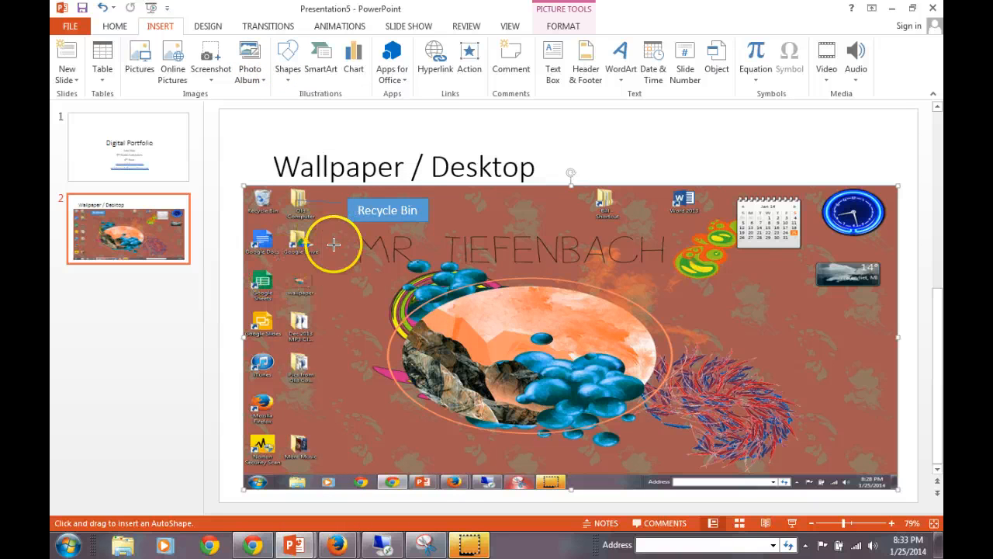
pyautogui.moveTo(334, 279)
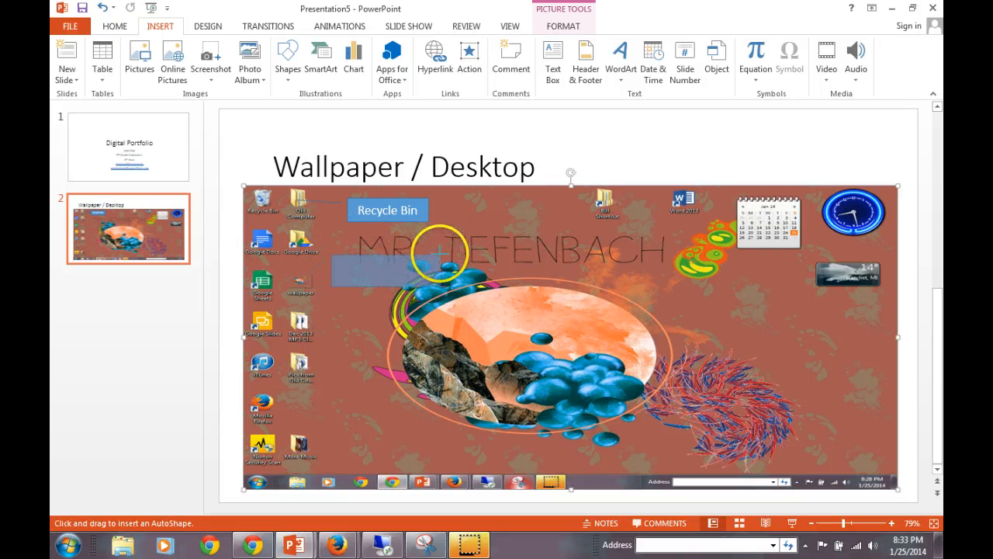
pyautogui.click(388, 267)
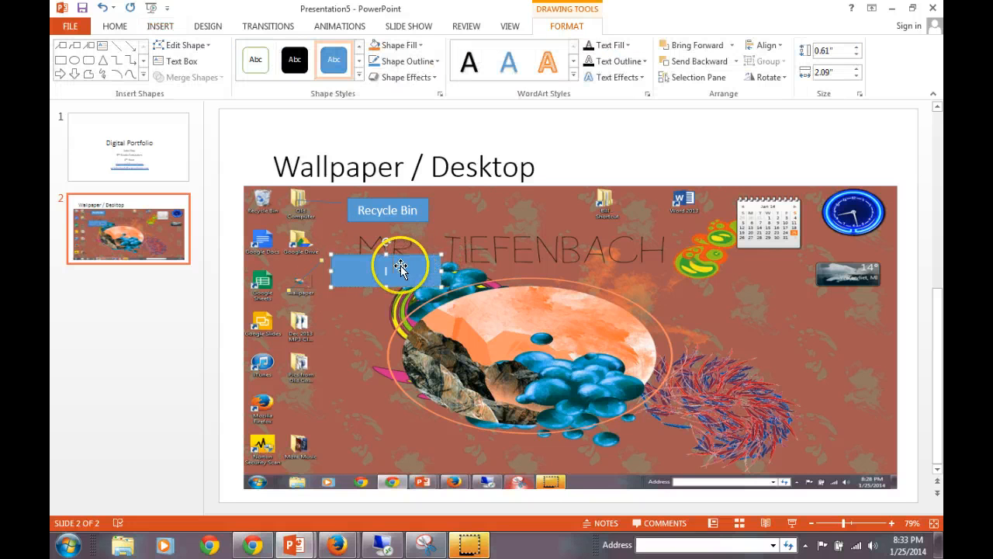
pyautogui.write('Icons')
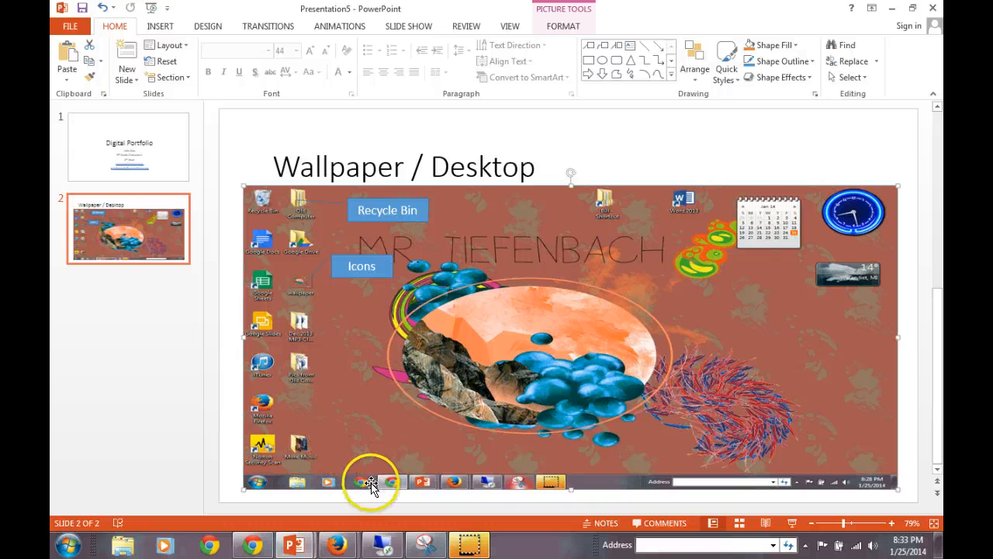
# Add a 'Start Button' callout near the lower-left of the desktop screenshot.
pyautogui.click(161, 24)
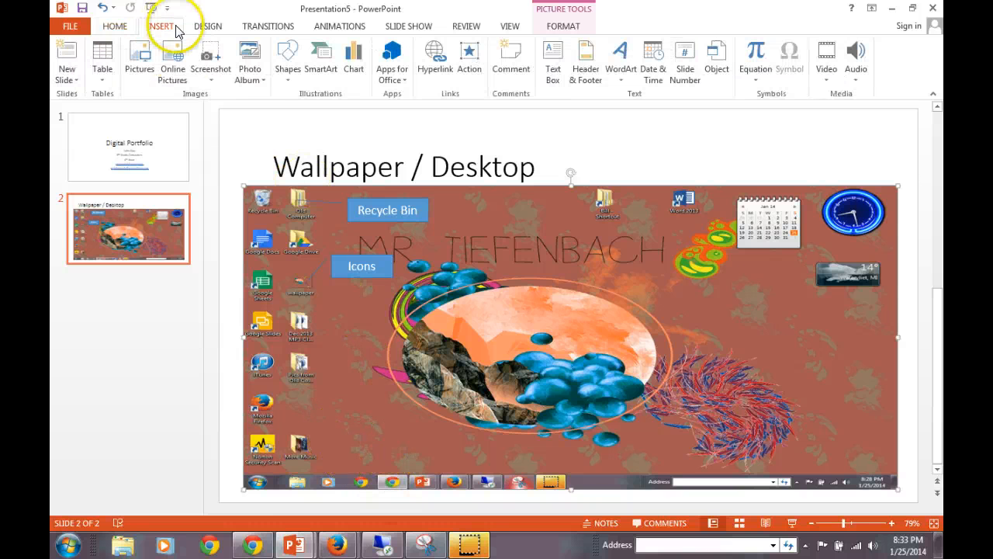
pyautogui.click(289, 56)
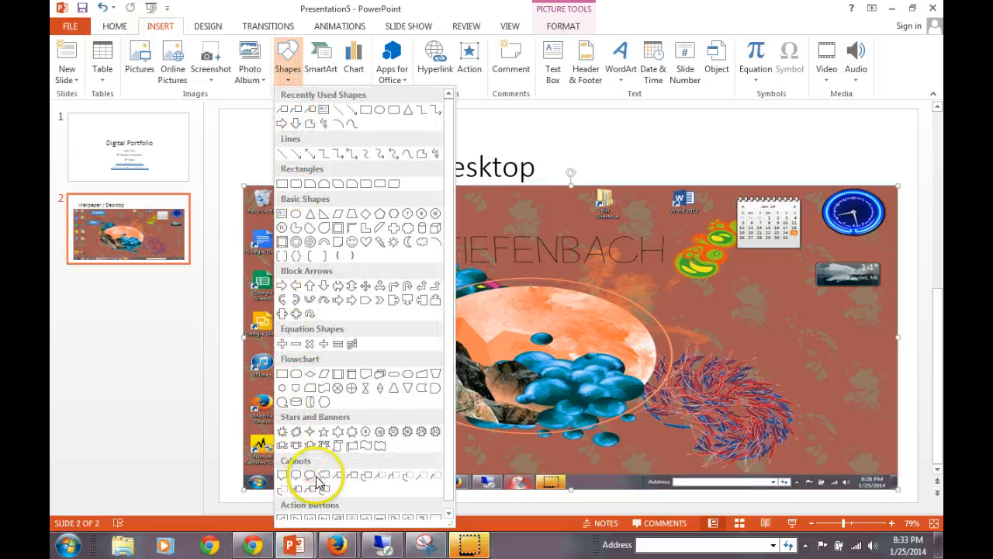
pyautogui.moveTo(344, 477)
pyautogui.write('Start Button')
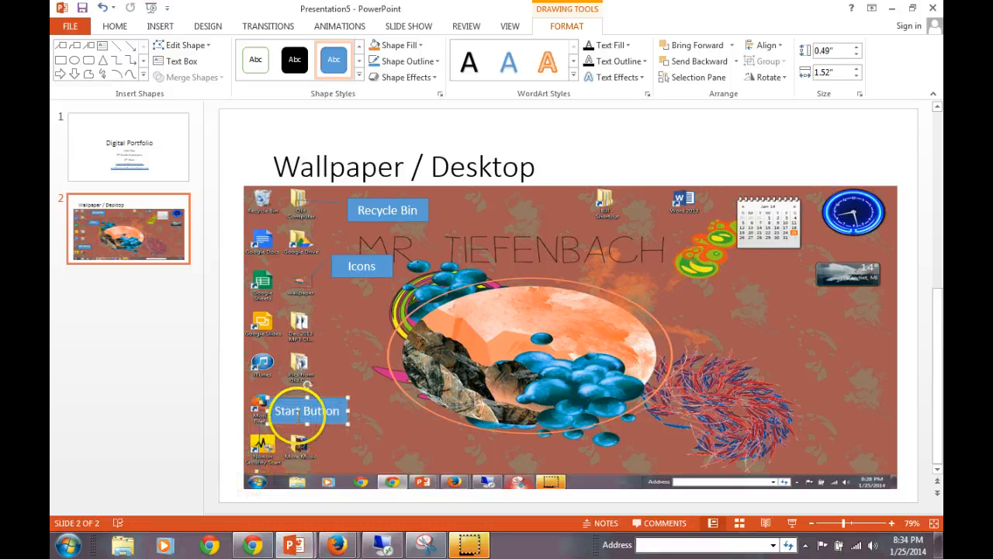
pyautogui.doubleClick(309, 410)
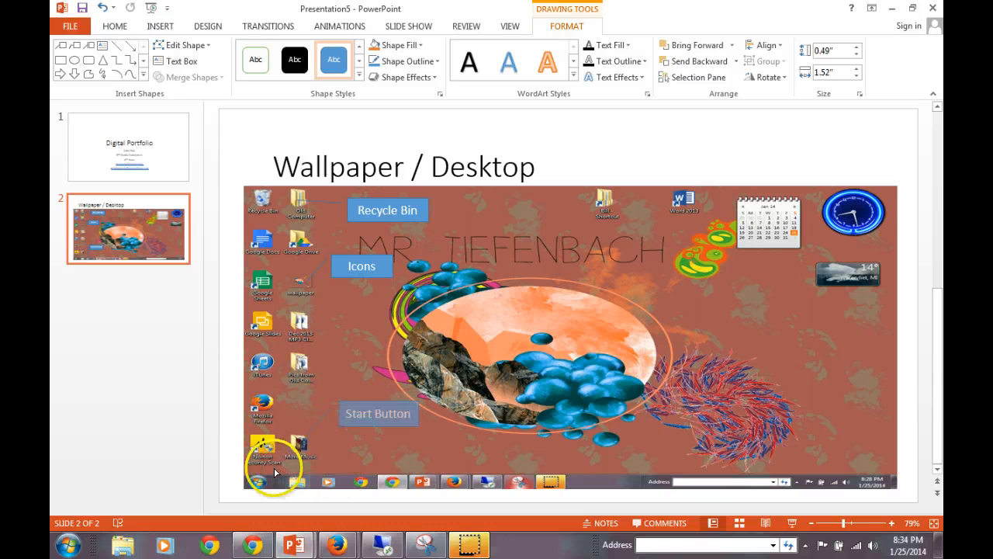
pyautogui.click(363, 456)
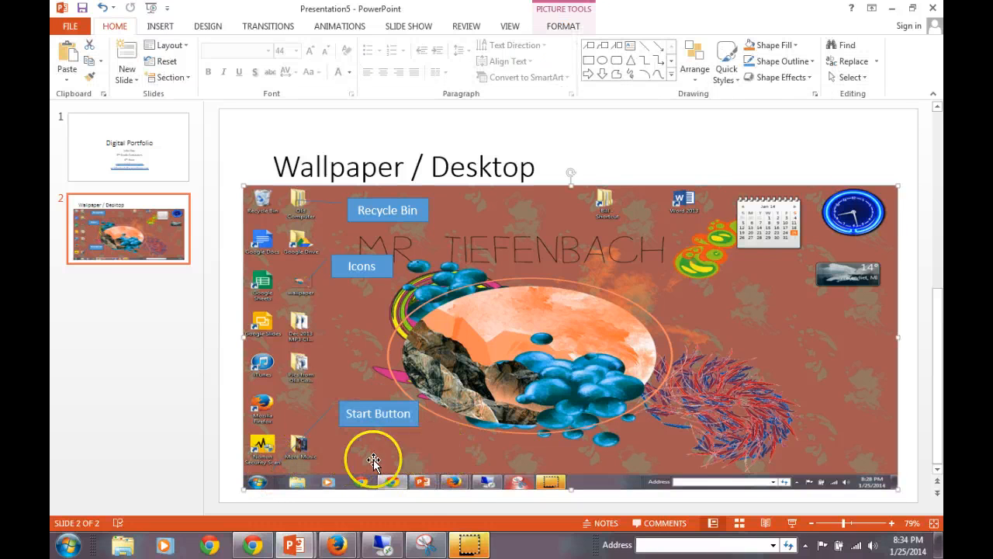
pyautogui.moveTo(631, 480)
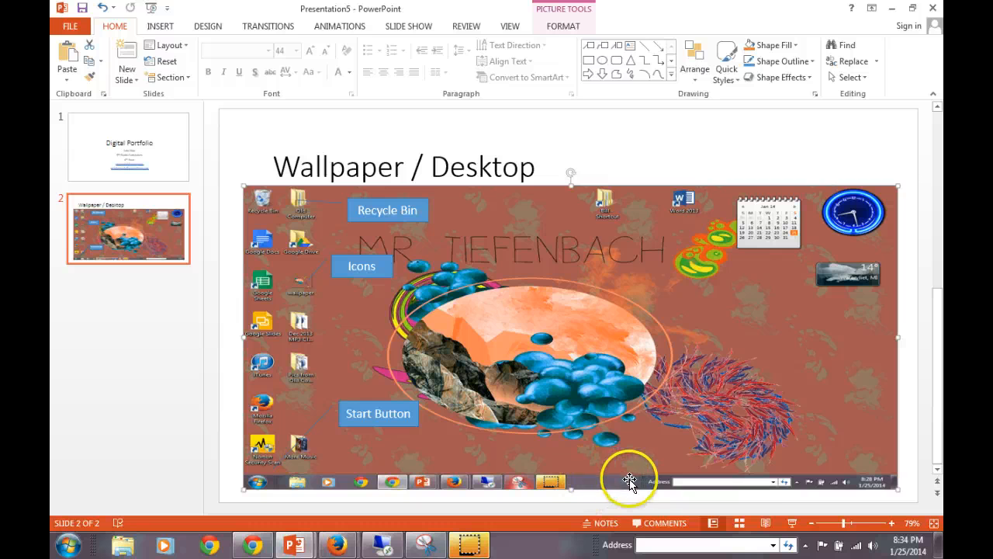
pyautogui.moveTo(872, 481)
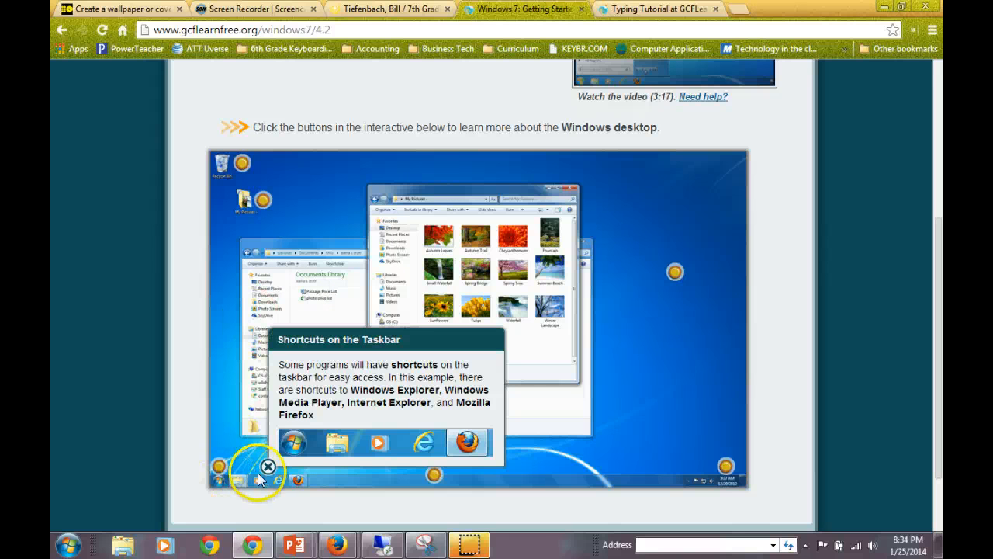
pyautogui.moveTo(314, 419)
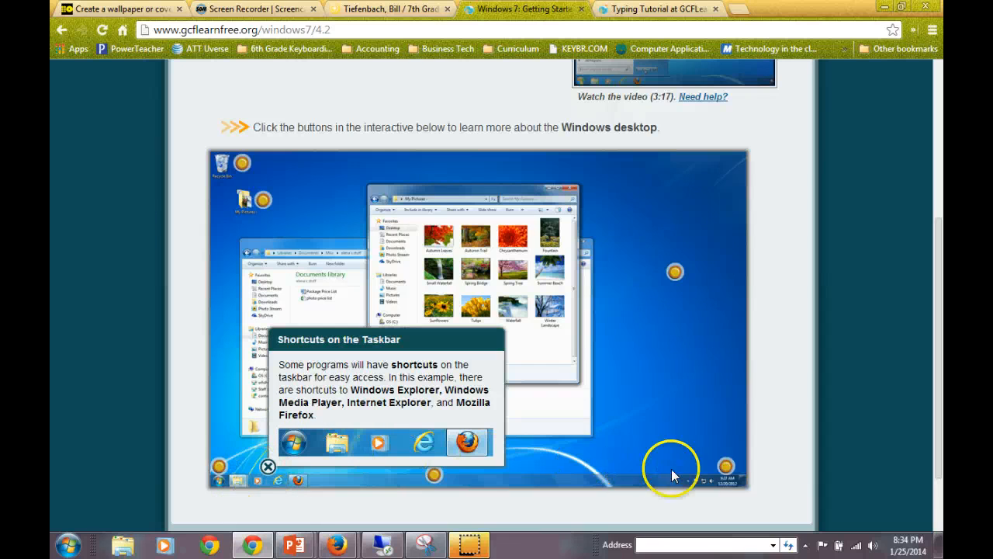
pyautogui.moveTo(675, 279)
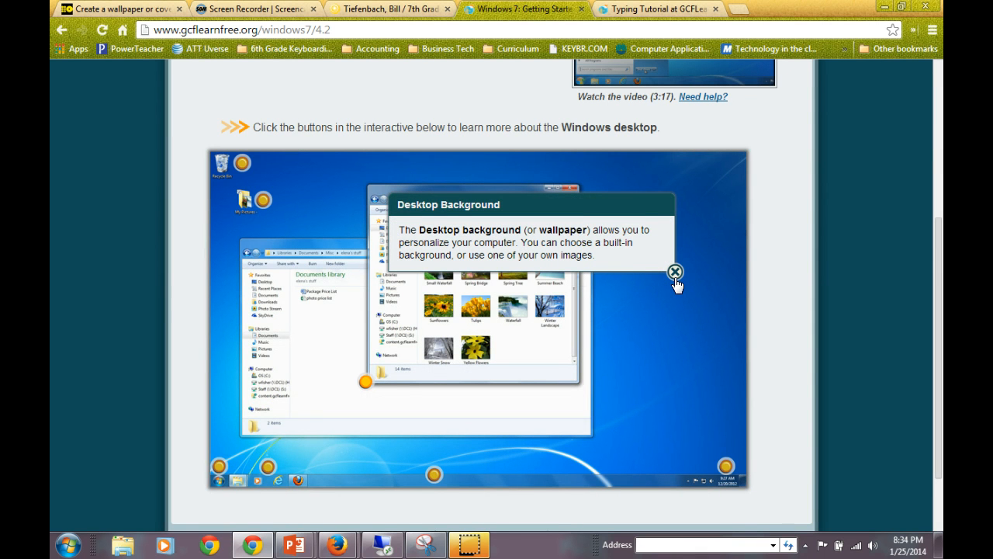
pyautogui.moveTo(587, 223)
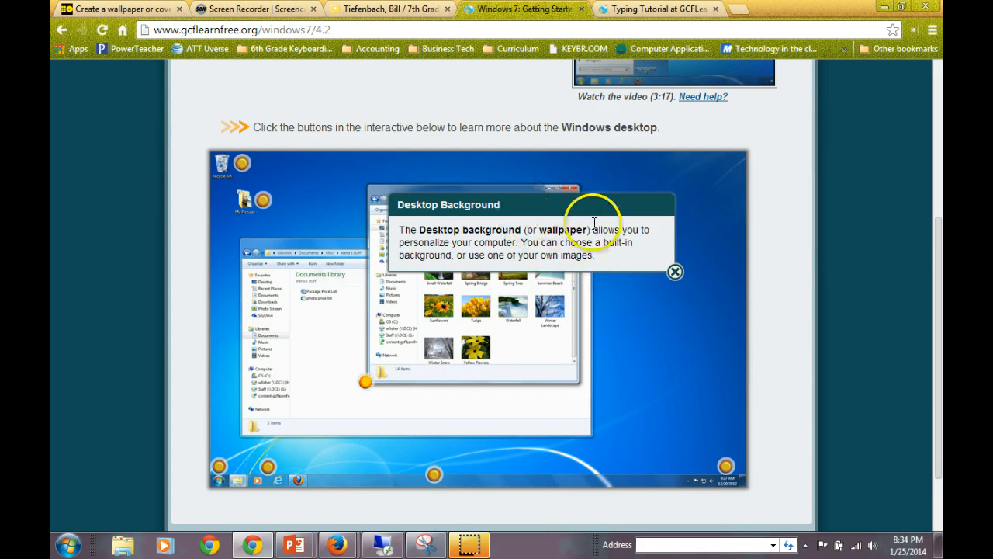
pyautogui.moveTo(661, 322)
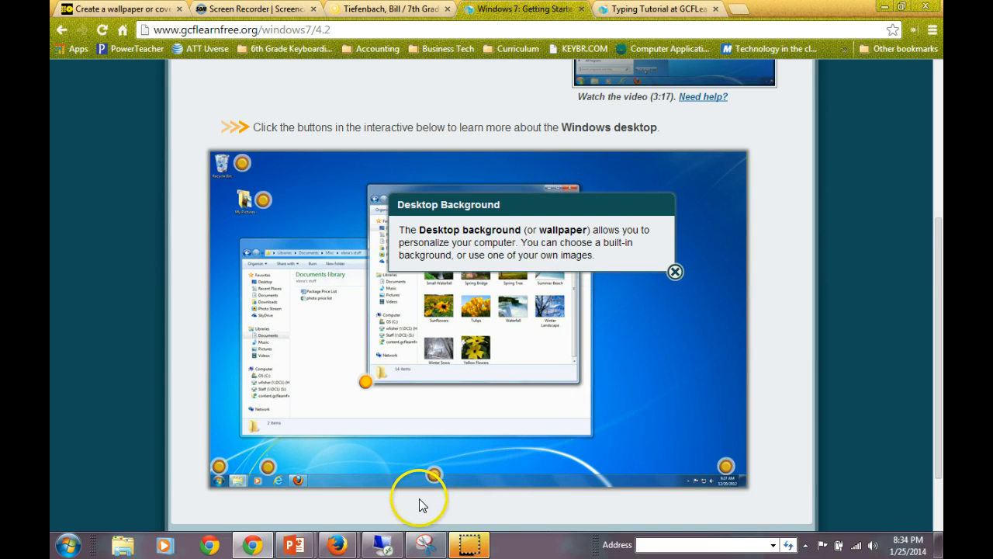
pyautogui.moveTo(292, 543)
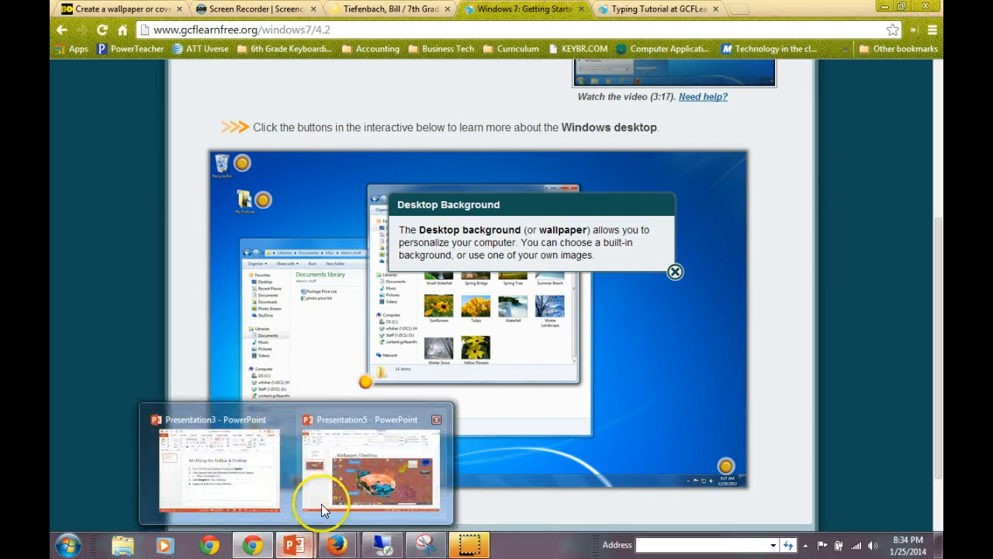
# Change the slide 2 title to 'Wallpaper / Assignment #1', removing 'Desktop /'.
pyautogui.click(381, 468)
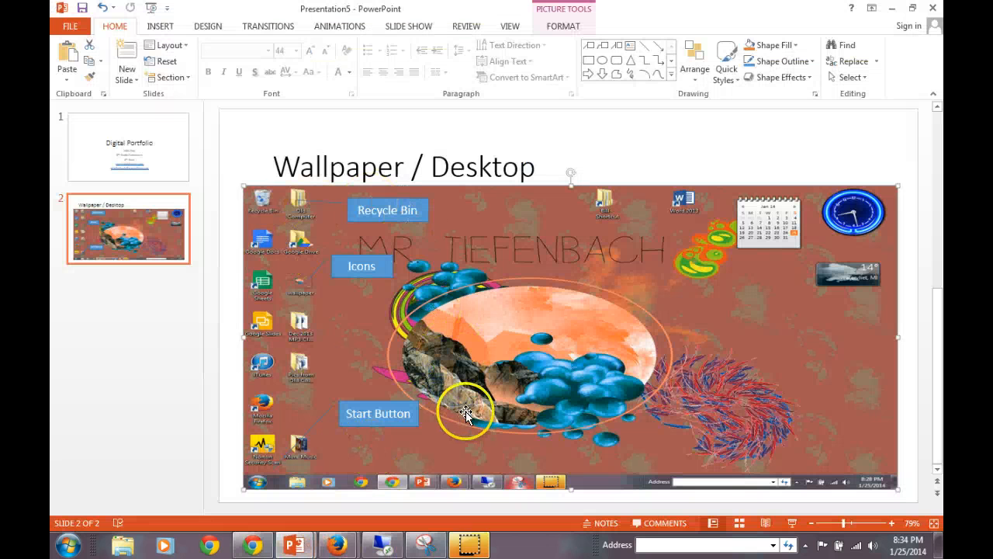
pyautogui.moveTo(559, 160)
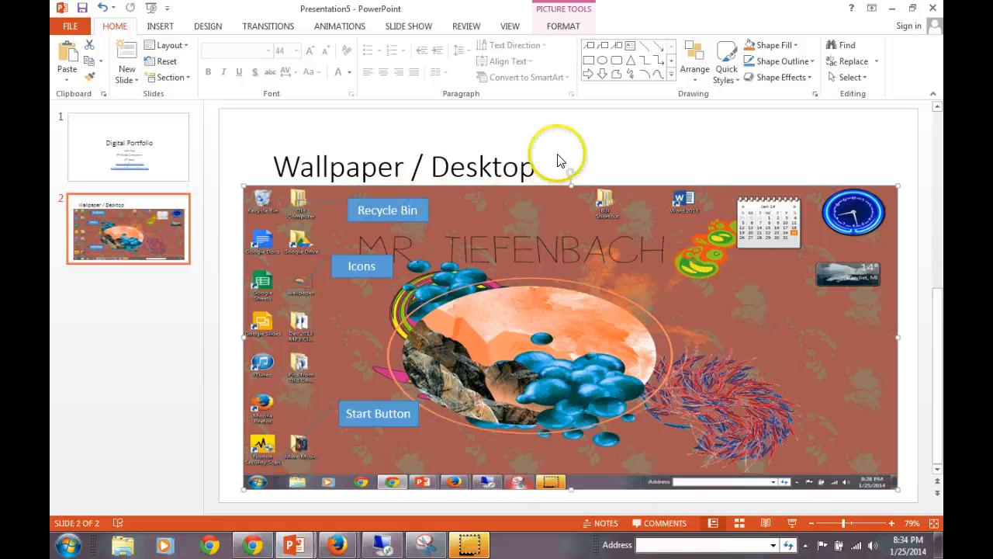
pyautogui.click(543, 168)
pyautogui.write(' / A')
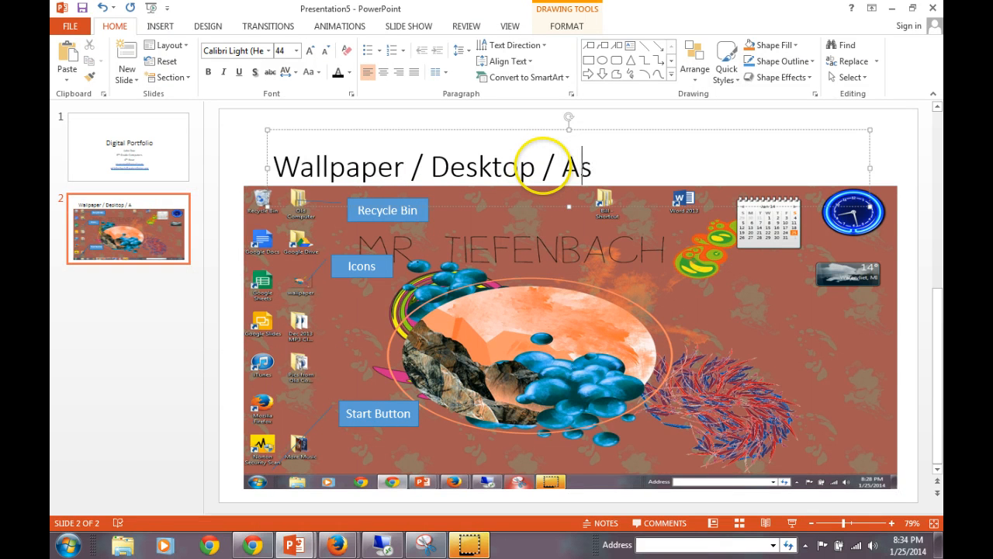
pyautogui.write('signment')
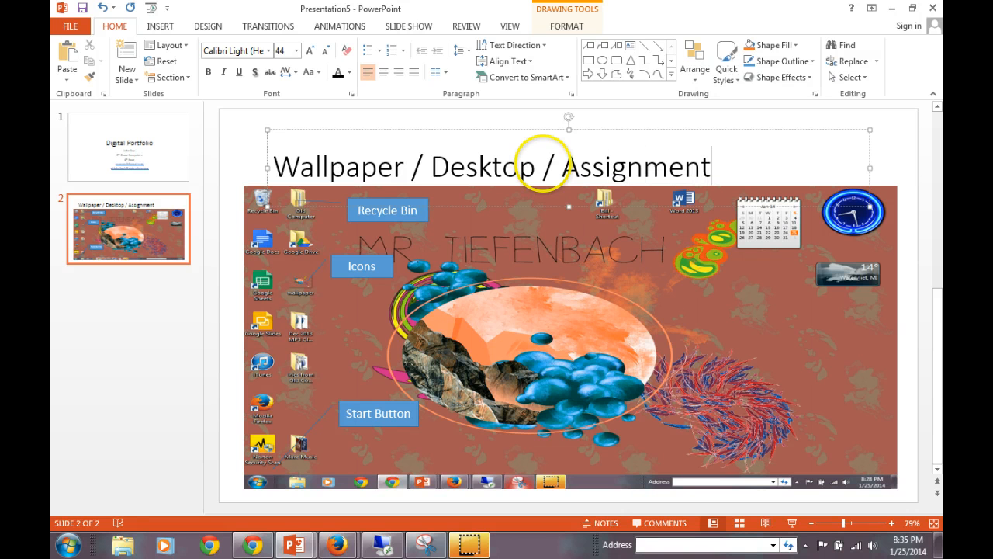
pyautogui.write('#1')
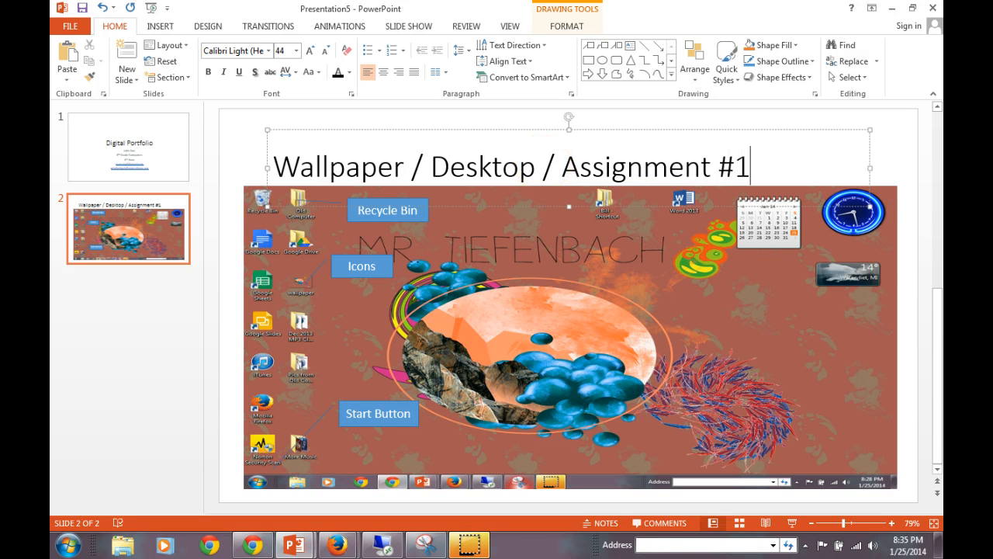
pyautogui.click(437, 167)
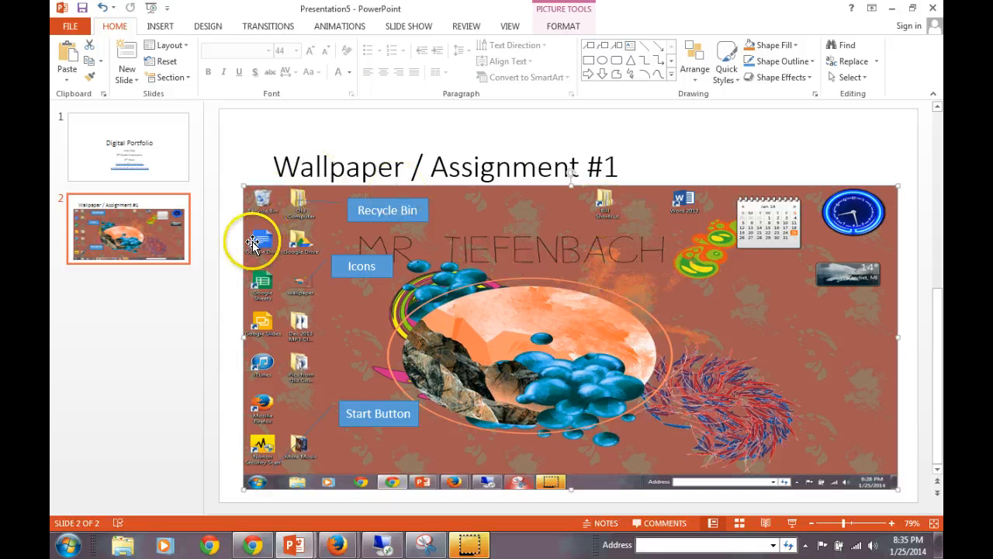
pyautogui.moveTo(172, 196)
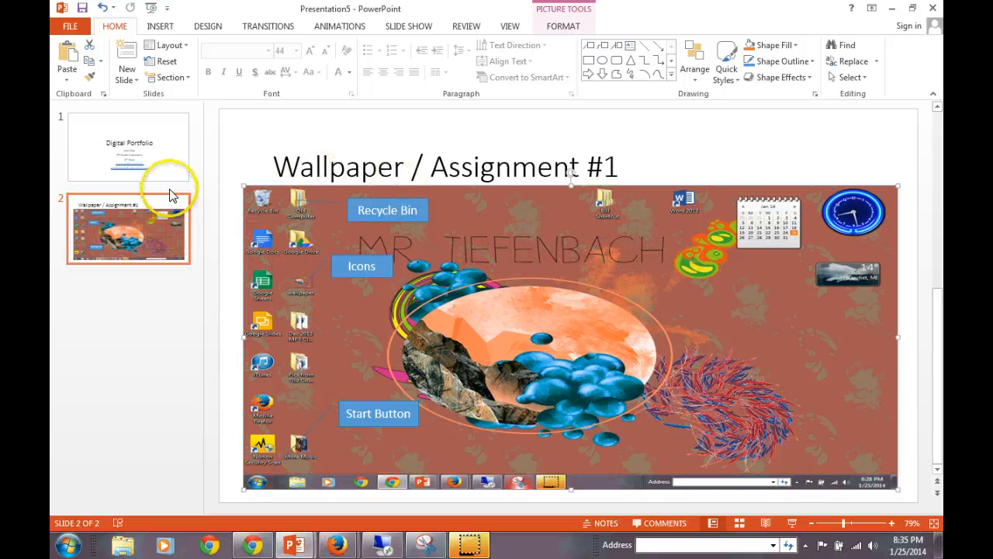
pyautogui.moveTo(158, 208)
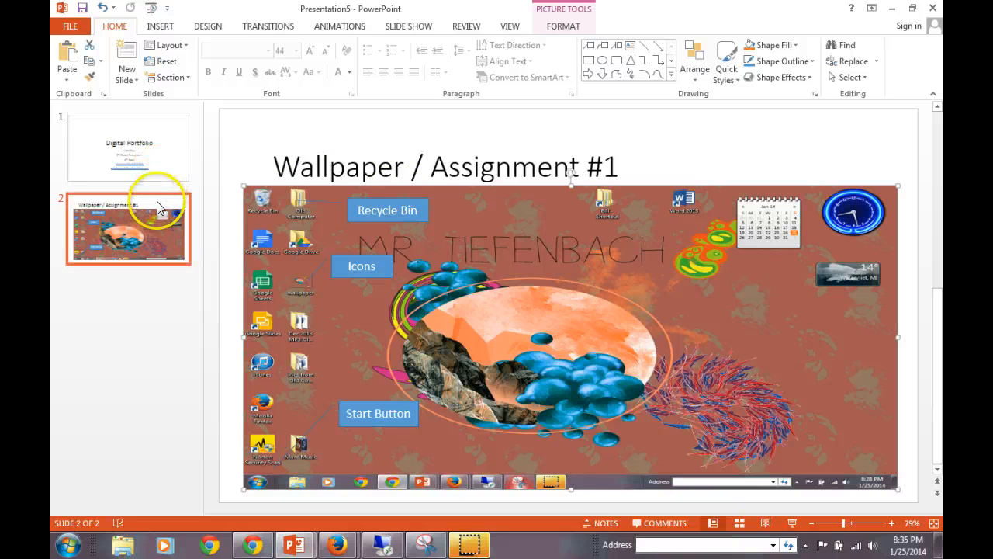
pyautogui.moveTo(345, 371)
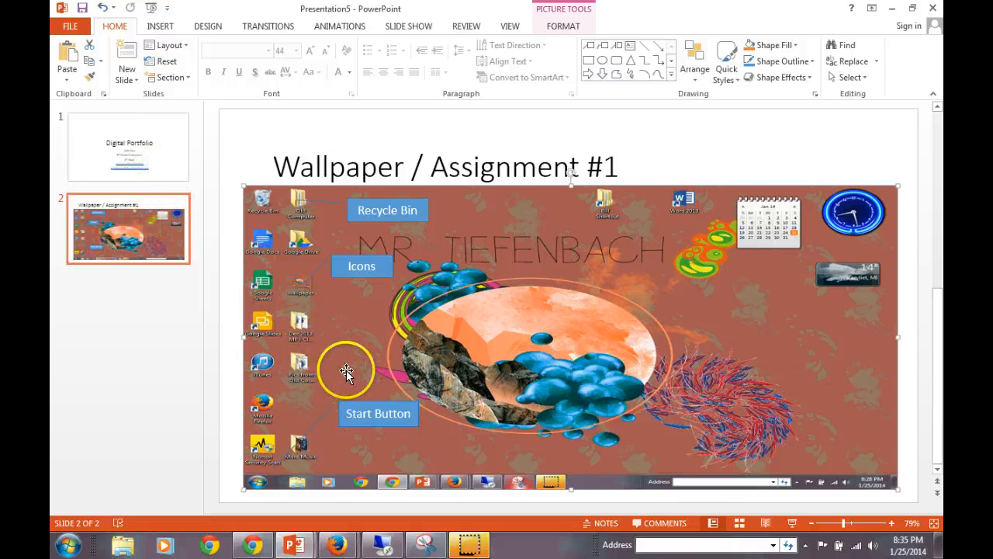
pyautogui.moveTo(644, 295)
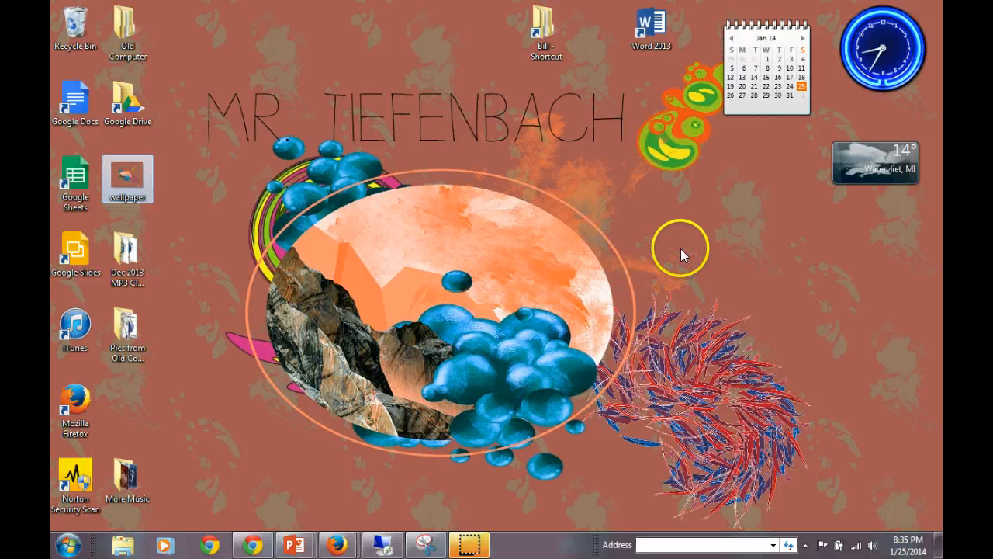
pyautogui.rightClick(683, 255)
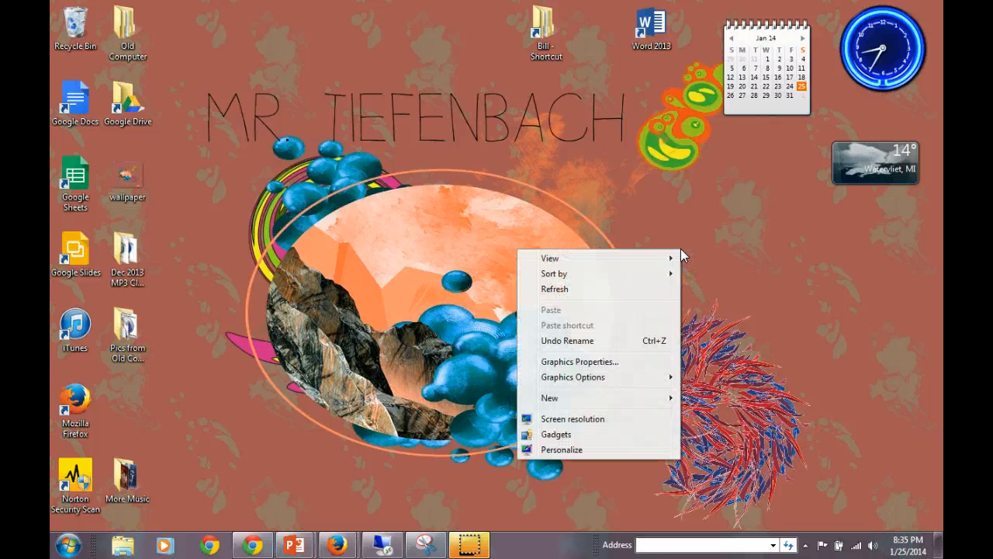
pyautogui.moveTo(570, 425)
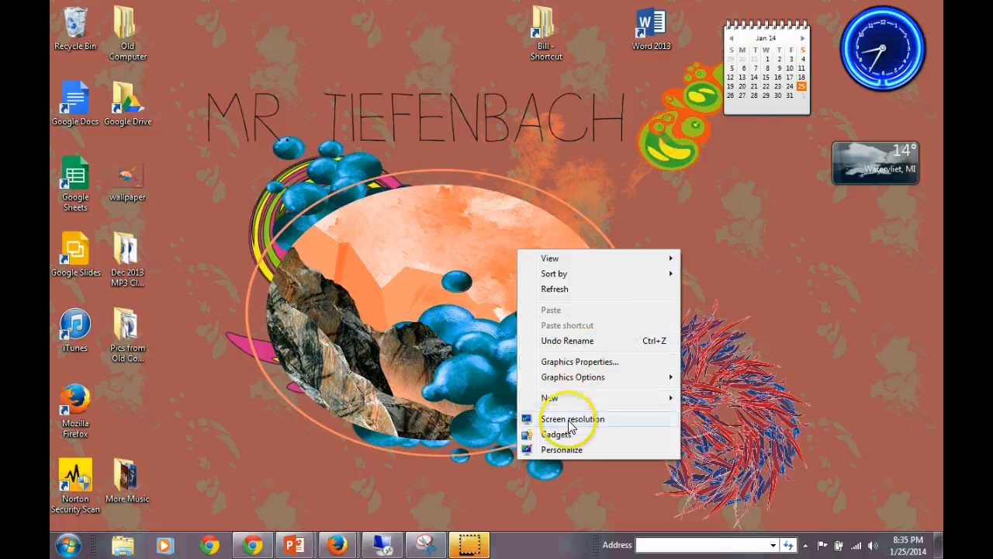
pyautogui.click(571, 419)
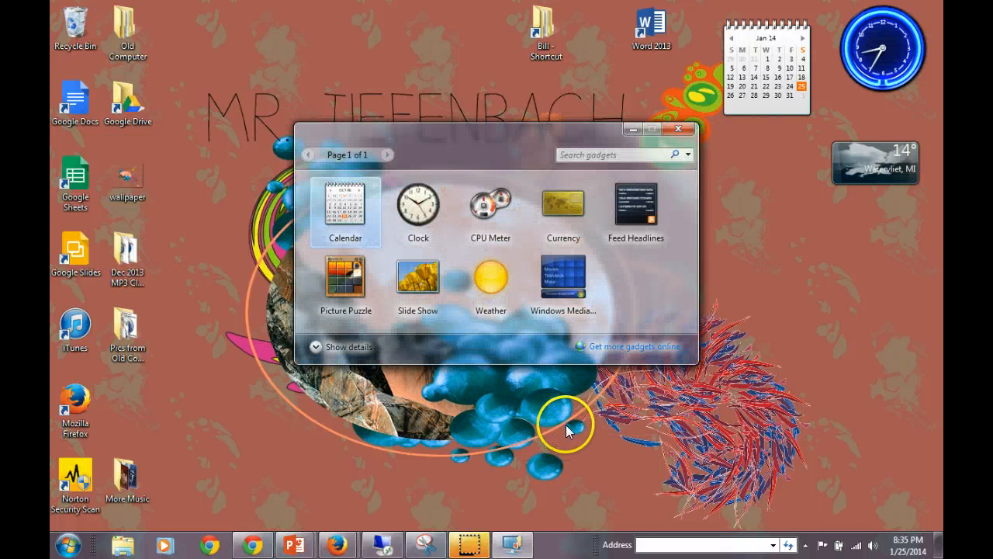
pyautogui.moveTo(379, 230)
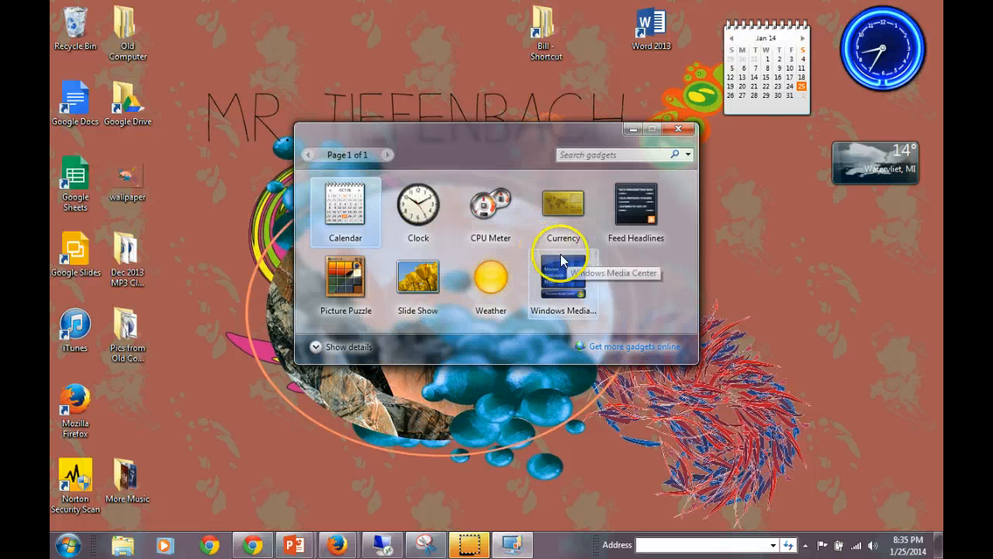
pyautogui.moveTo(506, 292)
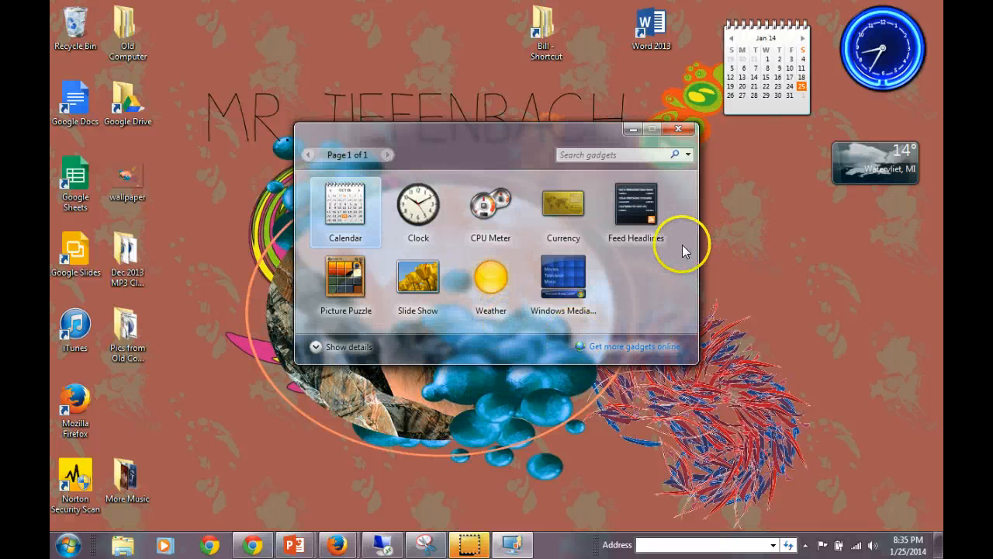
pyautogui.click(678, 129)
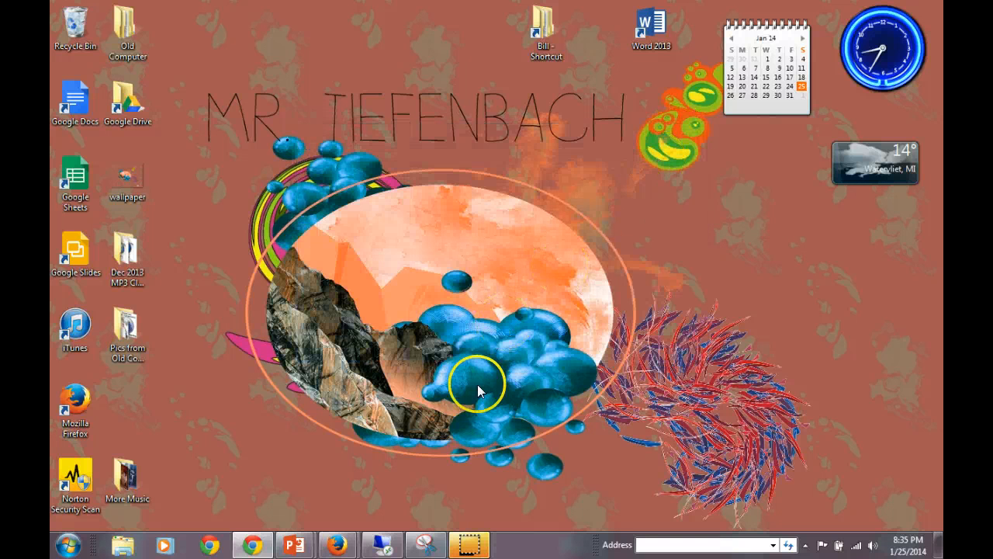
pyautogui.moveTo(295, 543)
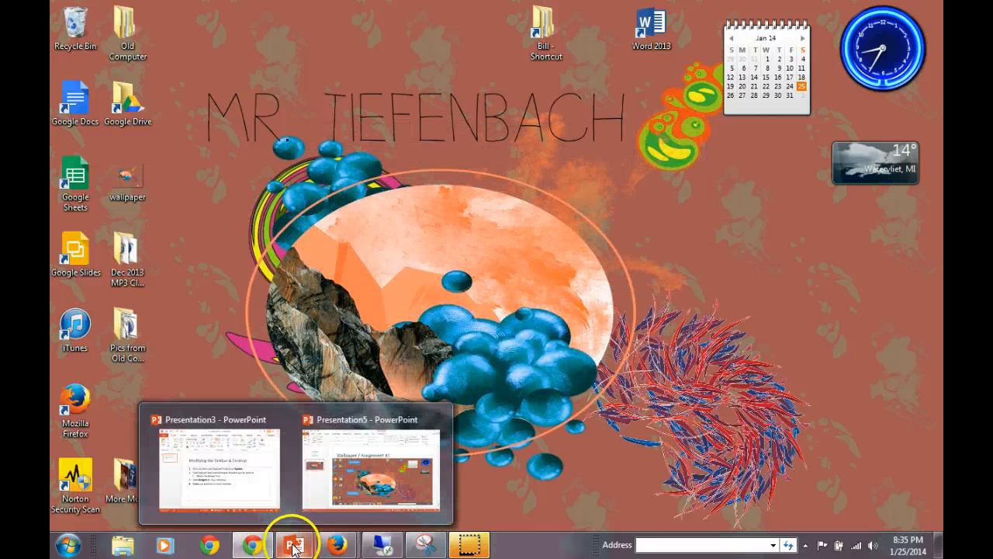
# Return to Presentation5 and start a callout shape for the 'Gadgets' label.
pyautogui.click(374, 466)
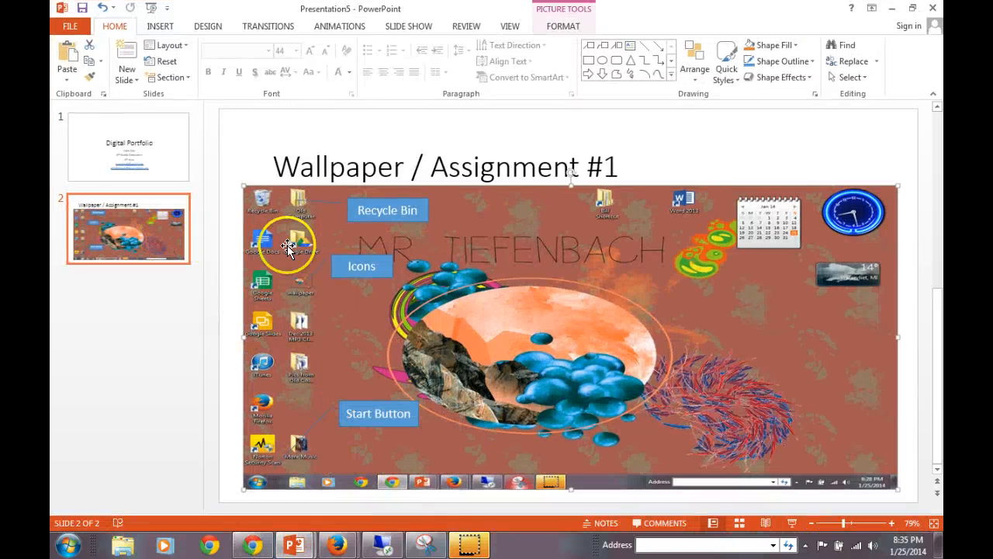
pyautogui.moveTo(825, 278)
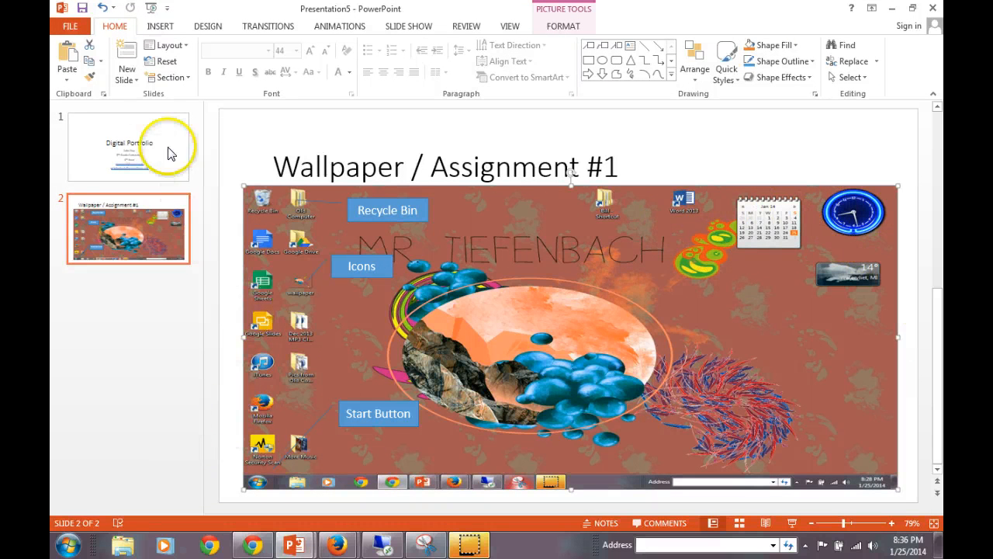
pyautogui.click(158, 25)
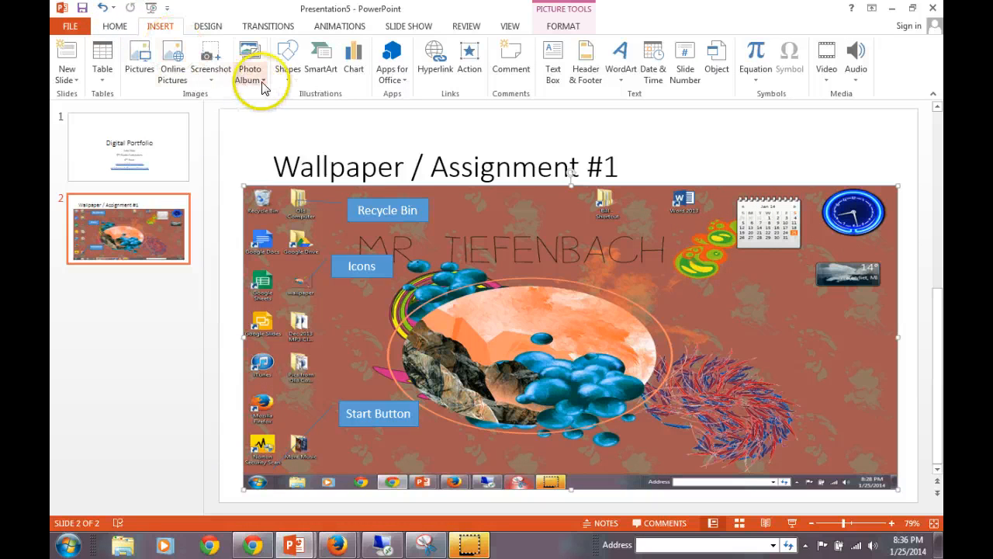
pyautogui.click(287, 60)
pyautogui.write('Gadgets')
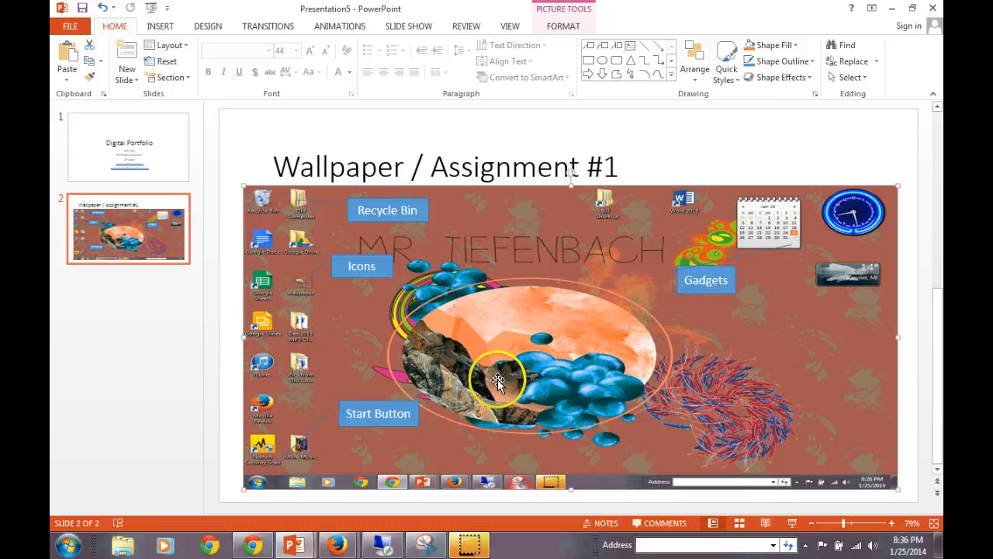
pyautogui.moveTo(453, 411)
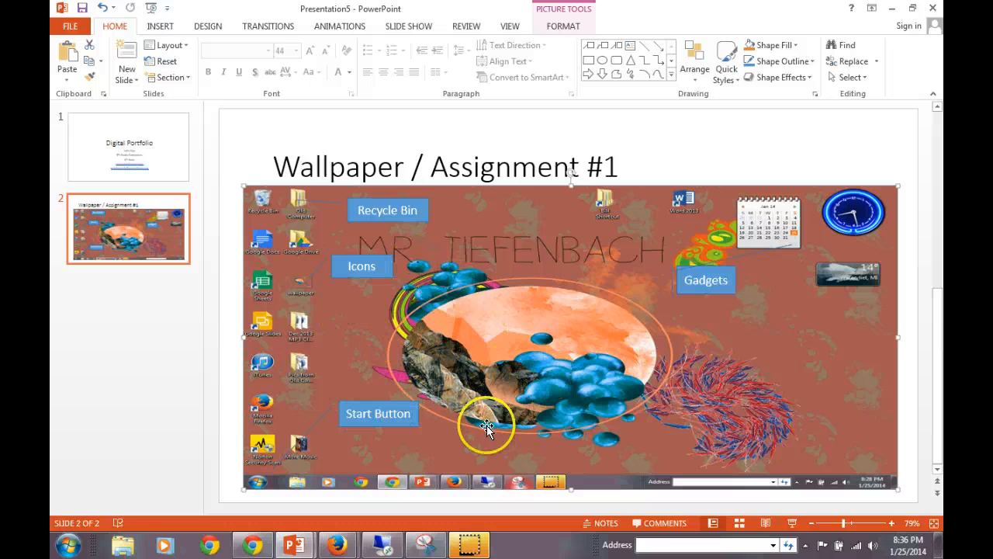
pyautogui.moveTo(461, 437)
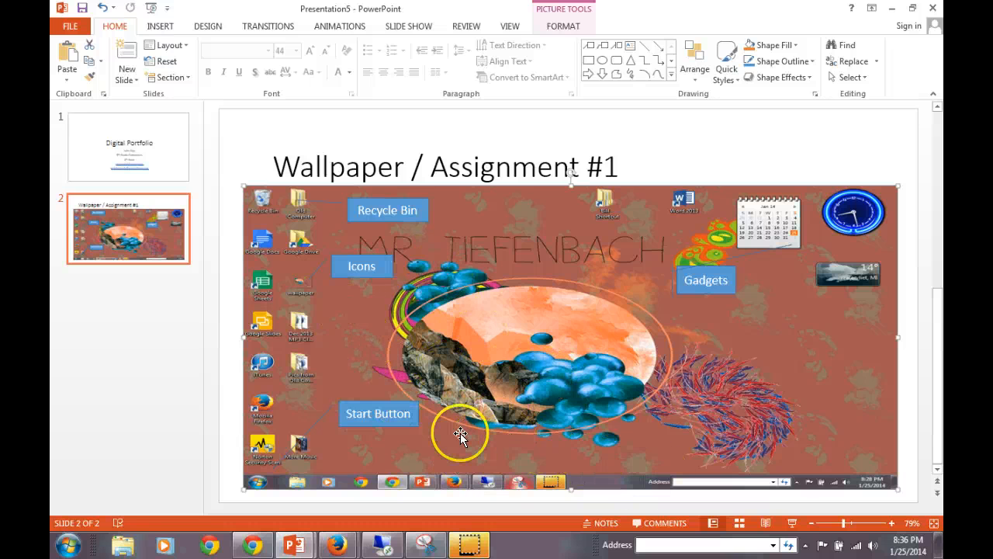